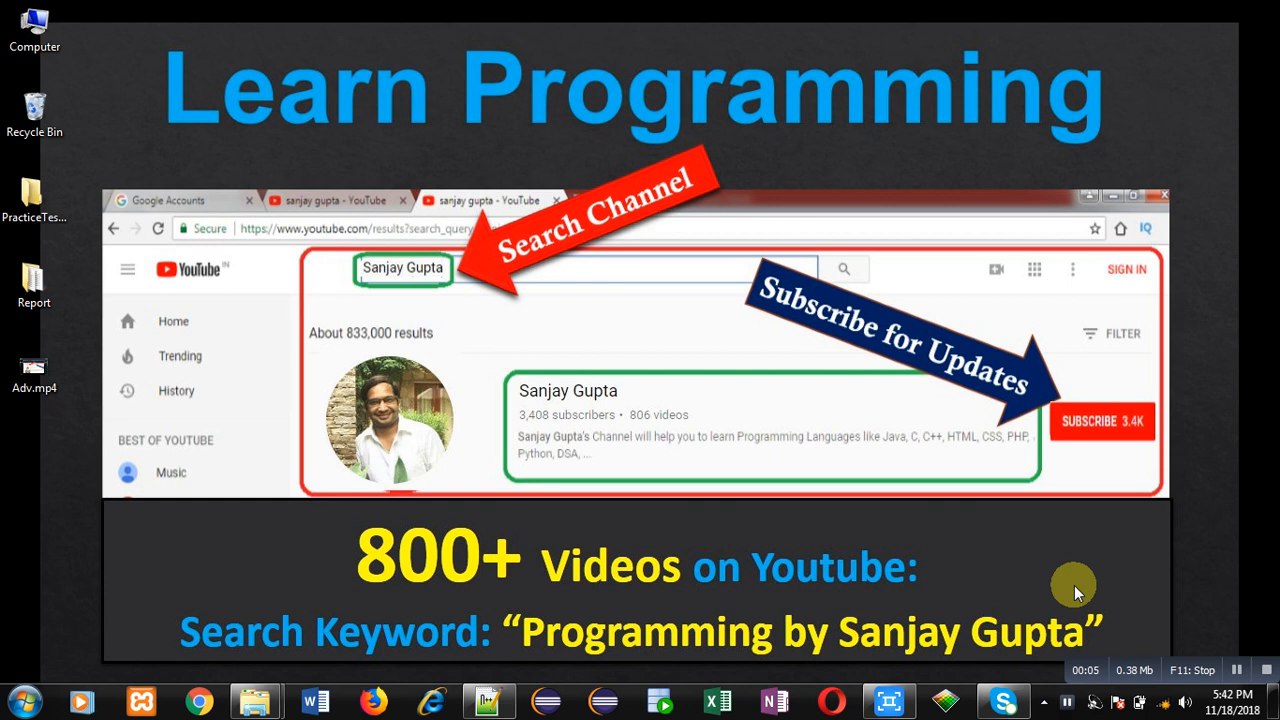
{"action": "mouse_move", "coordinate": [945, 525]}
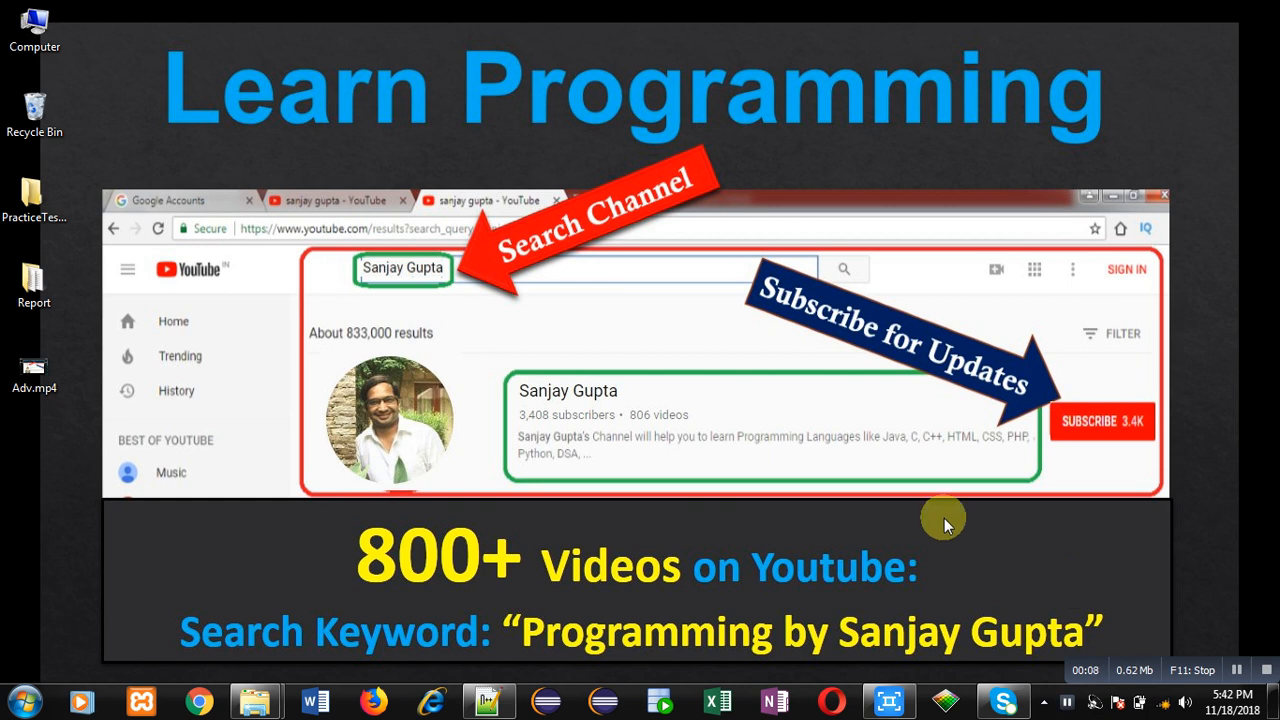
{"action": "mouse_move", "coordinate": [850, 447]}
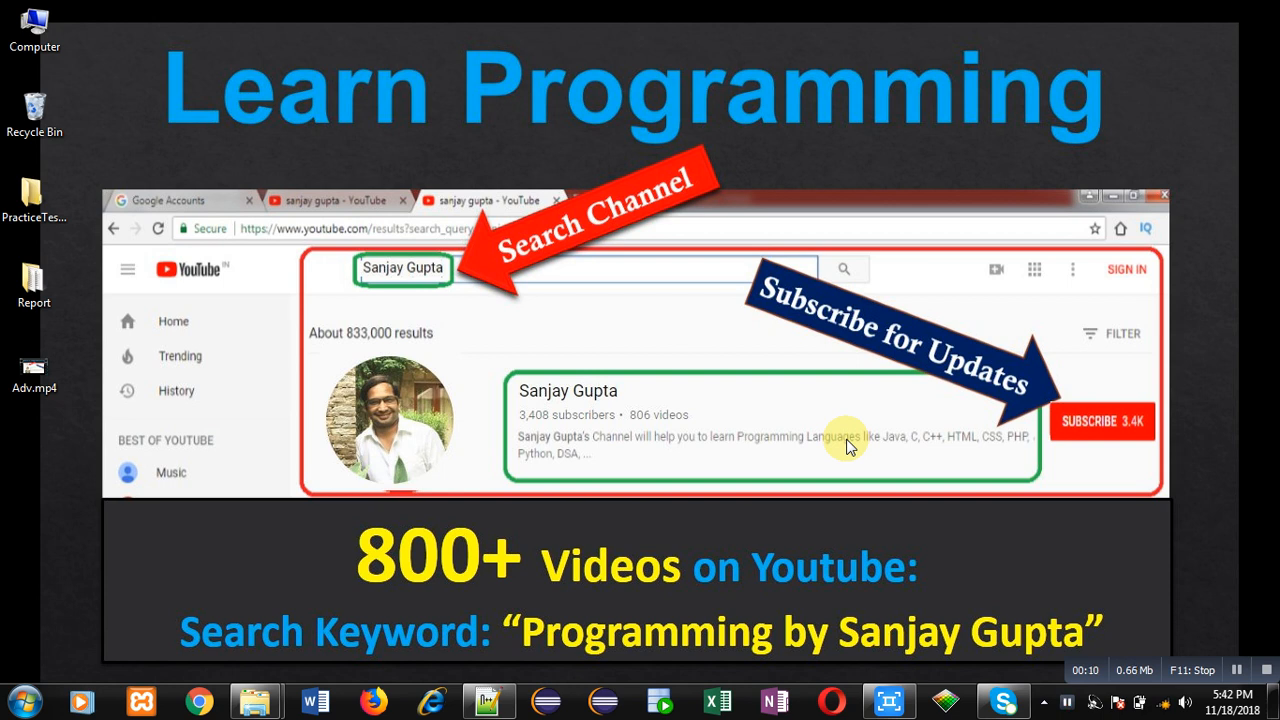
{"action": "mouse_move", "coordinate": [660, 497]}
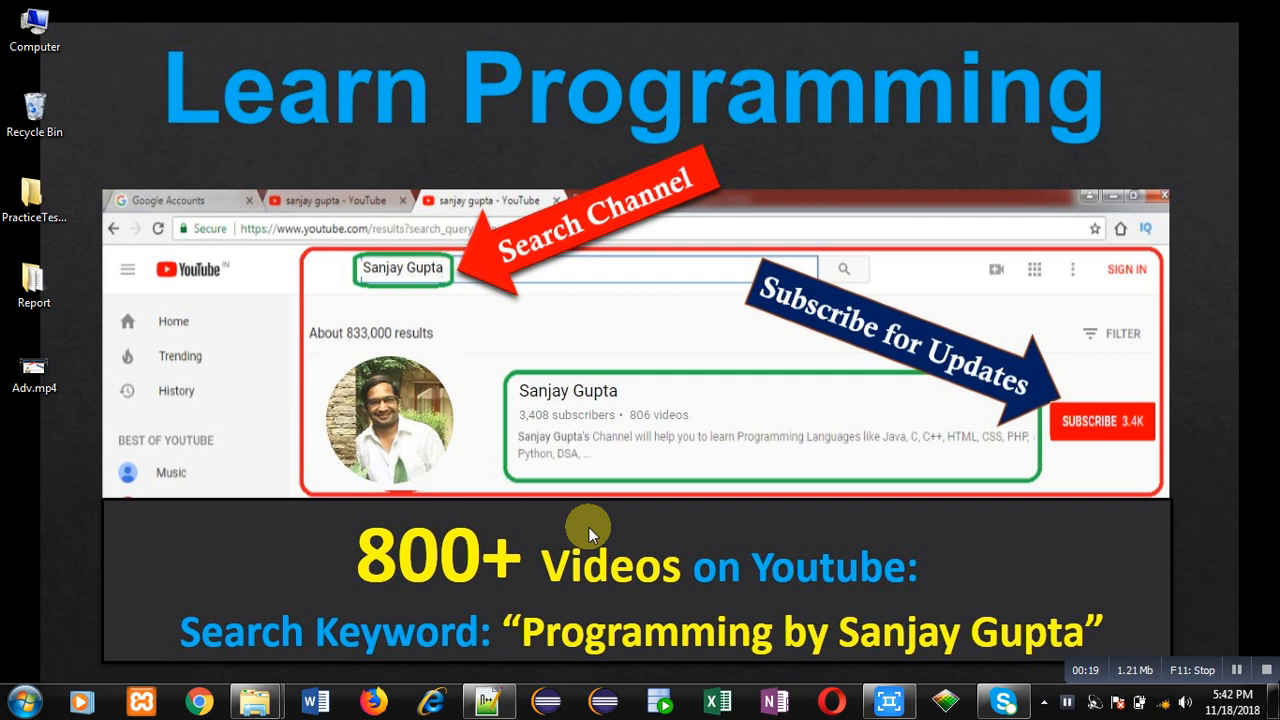
- Type the example declaration int a[3][3]; on line 2 below the heading comment
{"action": "left_click", "coordinate": [489, 700]}
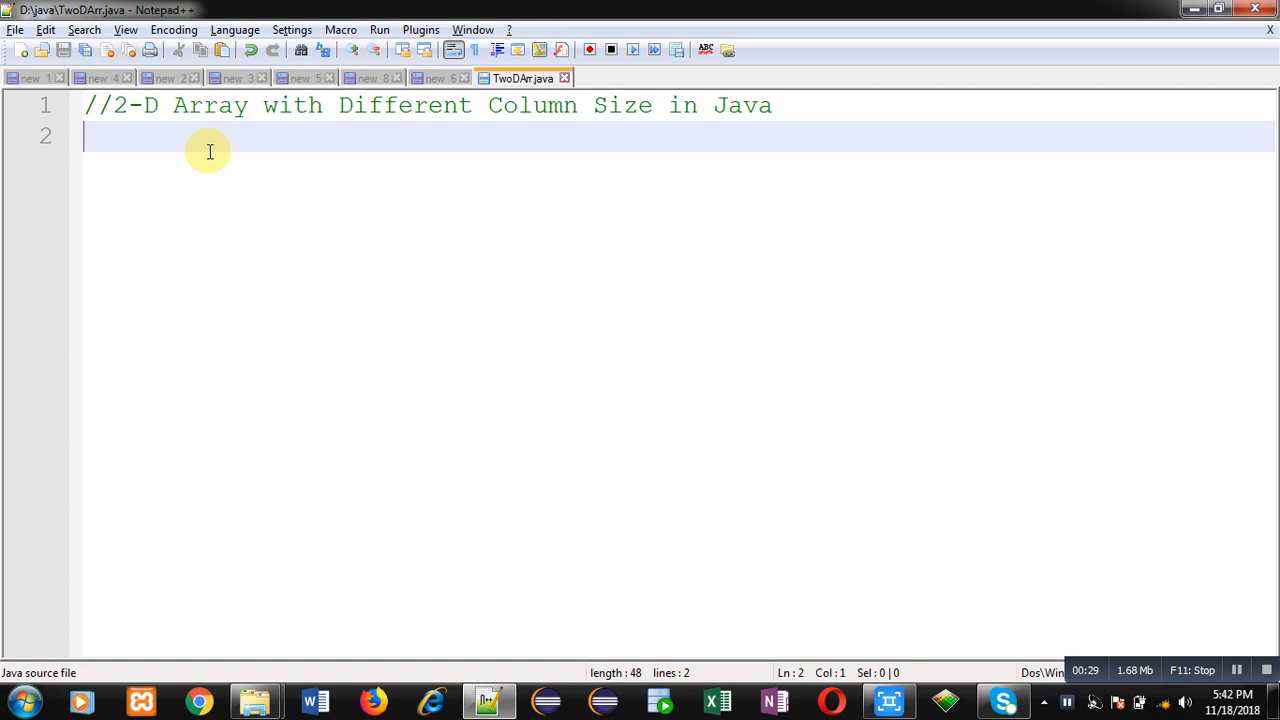
{"action": "type", "text": "int"}
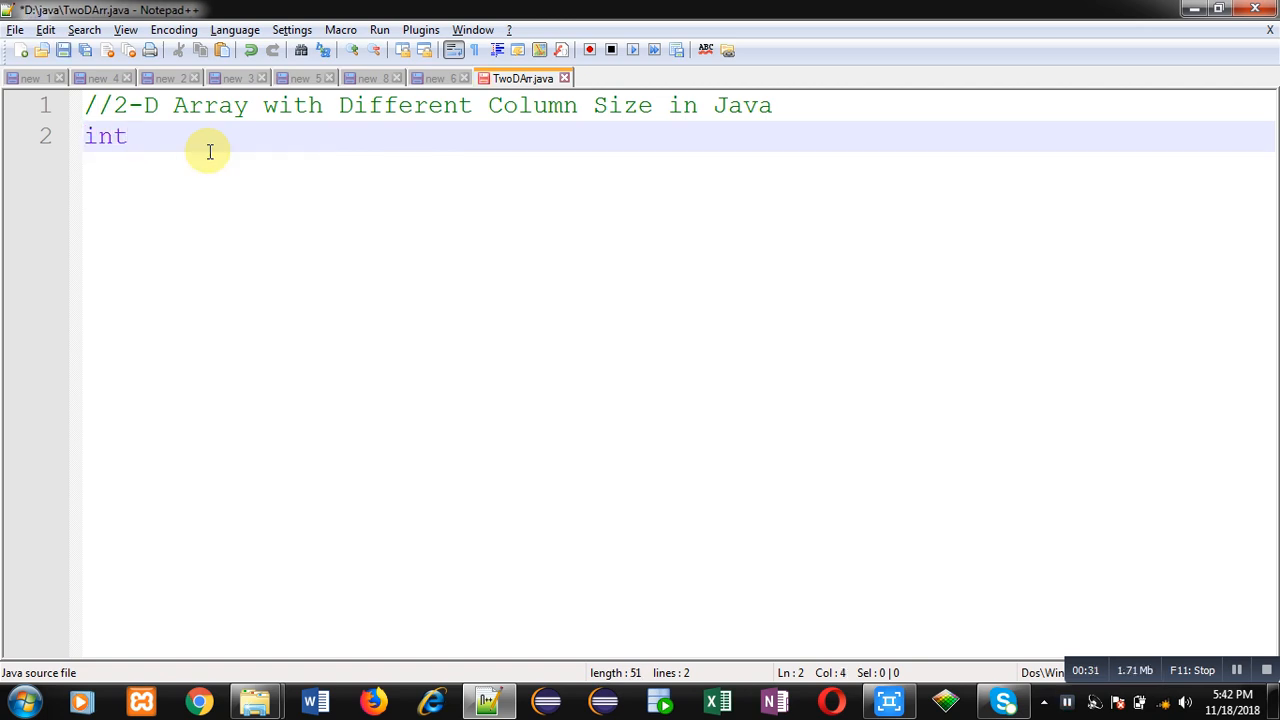
{"action": "type", "text": "a[3]"}
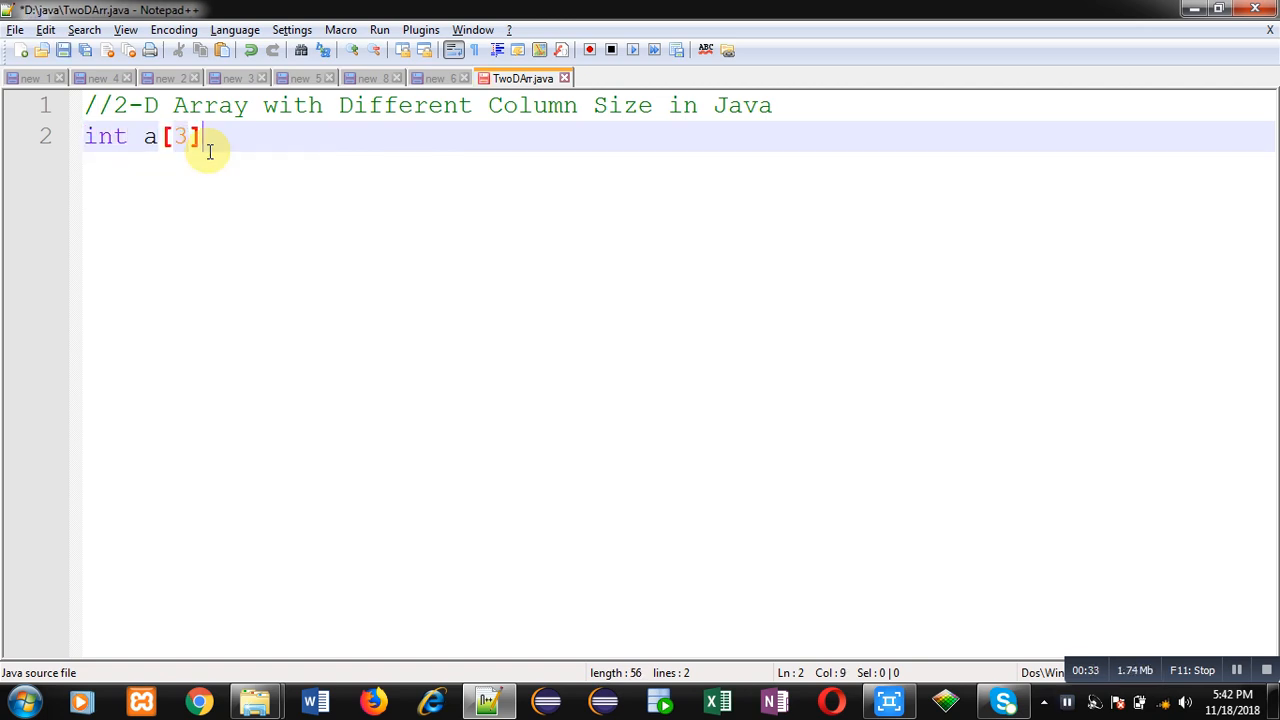
{"action": "type", "text": "[3];"}
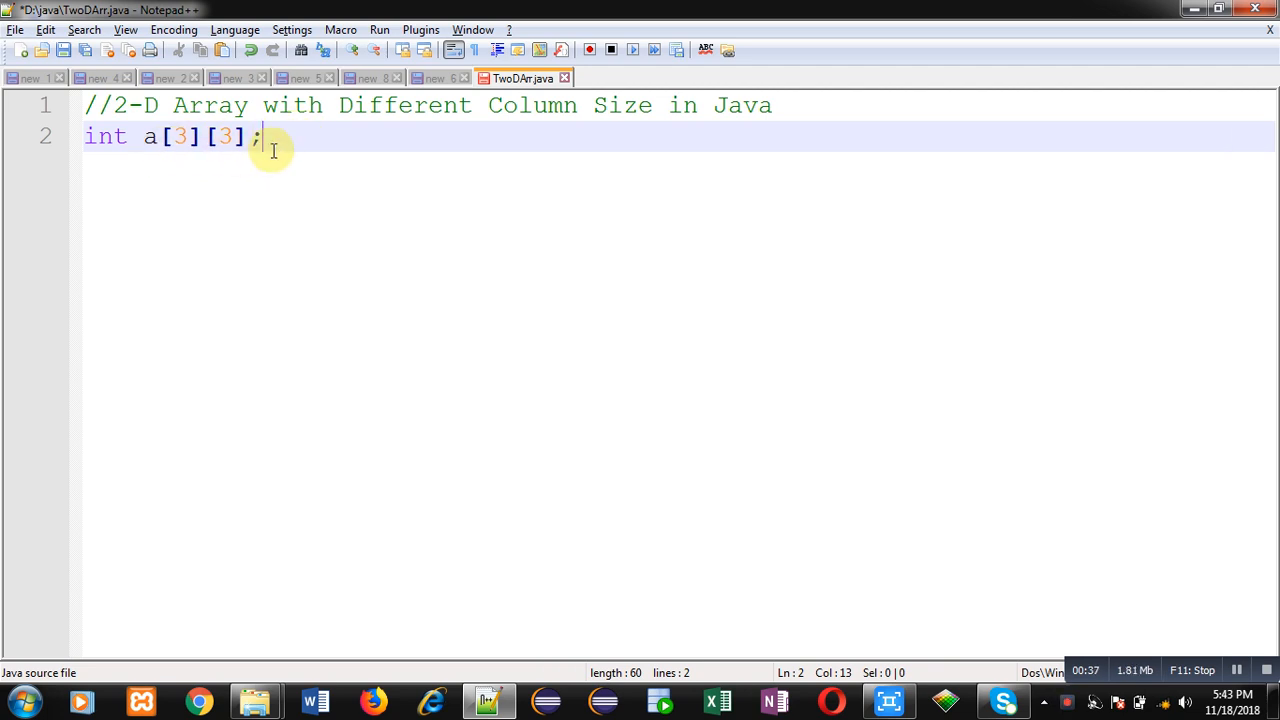
{"action": "mouse_move", "coordinate": [172, 158]}
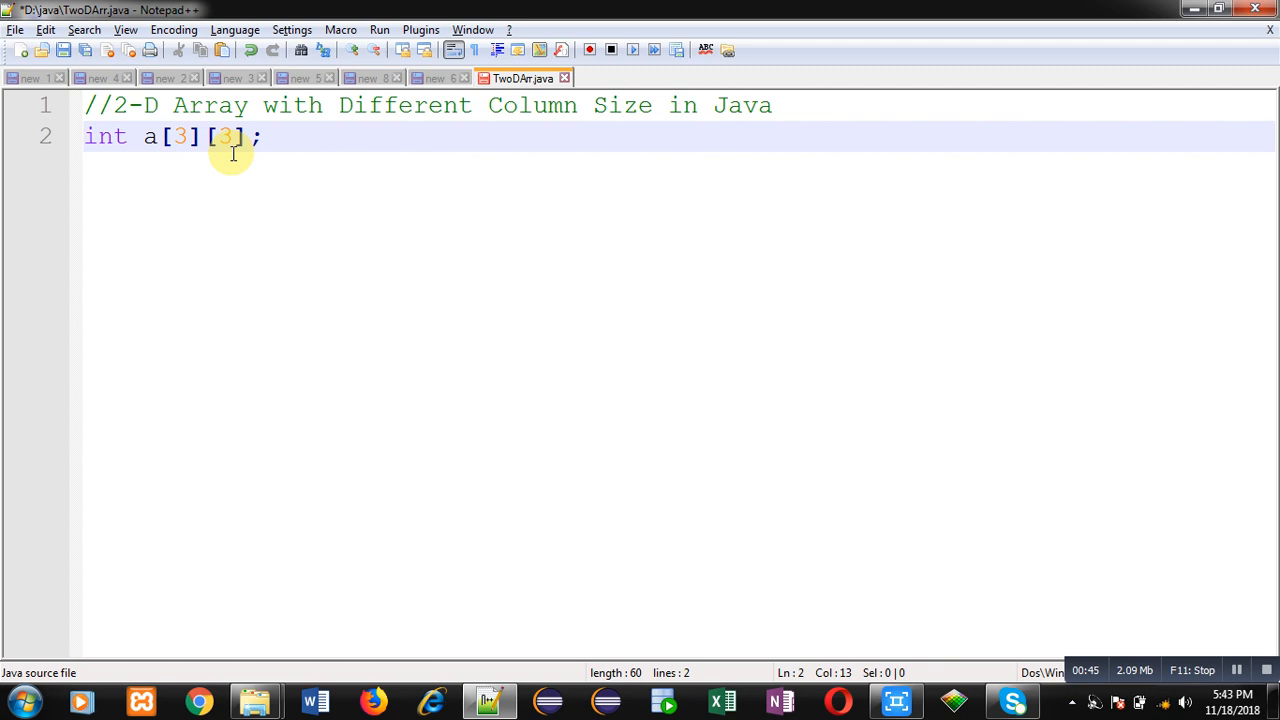
{"action": "mouse_move", "coordinate": [238, 170]}
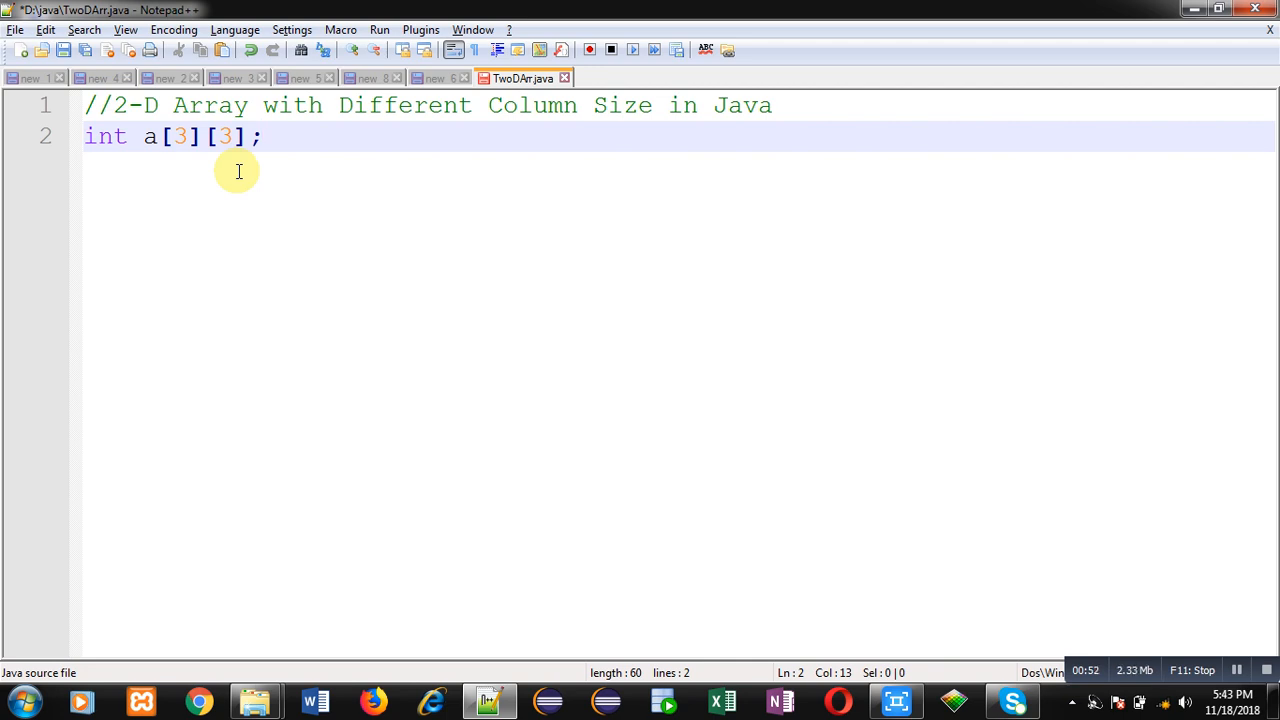
- Erase the example line and write the public class TwoDArr header with its brace
{"action": "key", "text": "BackSpace"}
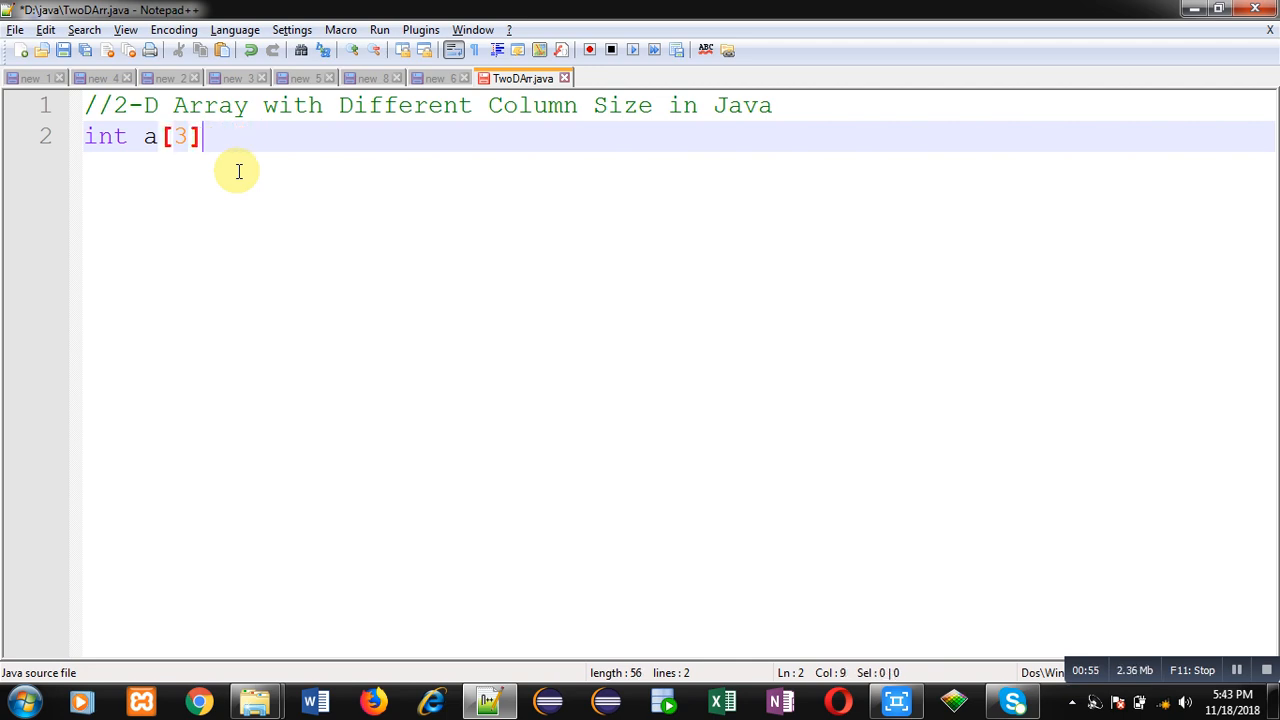
{"action": "type", "text": "p"}
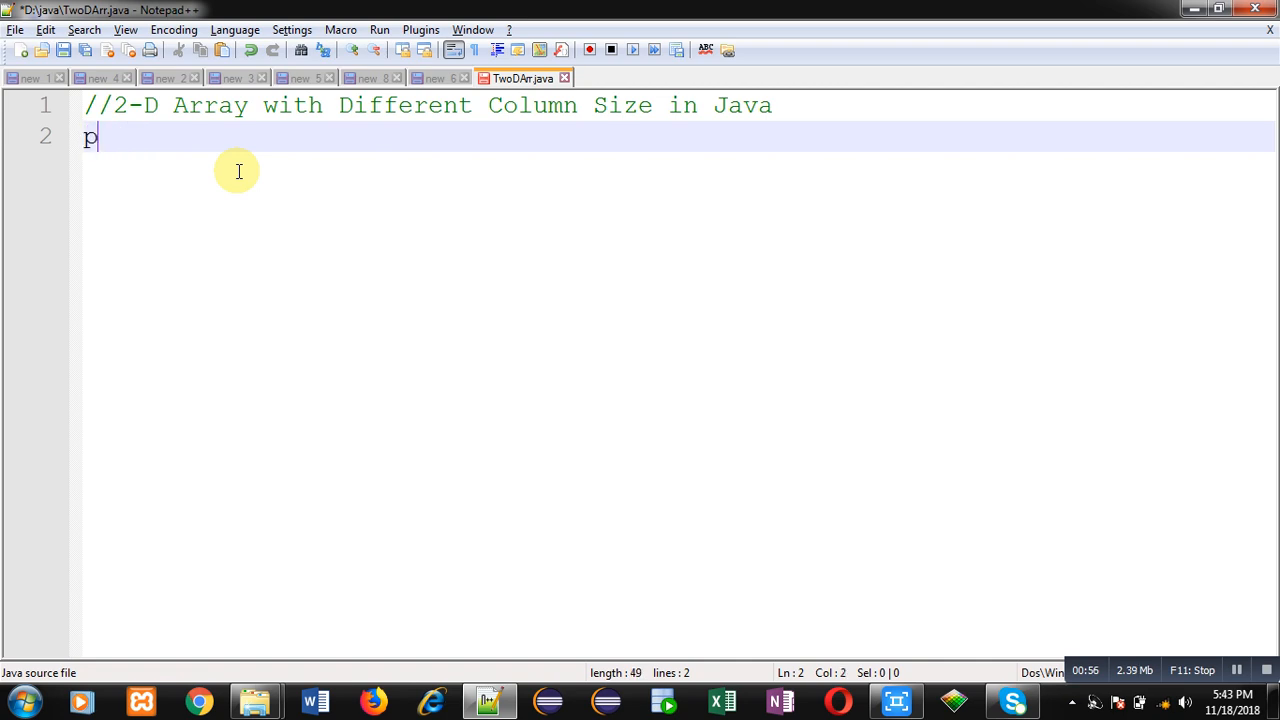
{"action": "type", "text": "ublic class"}
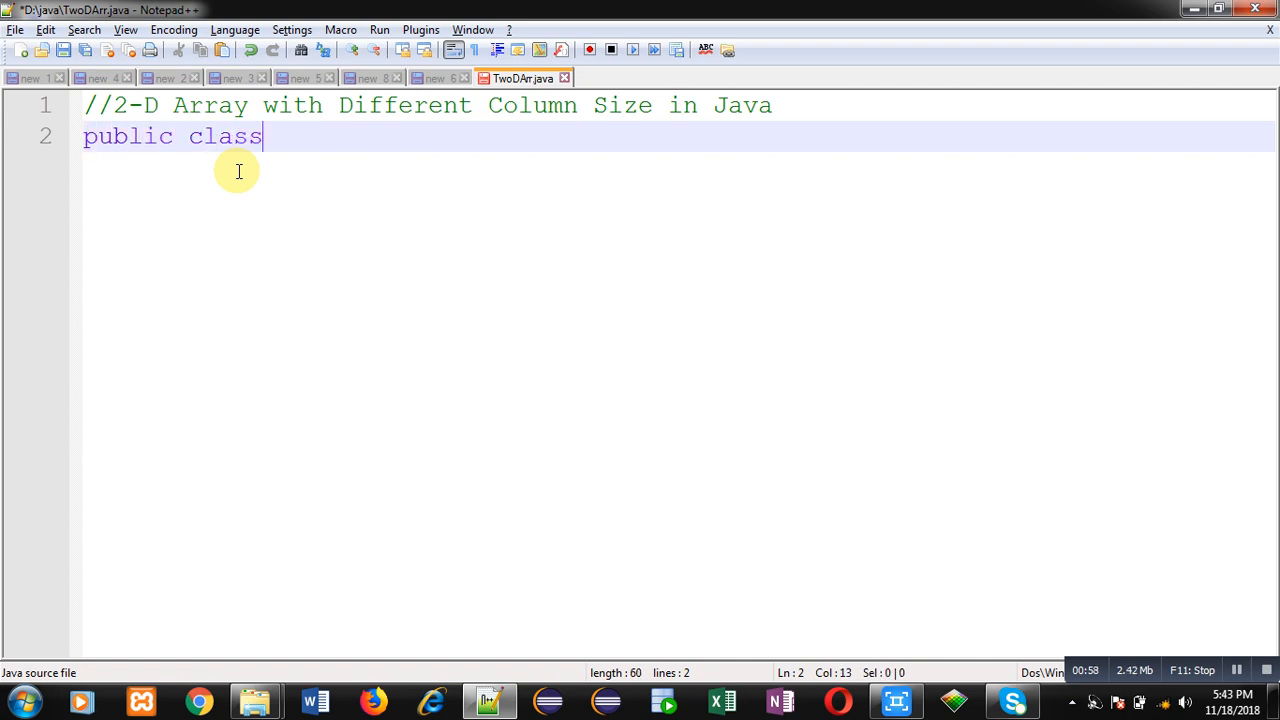
{"action": "type", "text": "TwoDa"}
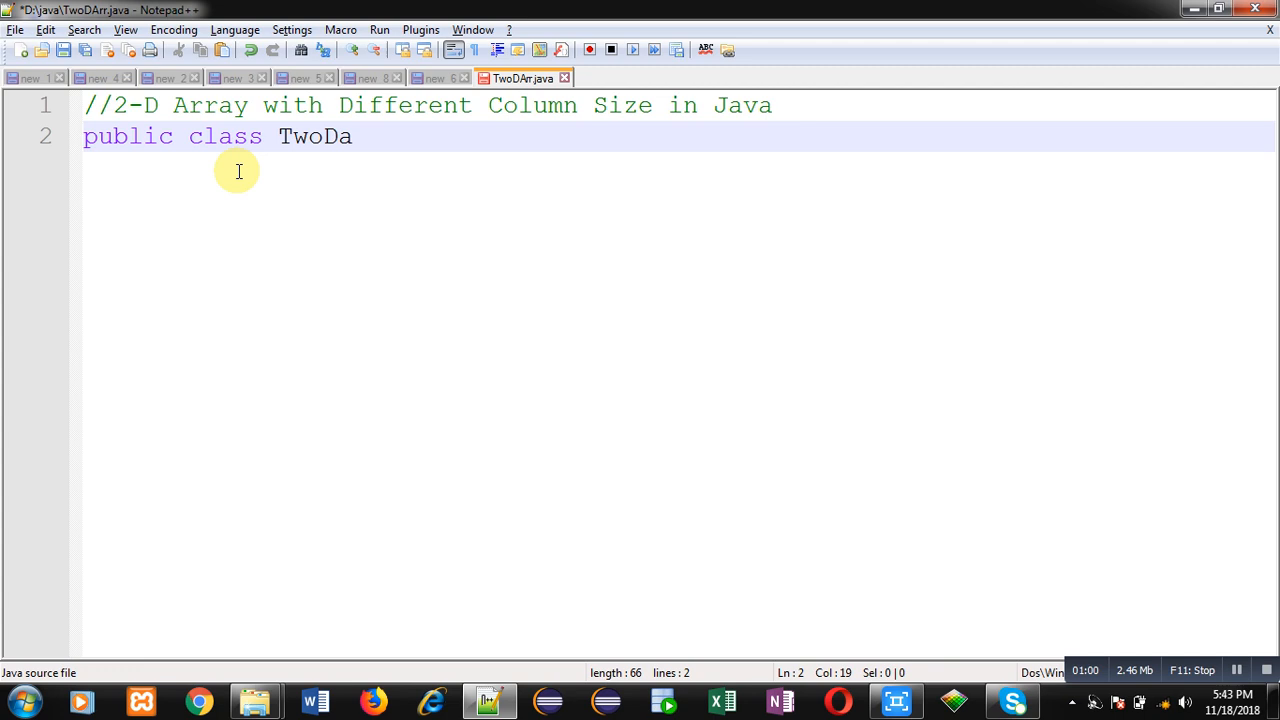
{"action": "type", "text": "rr{"}
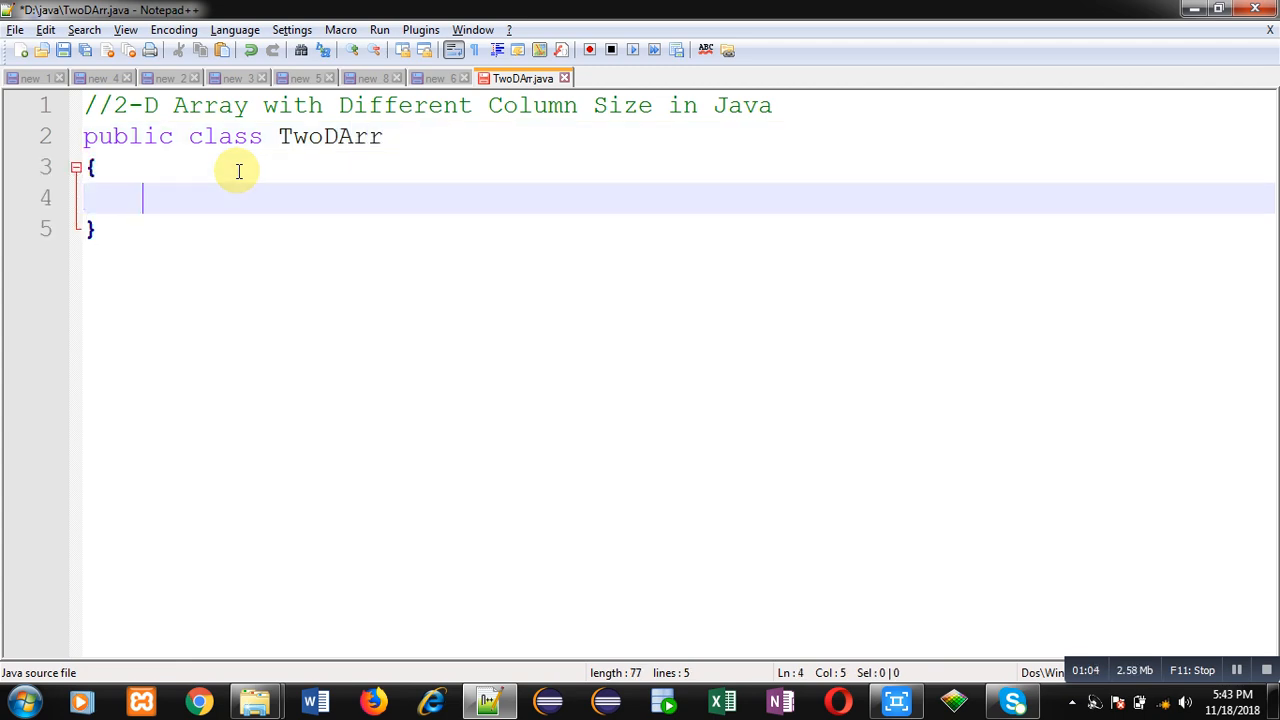
- Add the public static void main(String args[]) method with an opening brace
{"action": "type", "text": "public s"}
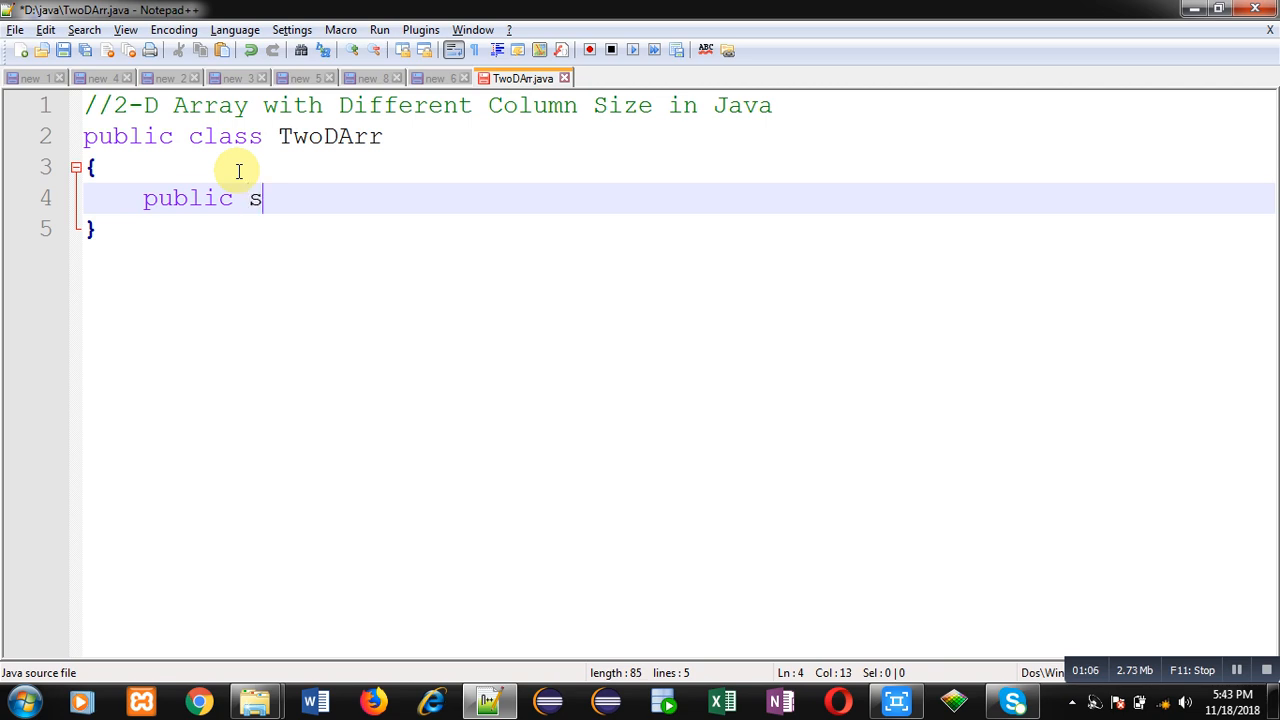
{"action": "type", "text": "tatic void main"}
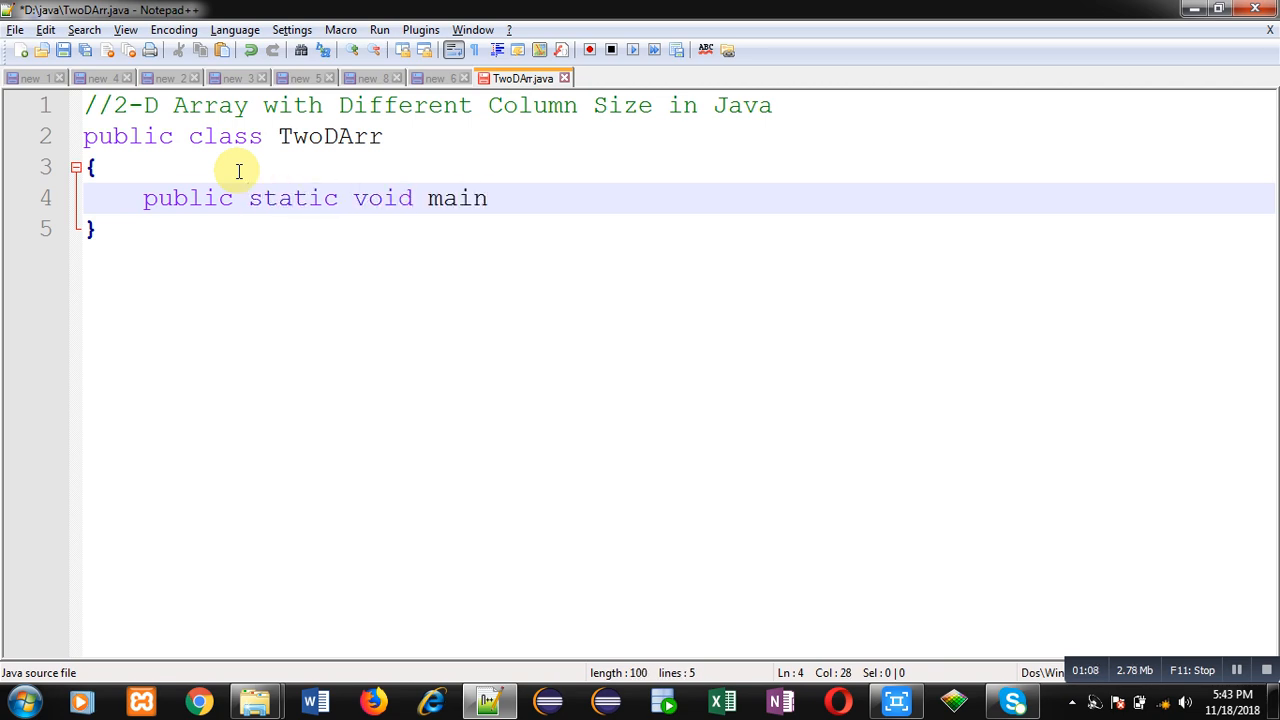
{"action": "type", "text": "(String args["}
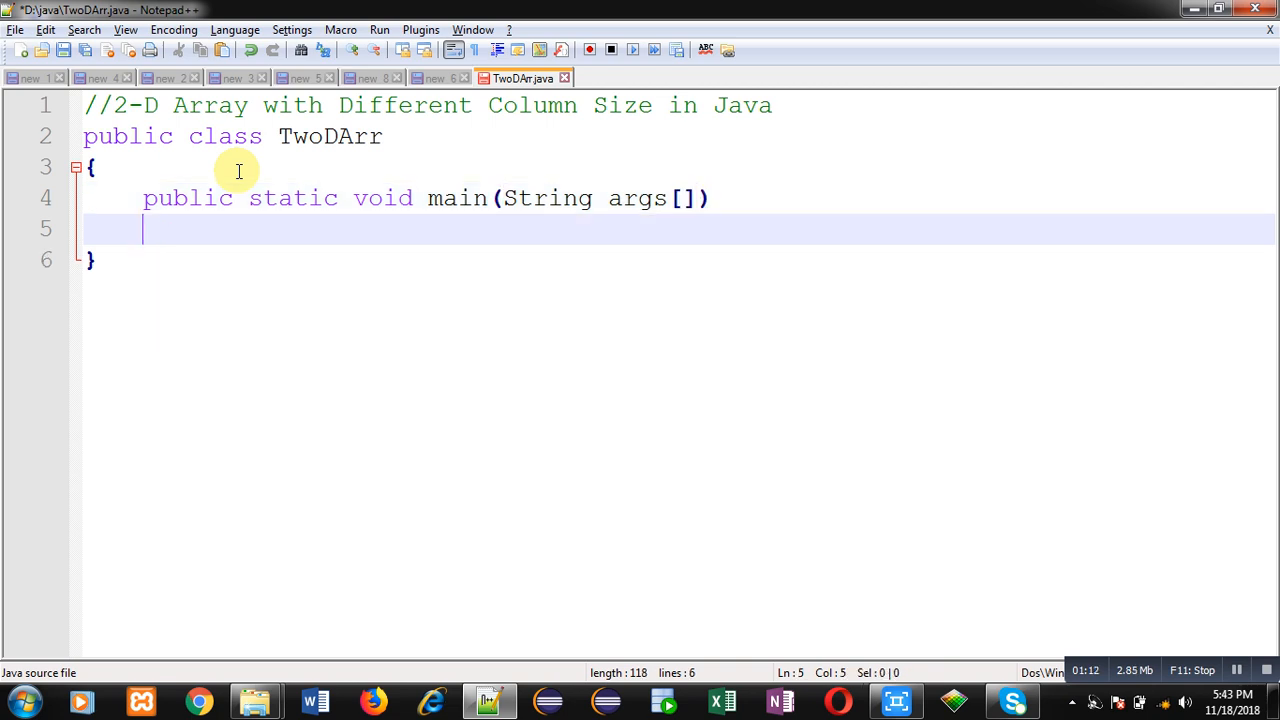
{"action": "type", "text": "{"}
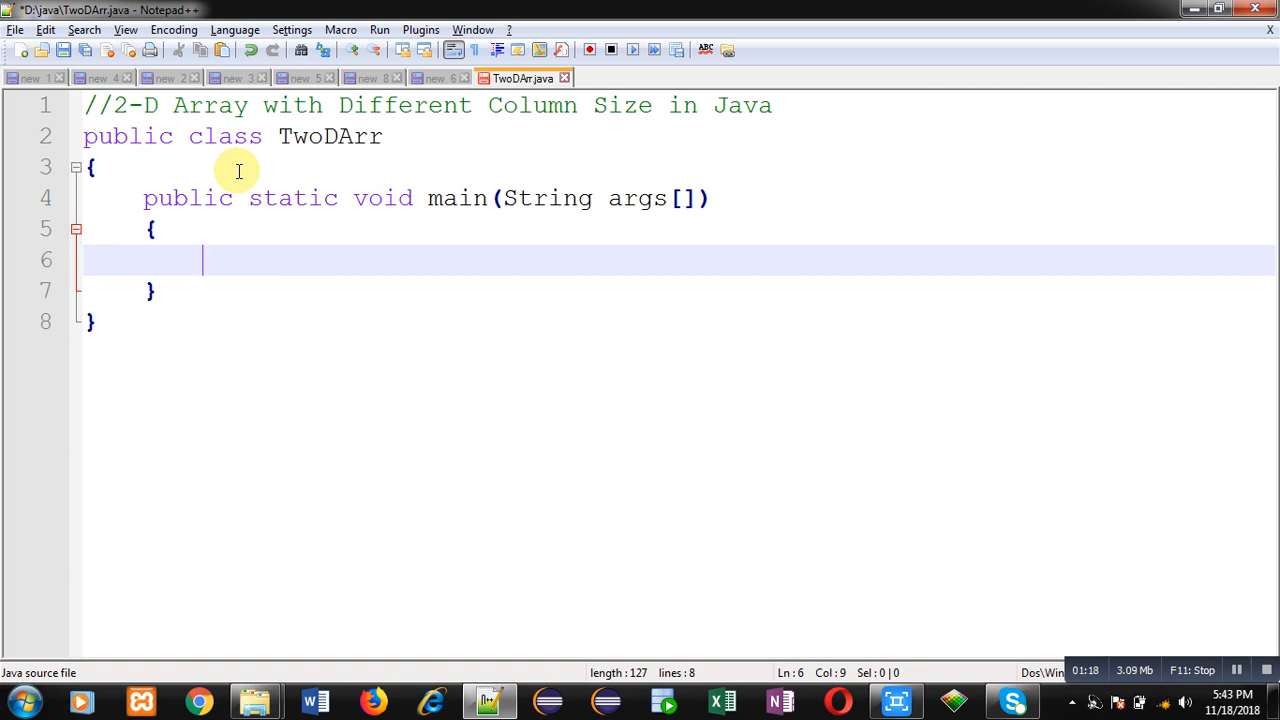
- Declare the jagged array int arr[][] = new int[3][] with three rows
{"action": "type", "text": "int a"}
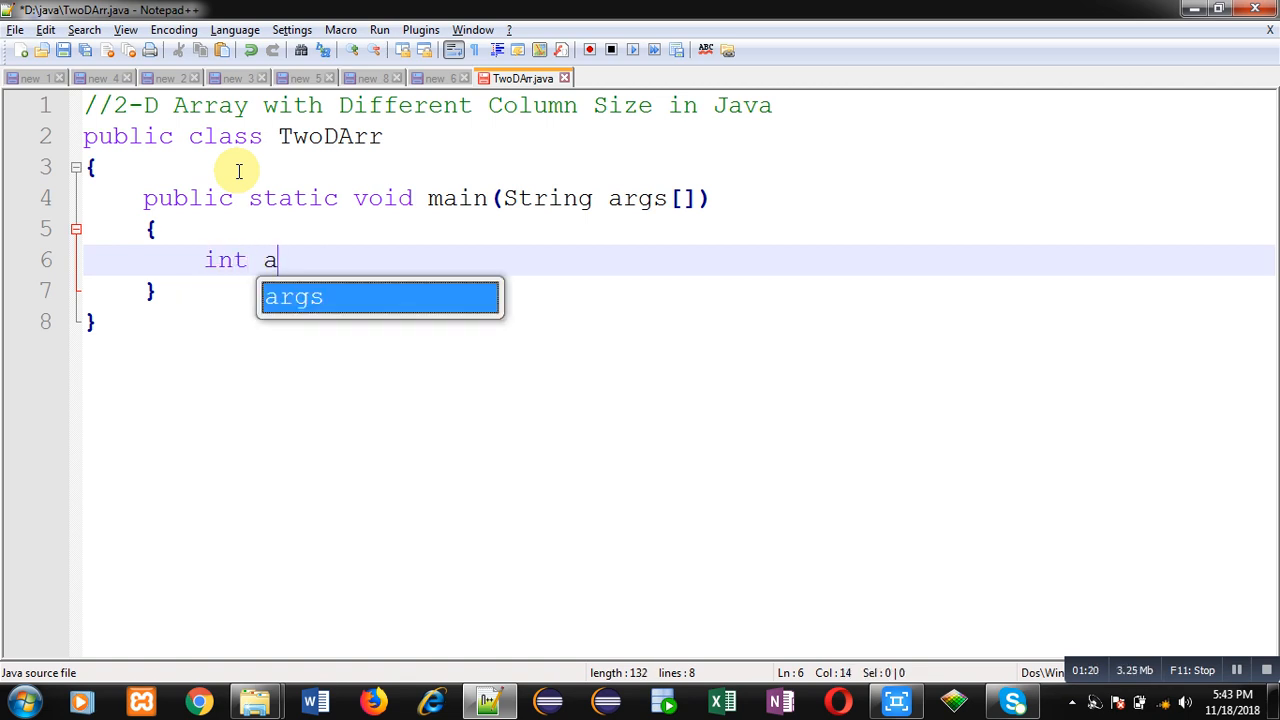
{"action": "type", "text": "[][];"}
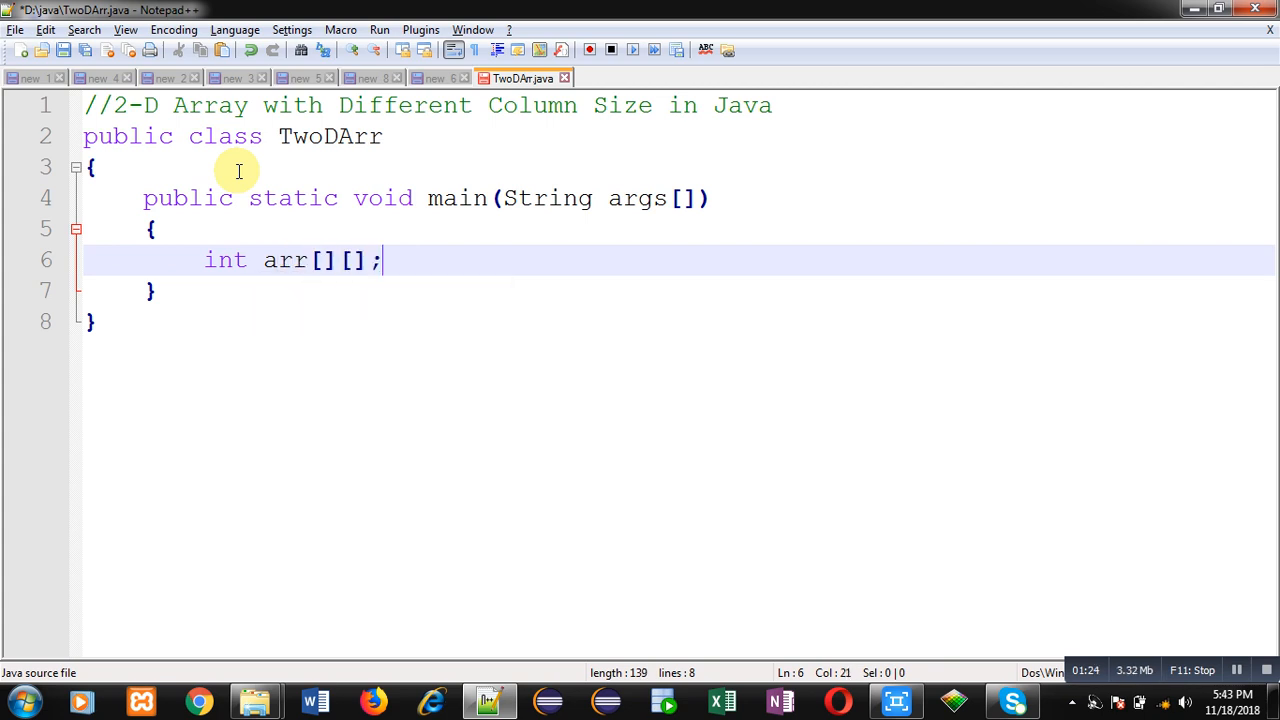
{"action": "key", "text": "Enter"}
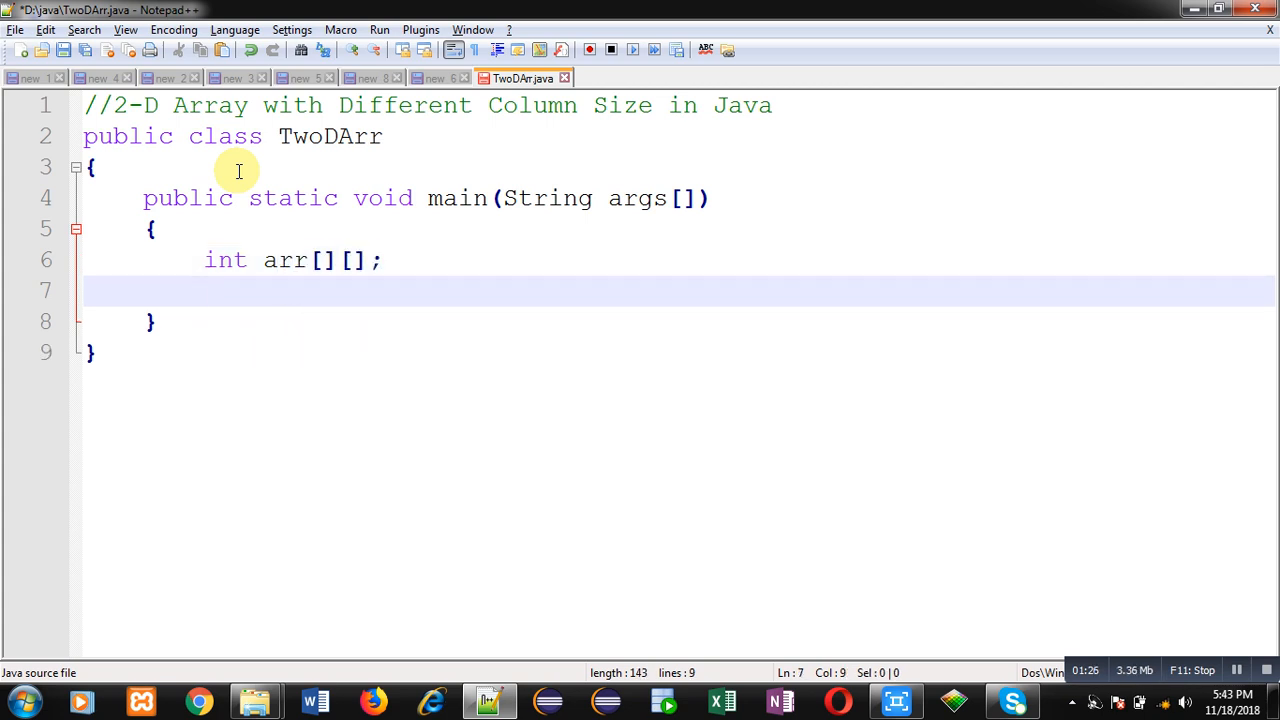
{"action": "type", "text": "arr = new"}
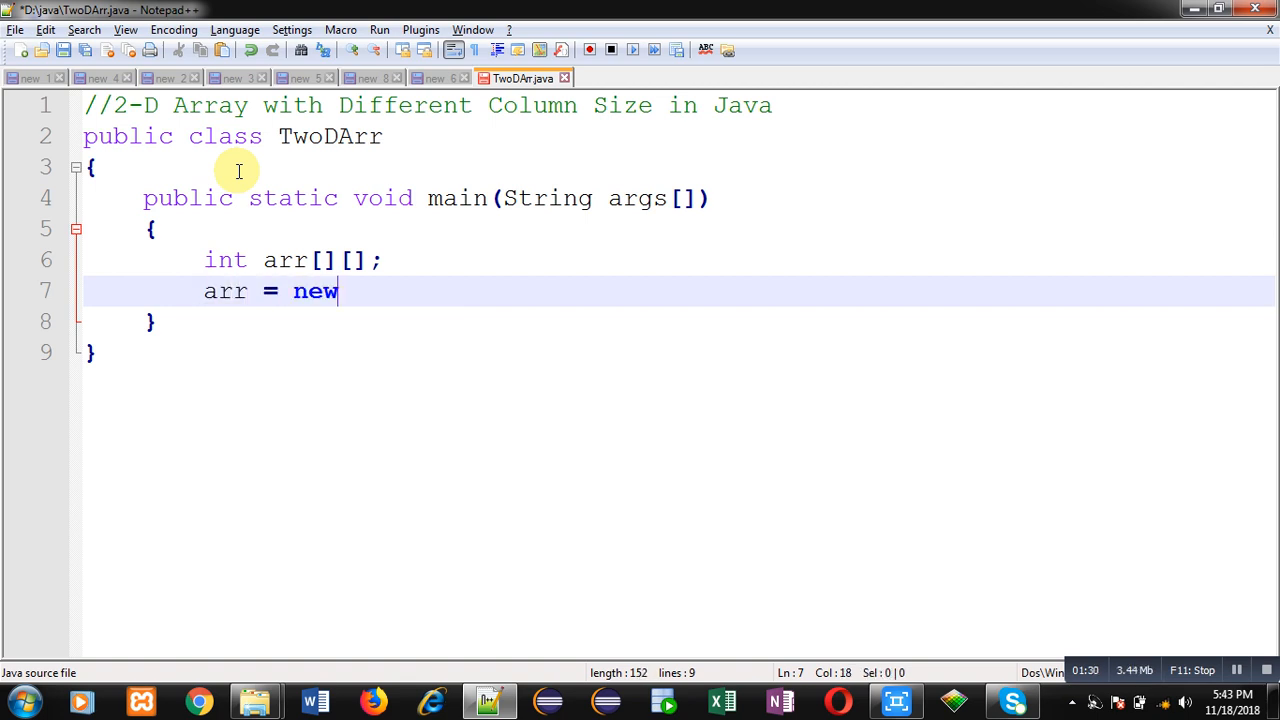
{"action": "type", "text": "int["}
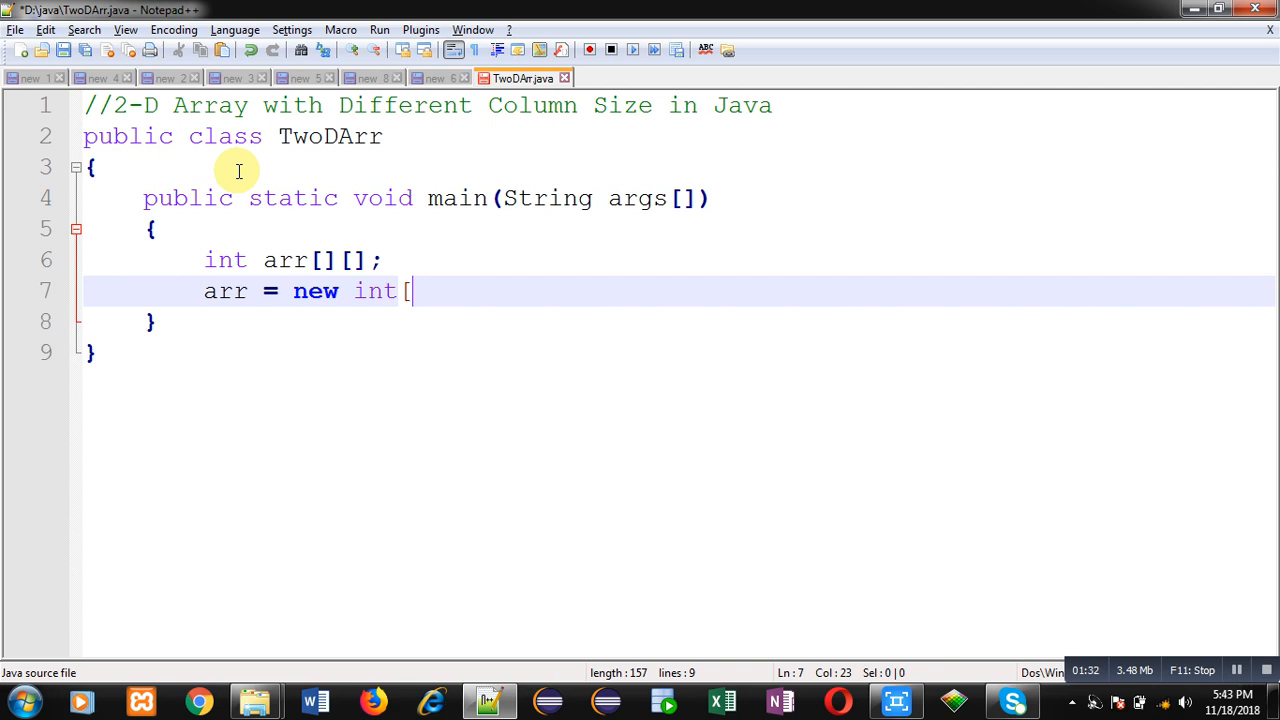
{"action": "type", "text": "3][];"}
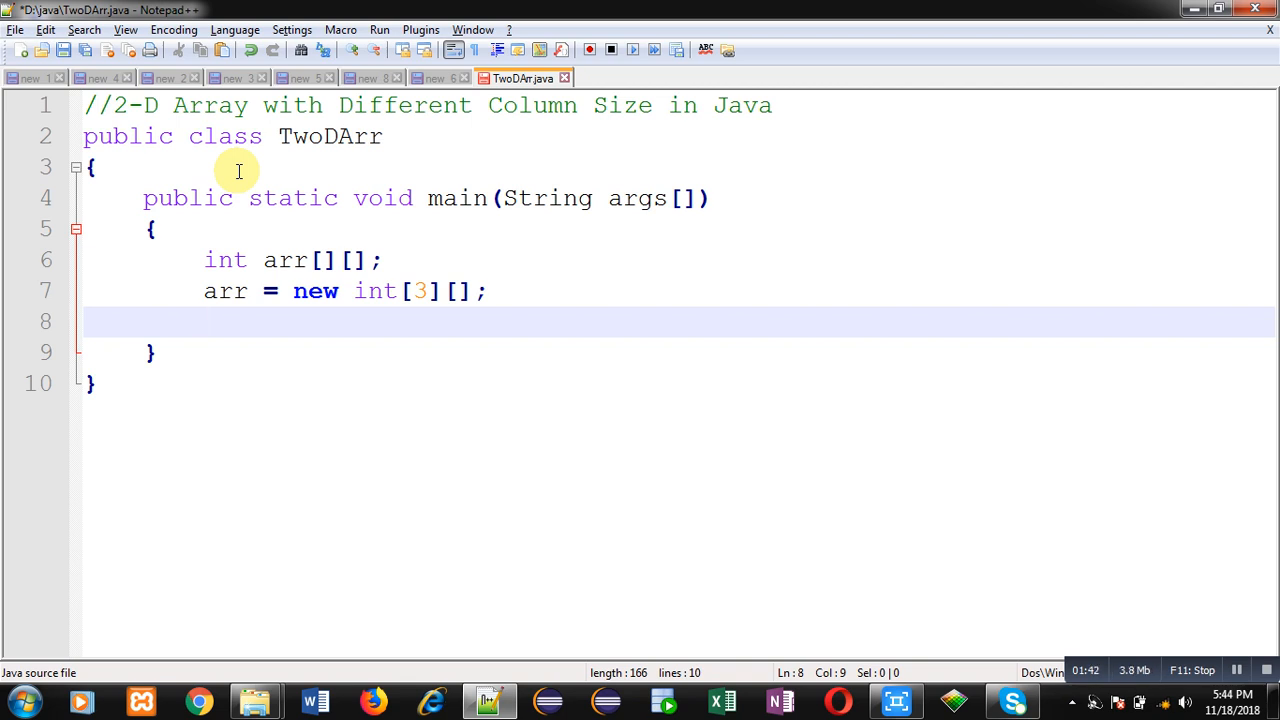
- Allocate the first row as arr[0] = new int[5]
{"action": "type", "text": "ar"}
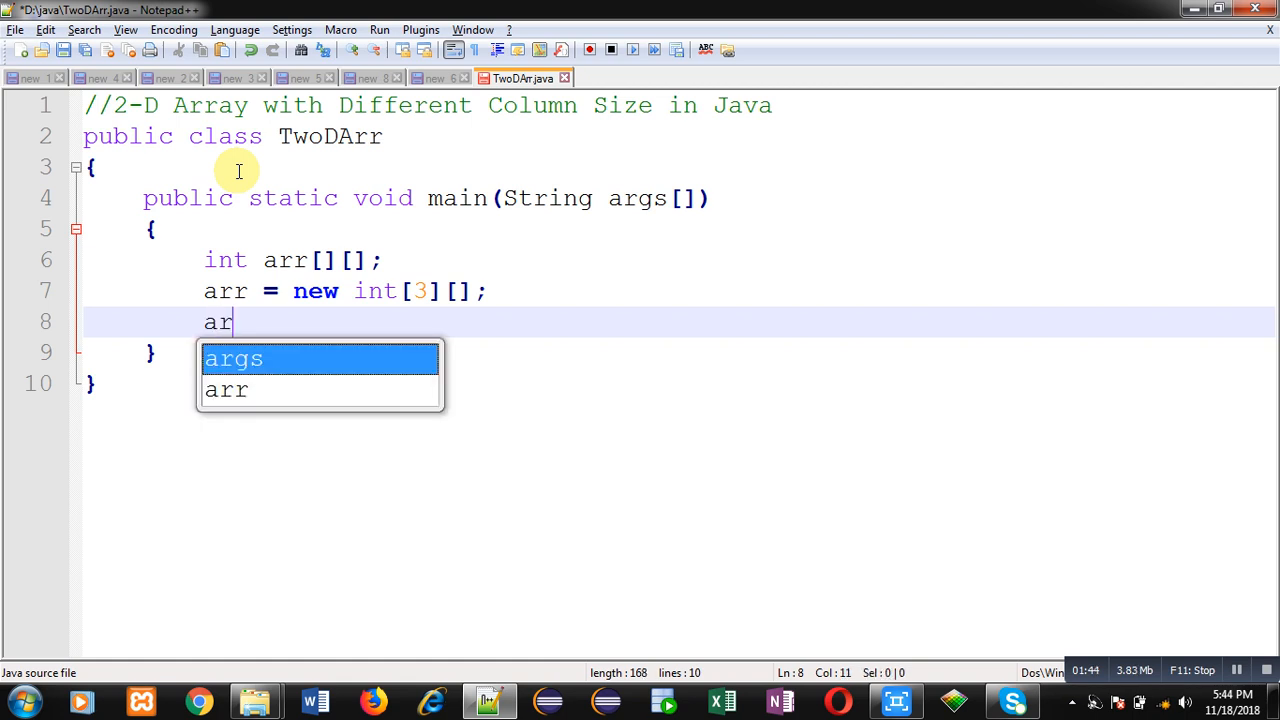
{"action": "type", "text": "["}
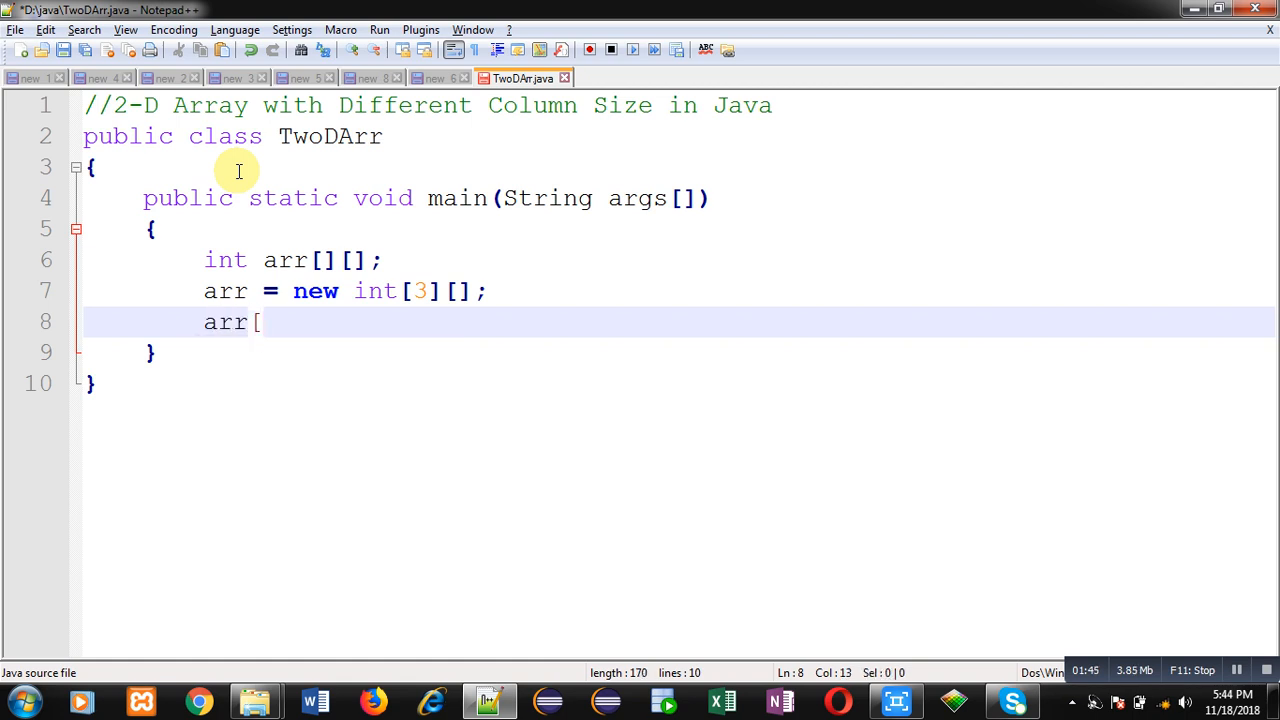
{"action": "type", "text": "0] = new int"}
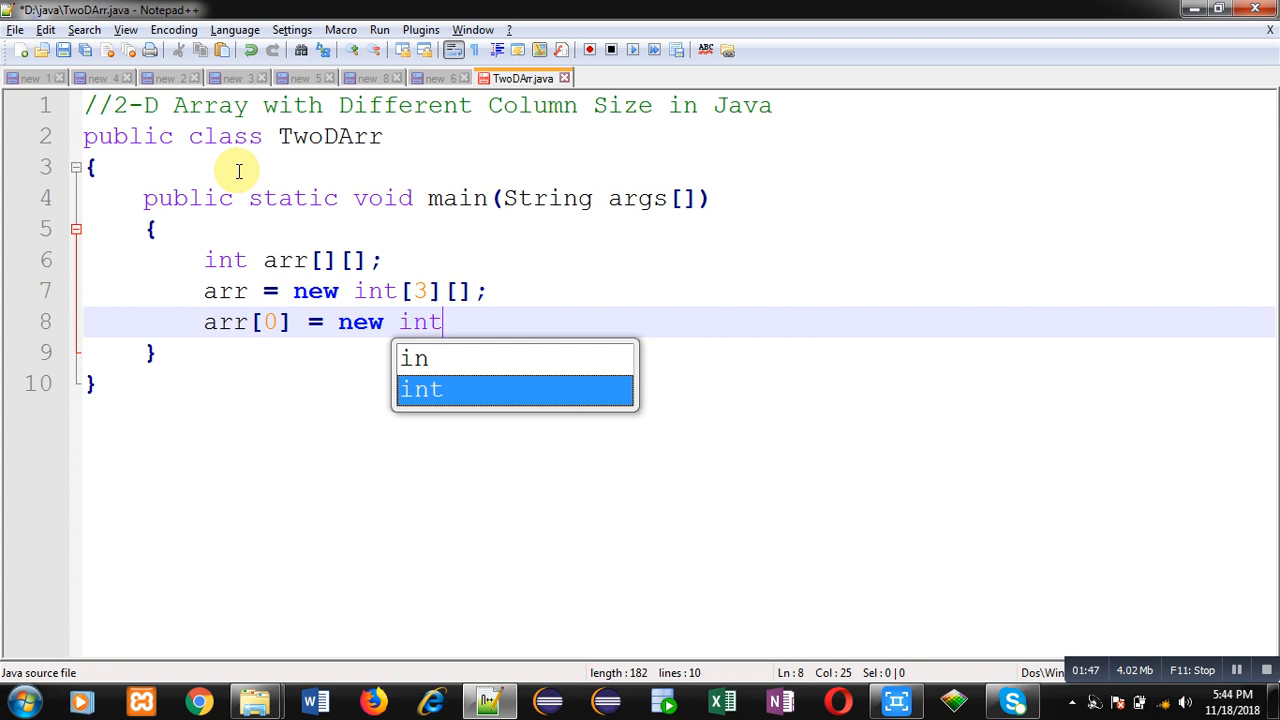
{"action": "type", "text": "[5]"}
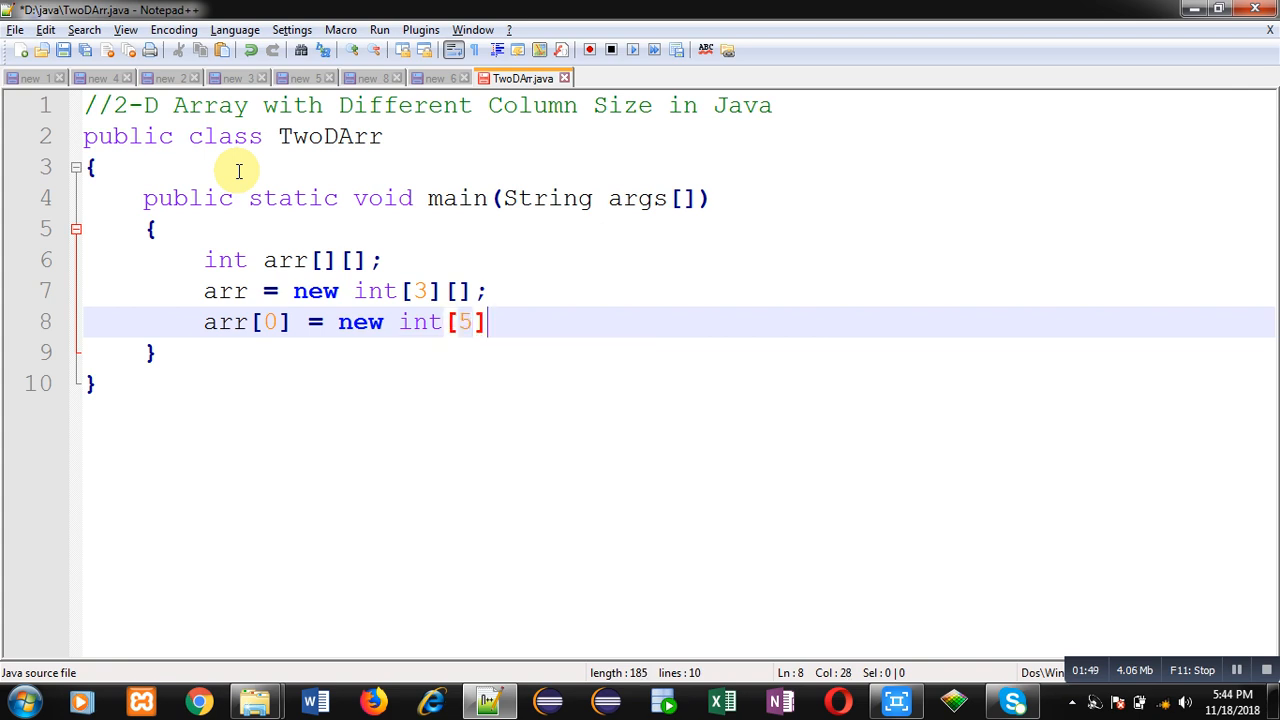
{"action": "key", "text": "enter"}
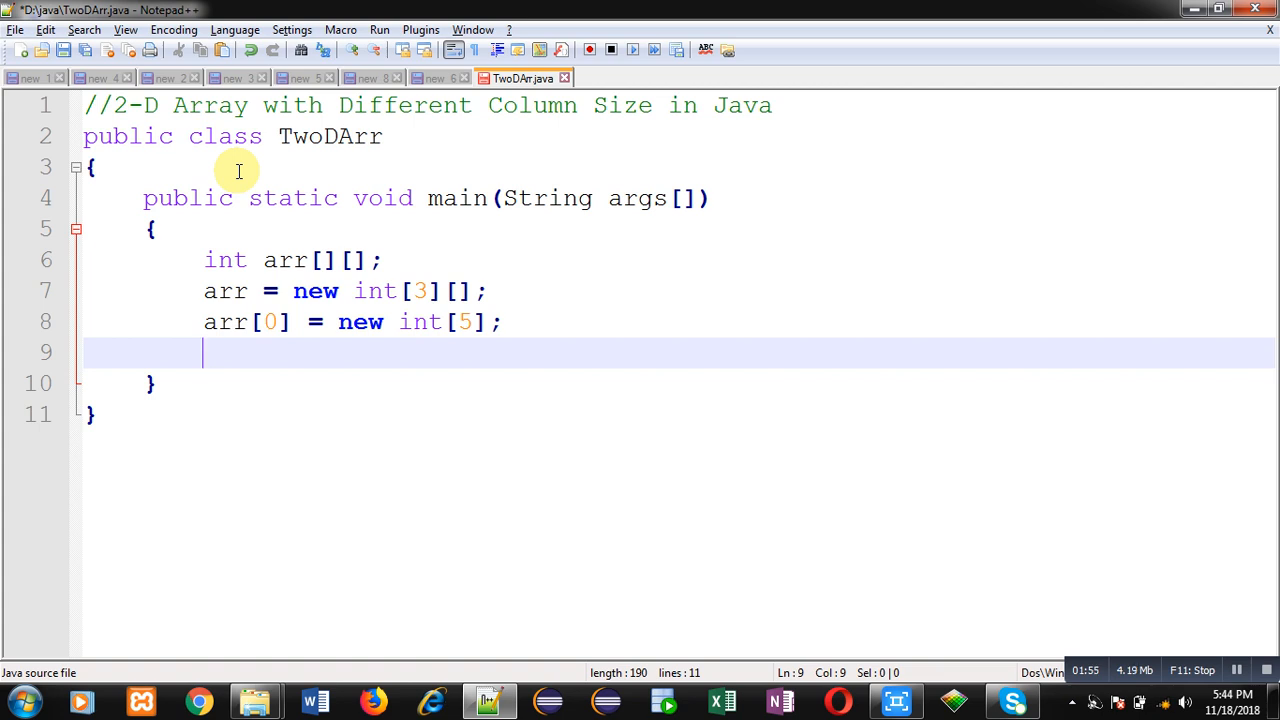
- Allocate arr[1] = new int[3] and begin the arr[2] = new int[ line
{"action": "type", "text": "arr"}
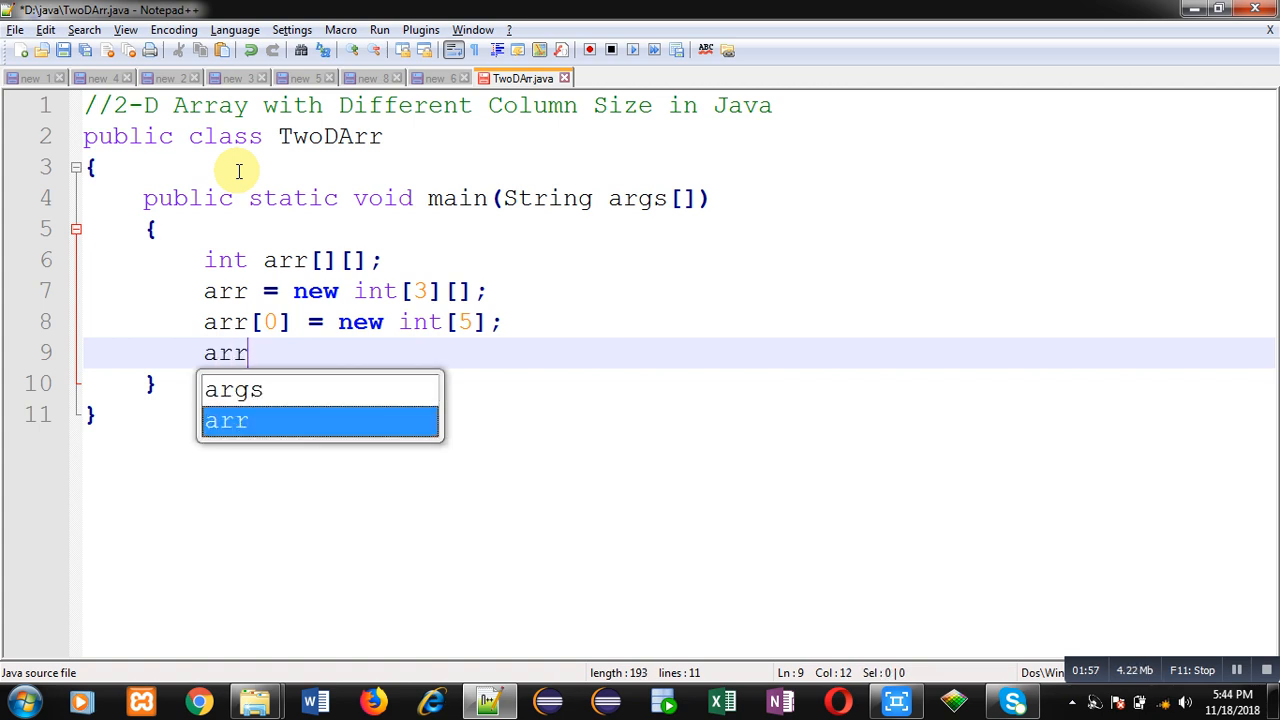
{"action": "type", "text": "[1]"}
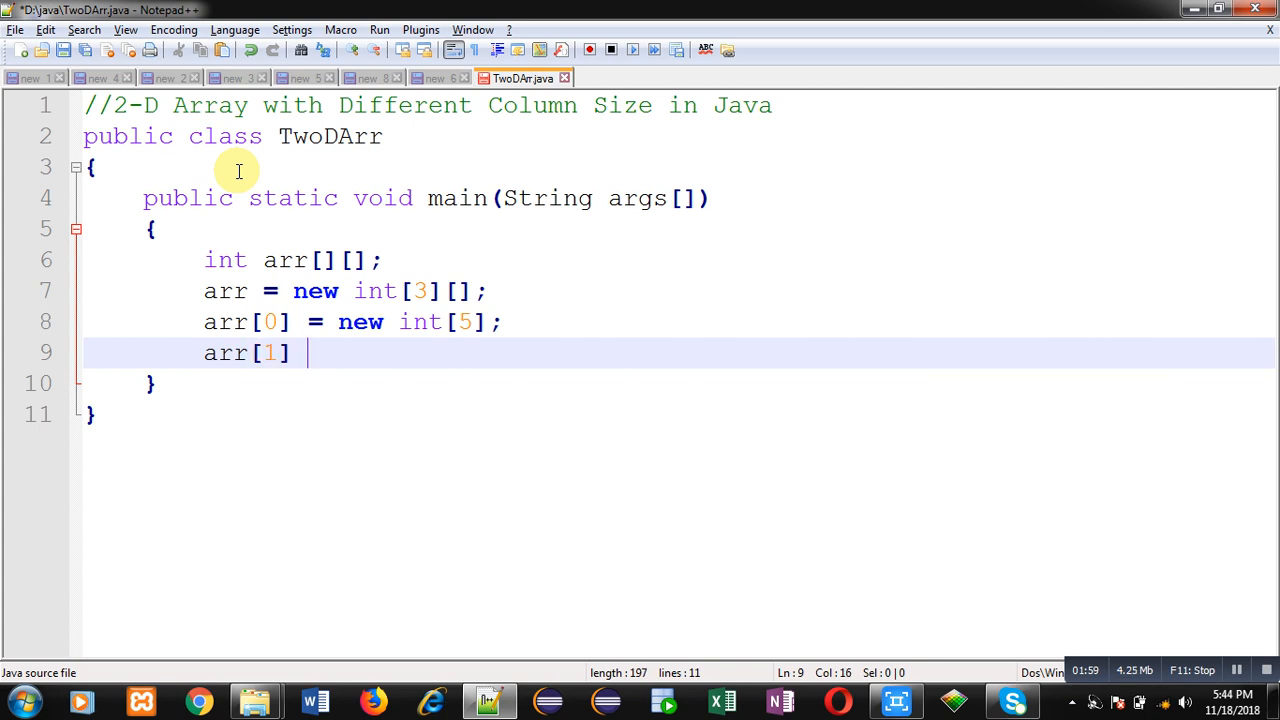
{"action": "type", "text": "= new int"}
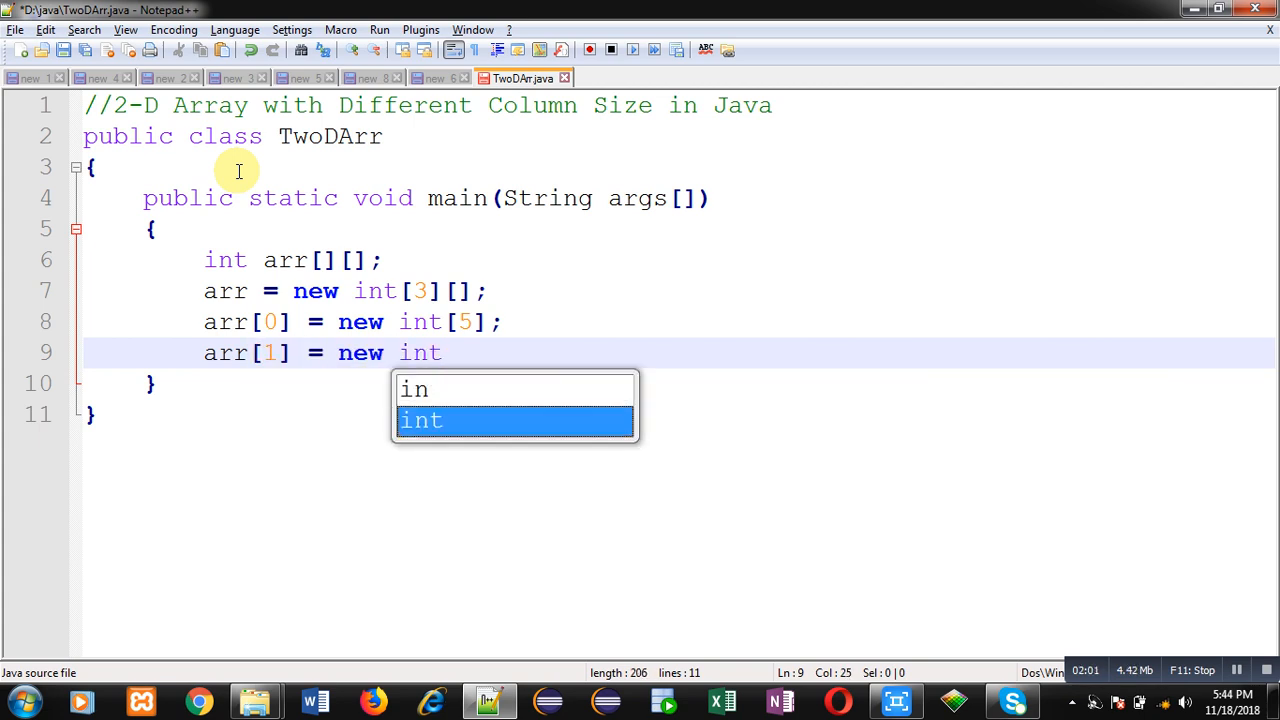
{"action": "type", "text": "["}
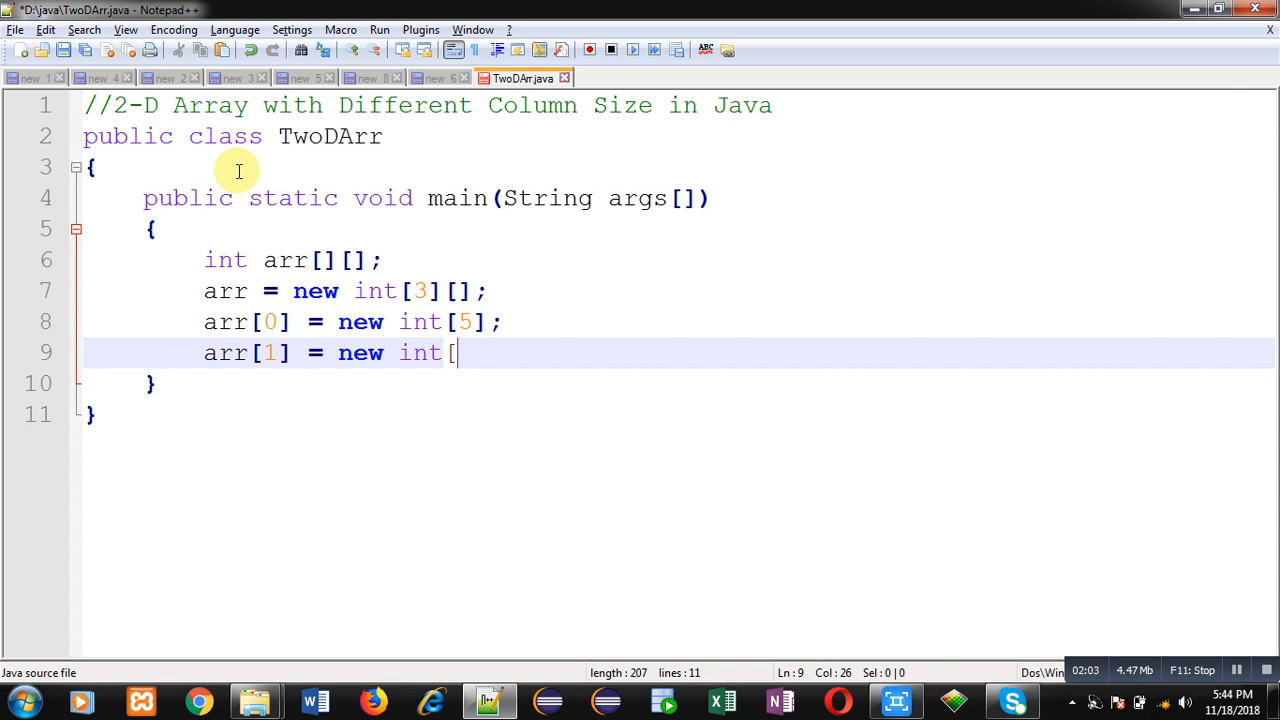
{"action": "type", "text": "3];"}
{"action": "type", "text": "arr["}
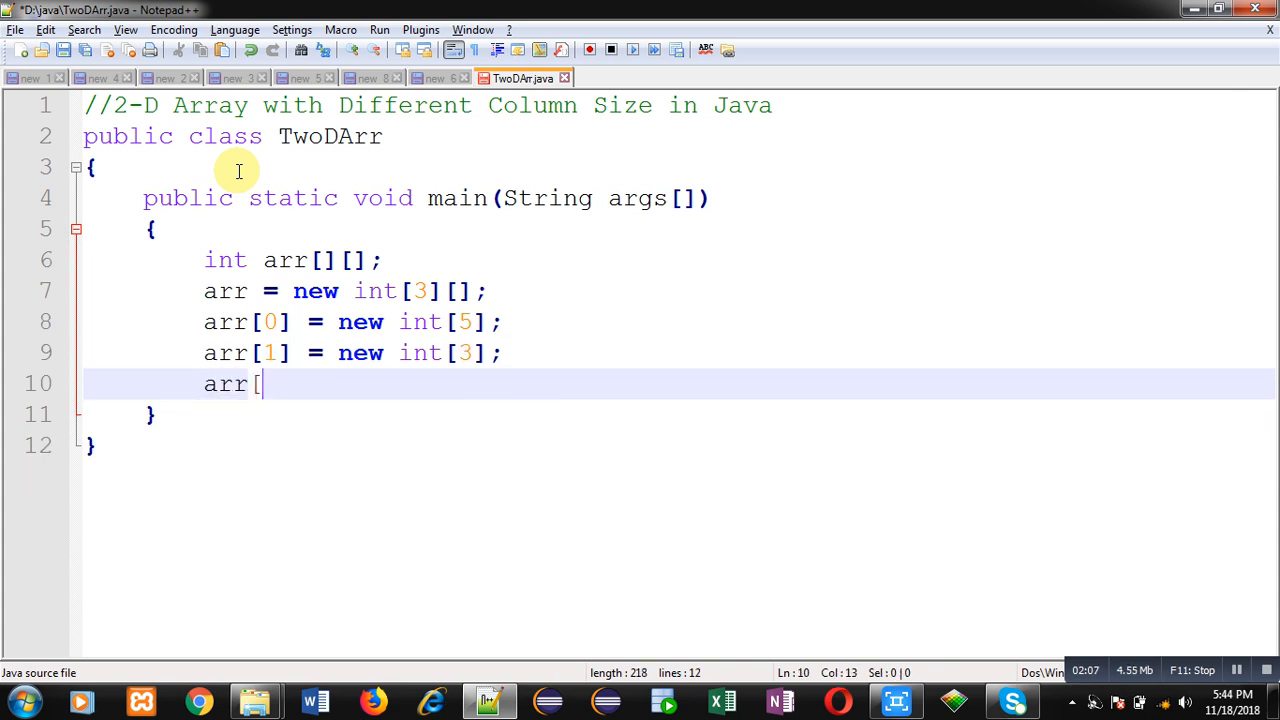
{"action": "type", "text": "2"}
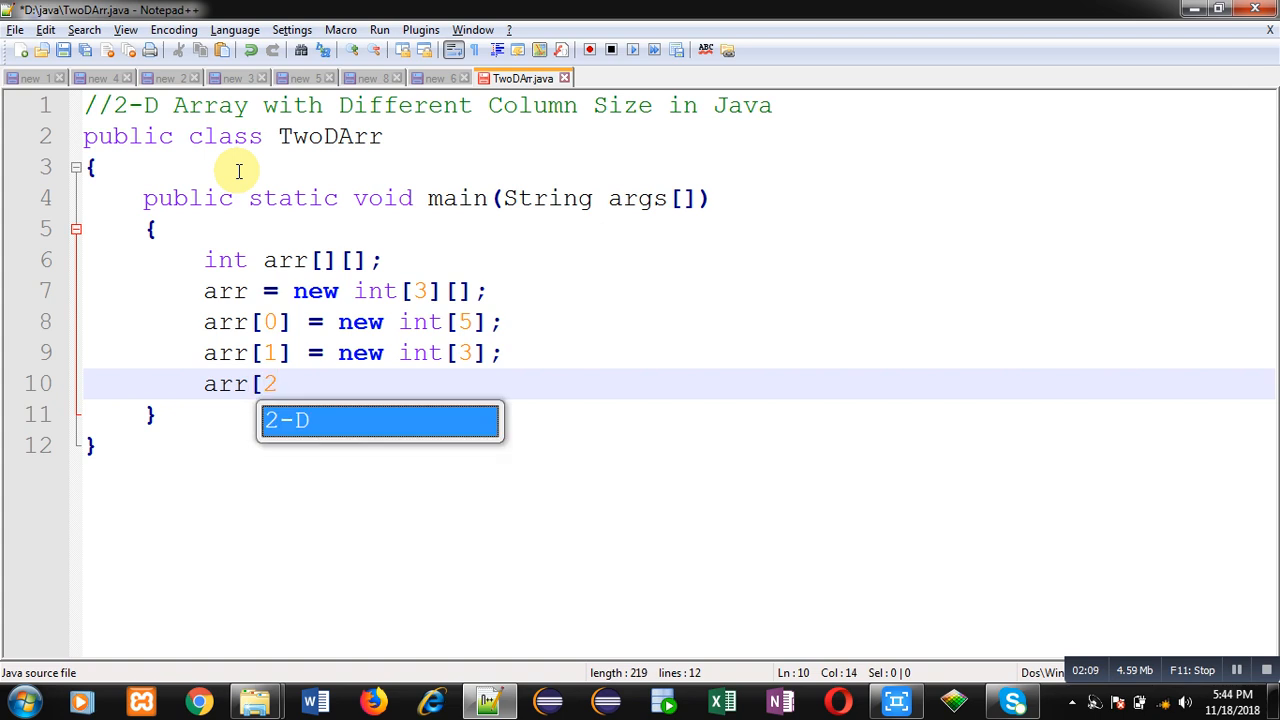
{"action": "type", "text": "] = new"}
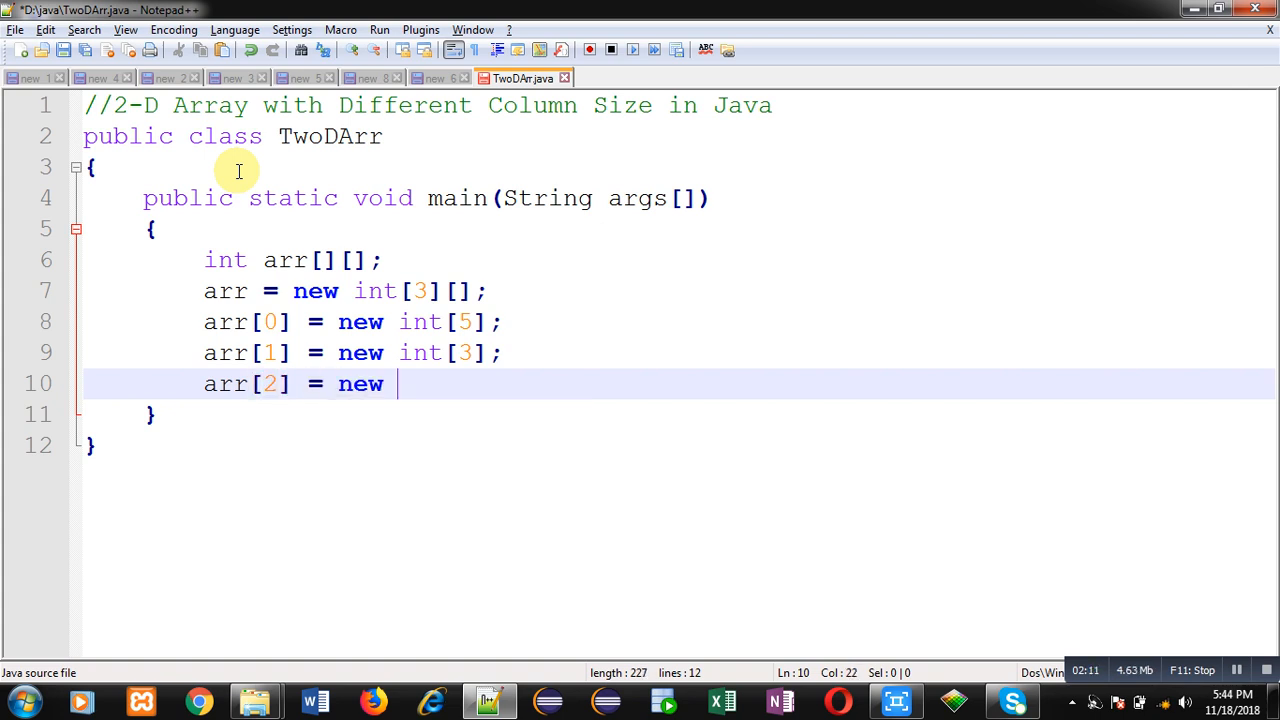
{"action": "type", "text": "int["}
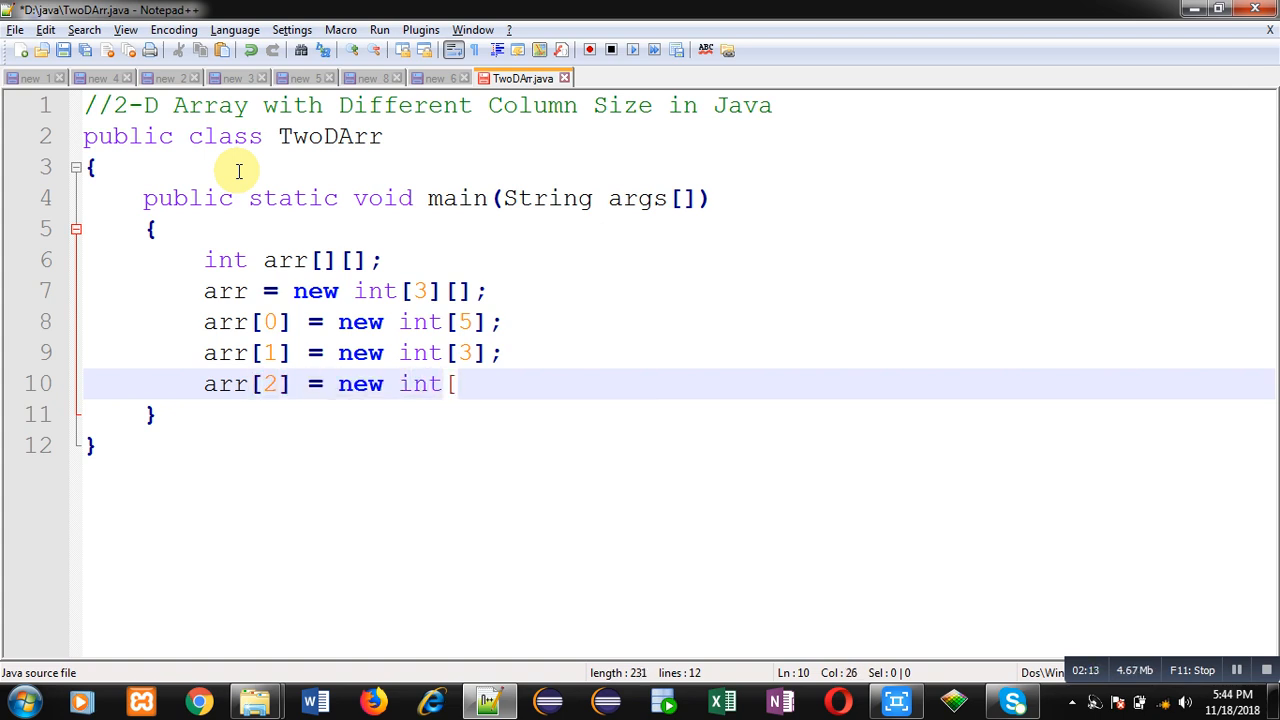
- Size the third row as arr[2] = new int[7]
{"action": "type", "text": "7];"}
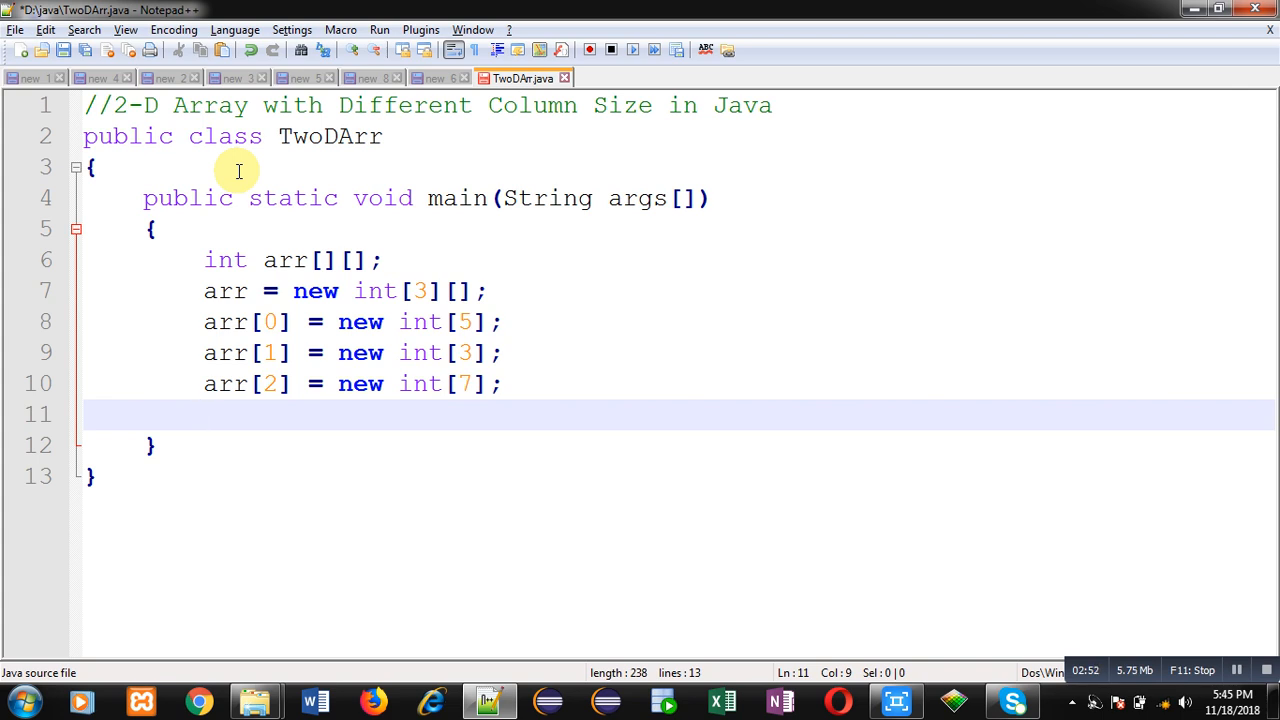
- Write the outer loop for(int i=0;i<arr.length;i++) and start a // comment about arr.length
{"action": "type", "text": "for(int"}
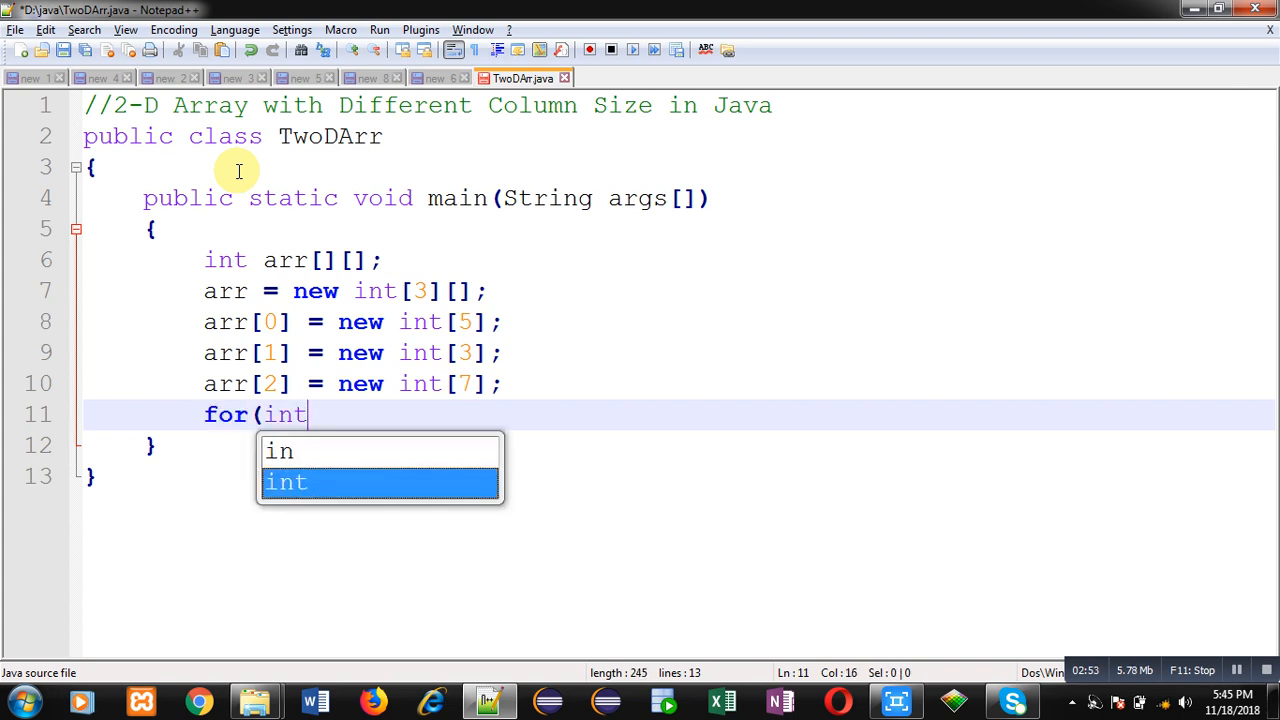
{"action": "type", "text": "i=0;i"}
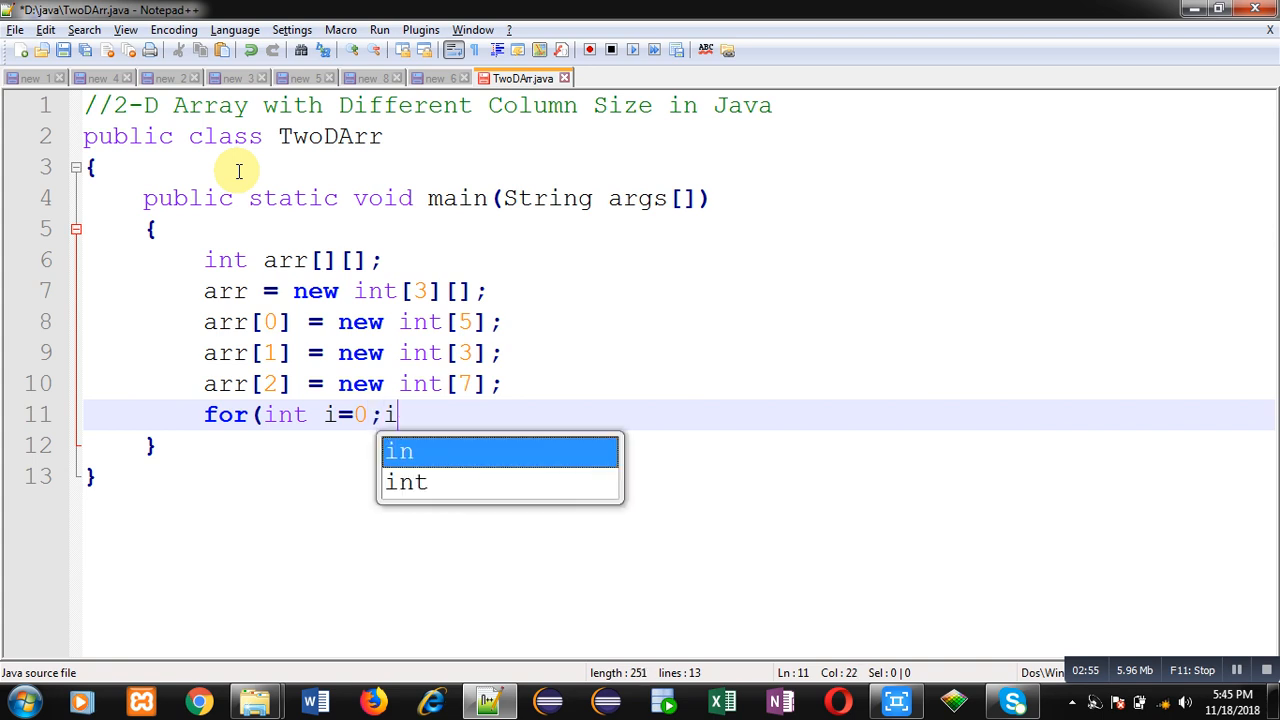
{"action": "type", "text": "<arr"}
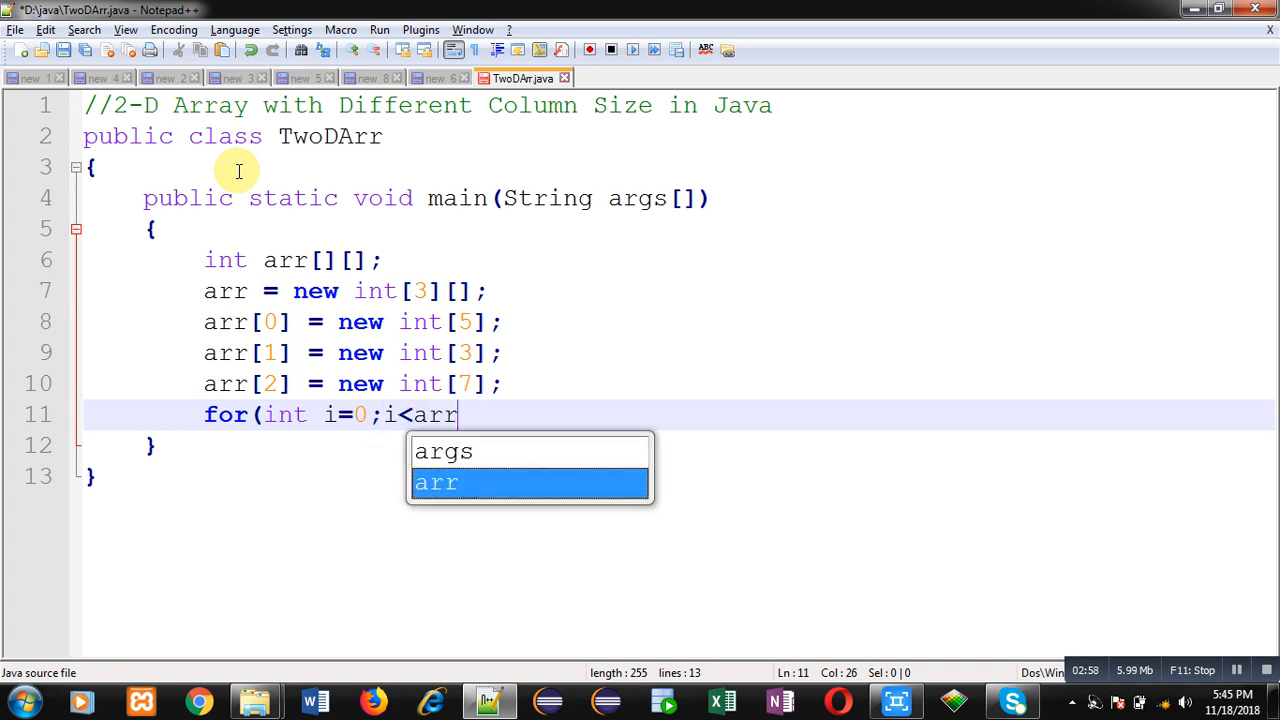
{"action": "type", "text": ".legn"}
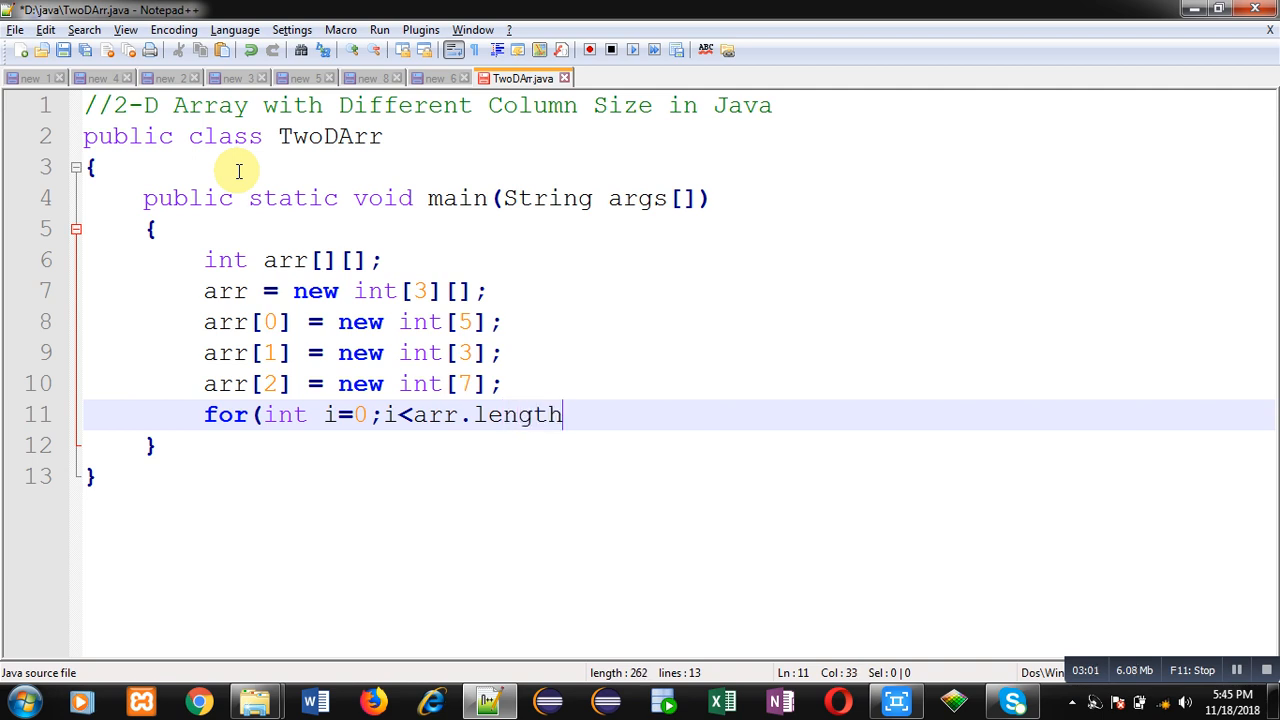
{"action": "type", "text": ";i++"}
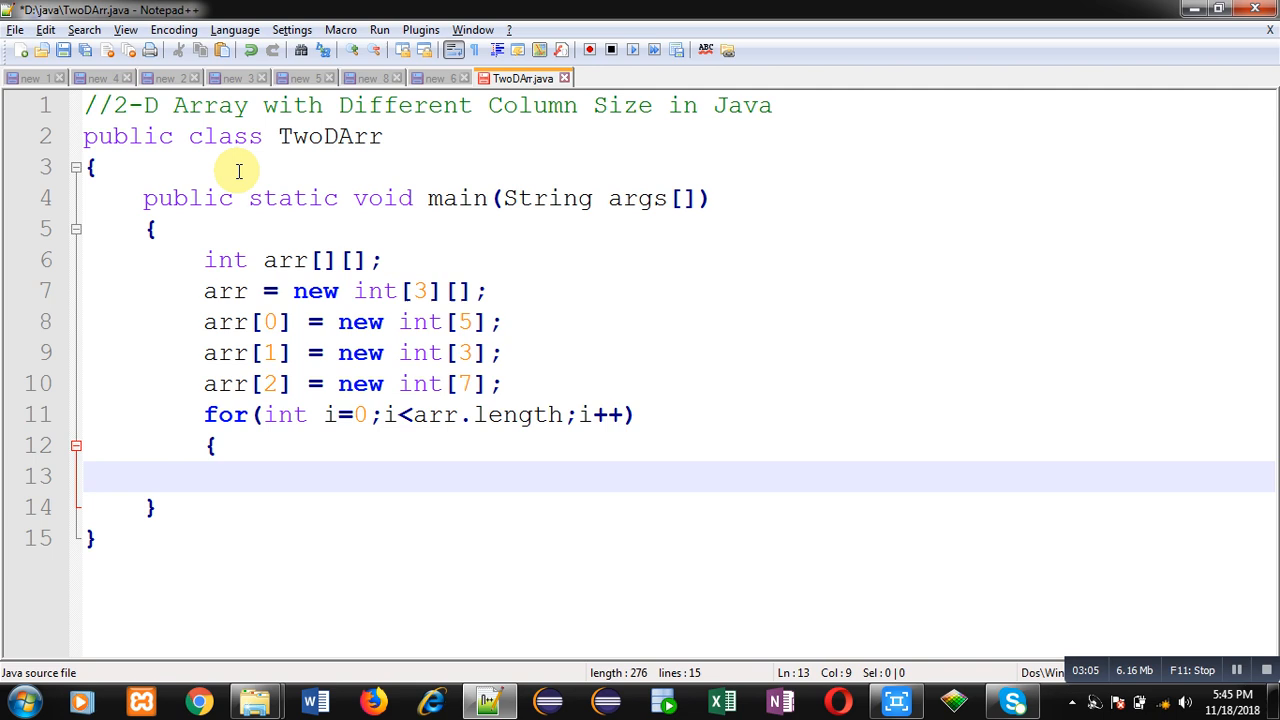
{"action": "key", "text": "Enter"}
{"action": "type", "text": "}"}
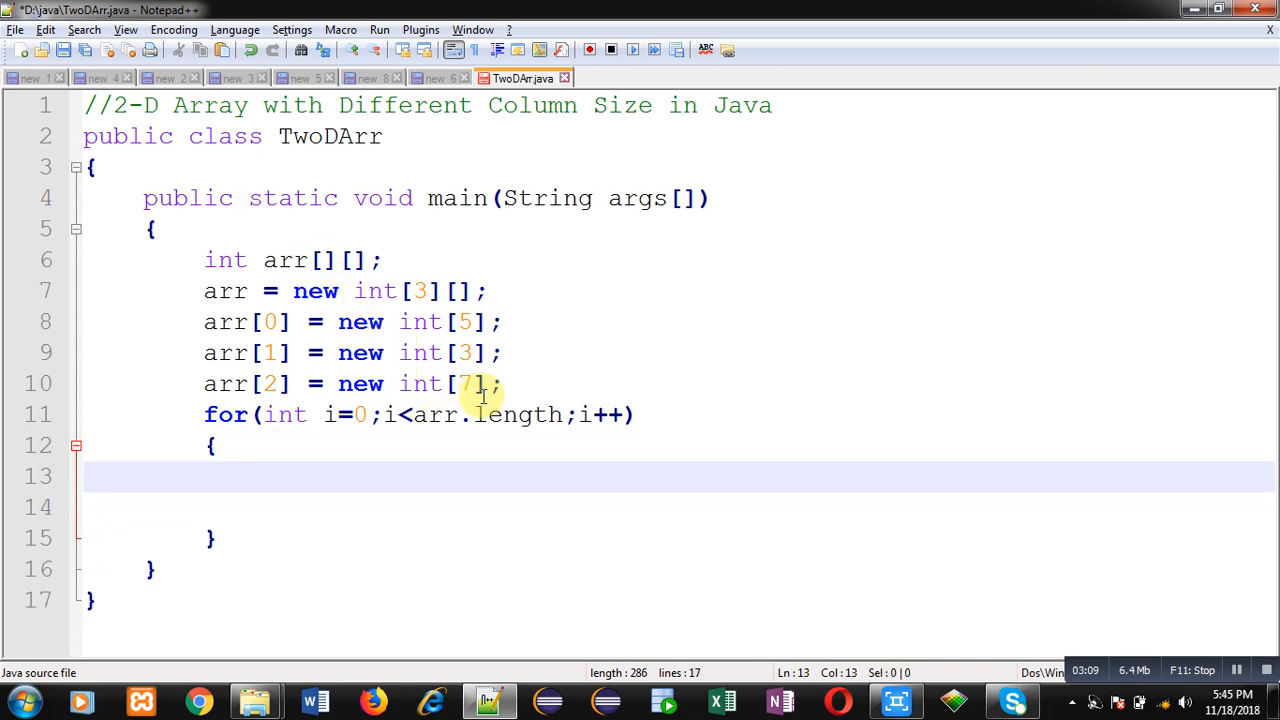
{"action": "mouse_move", "coordinate": [515, 415]}
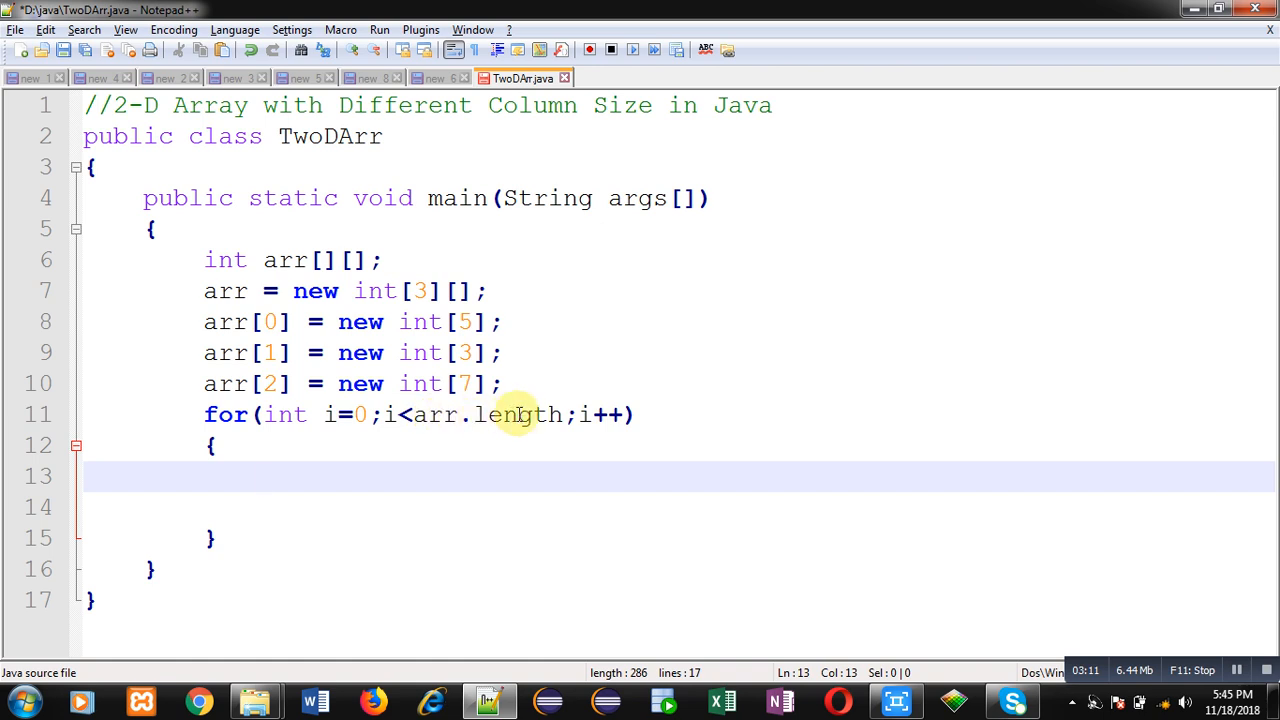
{"action": "type", "text": "//here arr"}
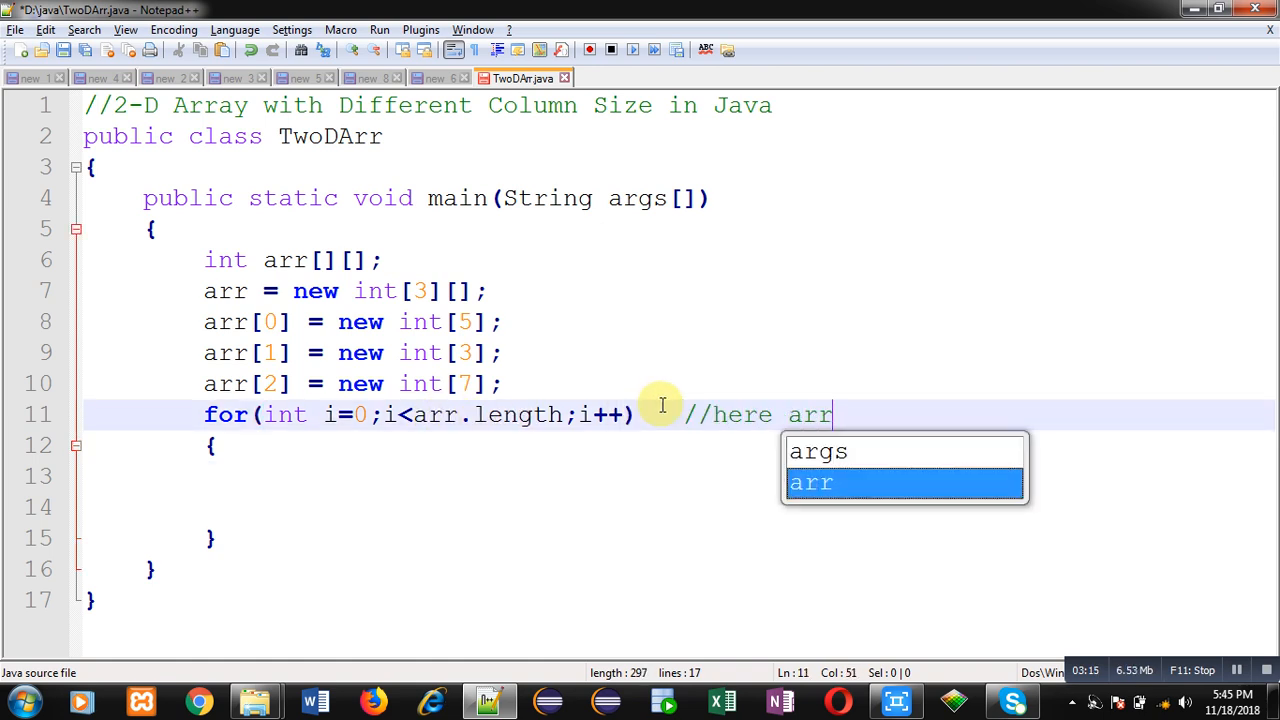
{"action": "type", "text": ".length is providing row size"}
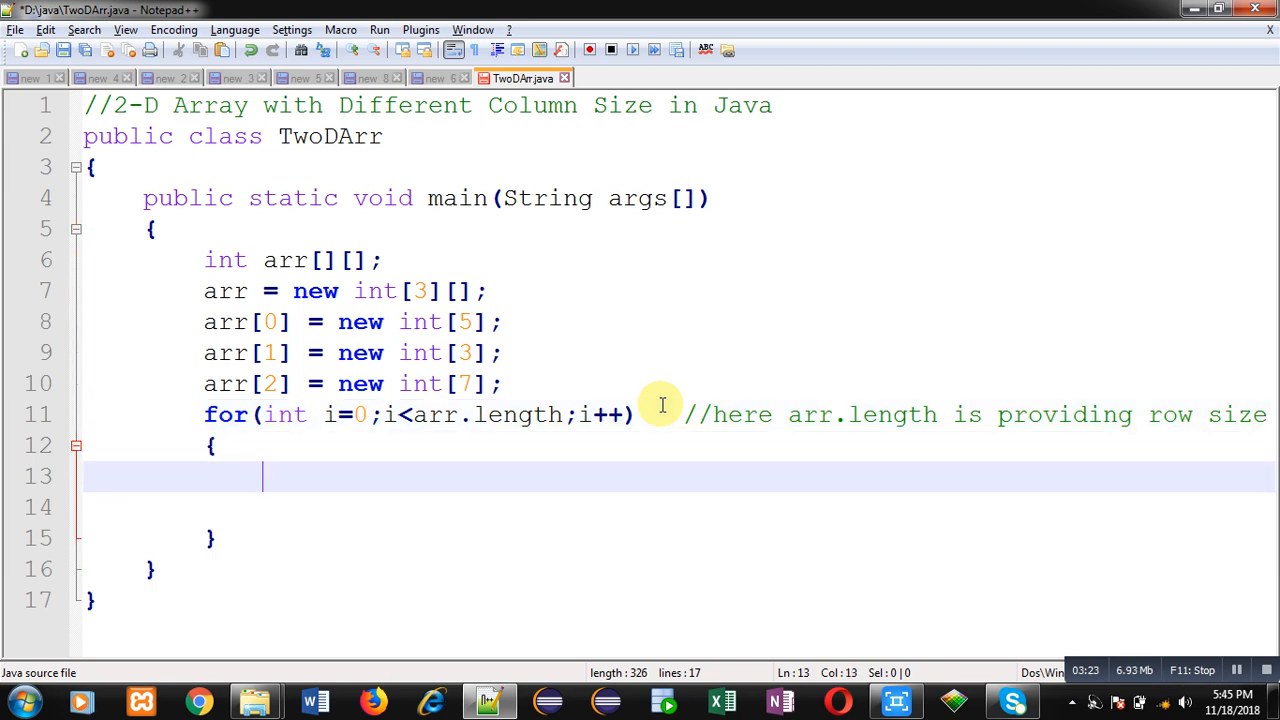
- Start the inner loop header for(int j=0;j<arr[i].len inside the outer loop
{"action": "type", "text": "for("}
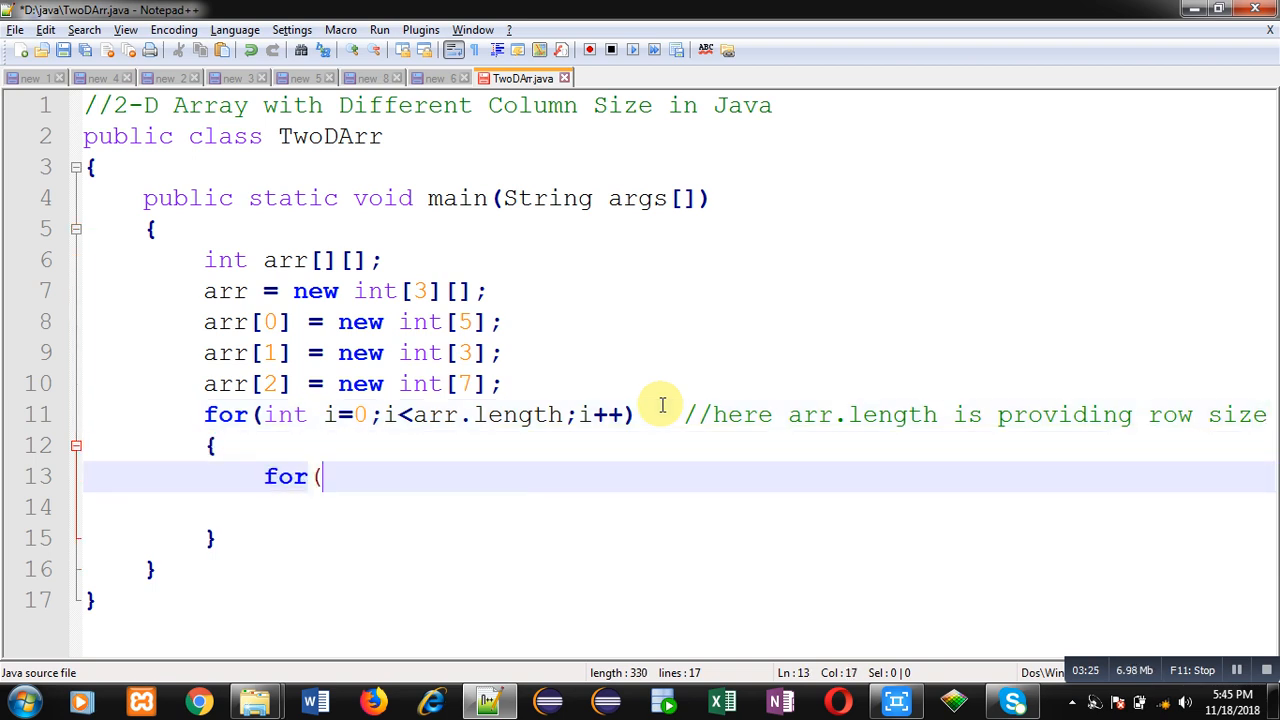
{"action": "type", "text": "int j=0"}
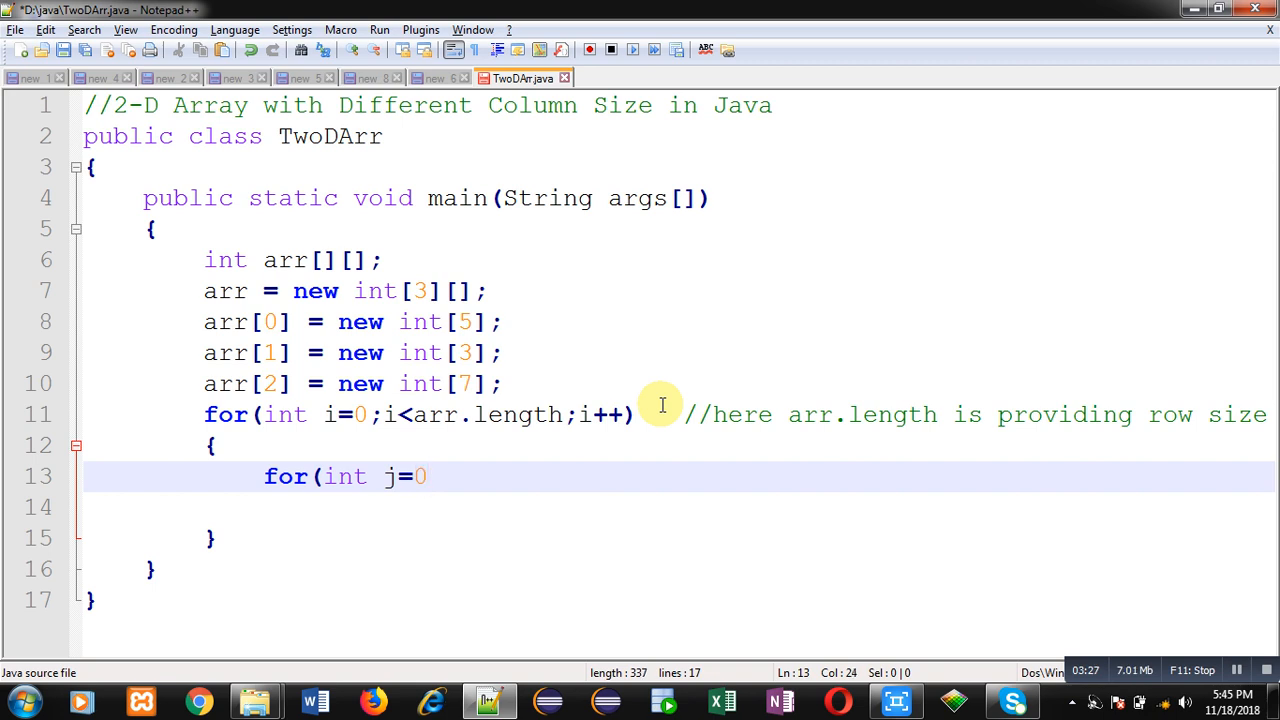
{"action": "type", "text": ";"}
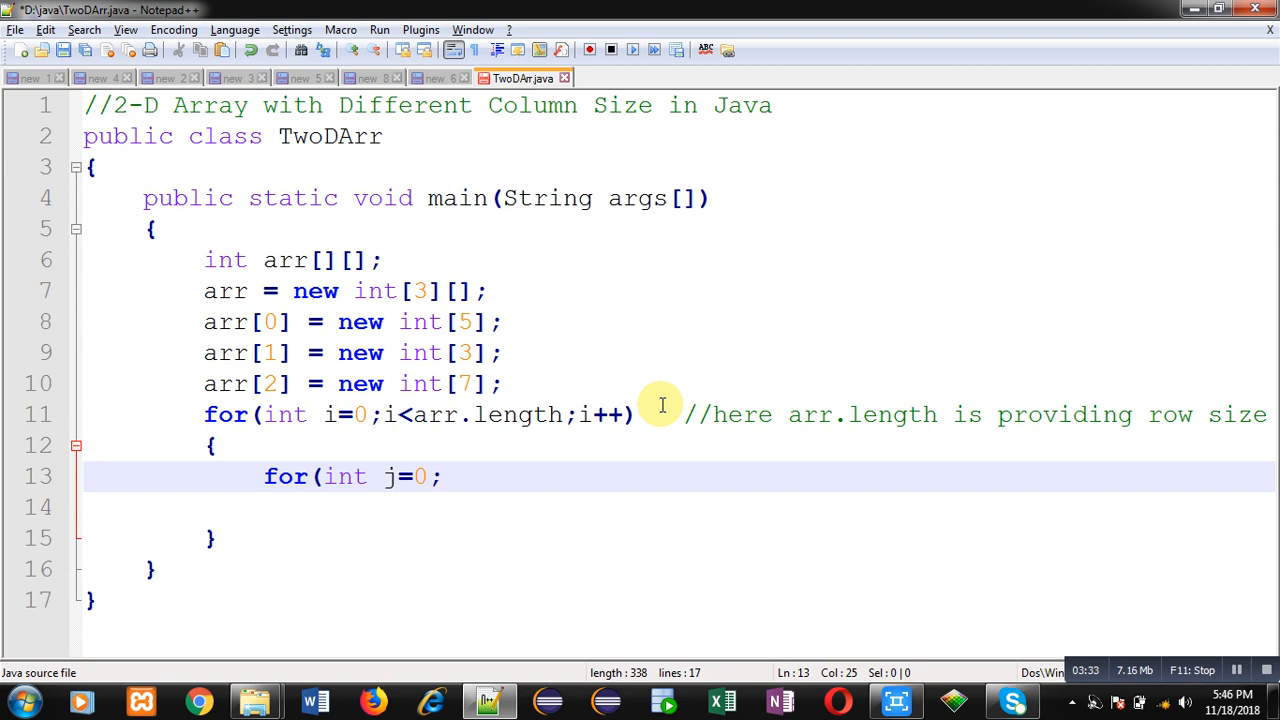
{"action": "type", "text": "j"}
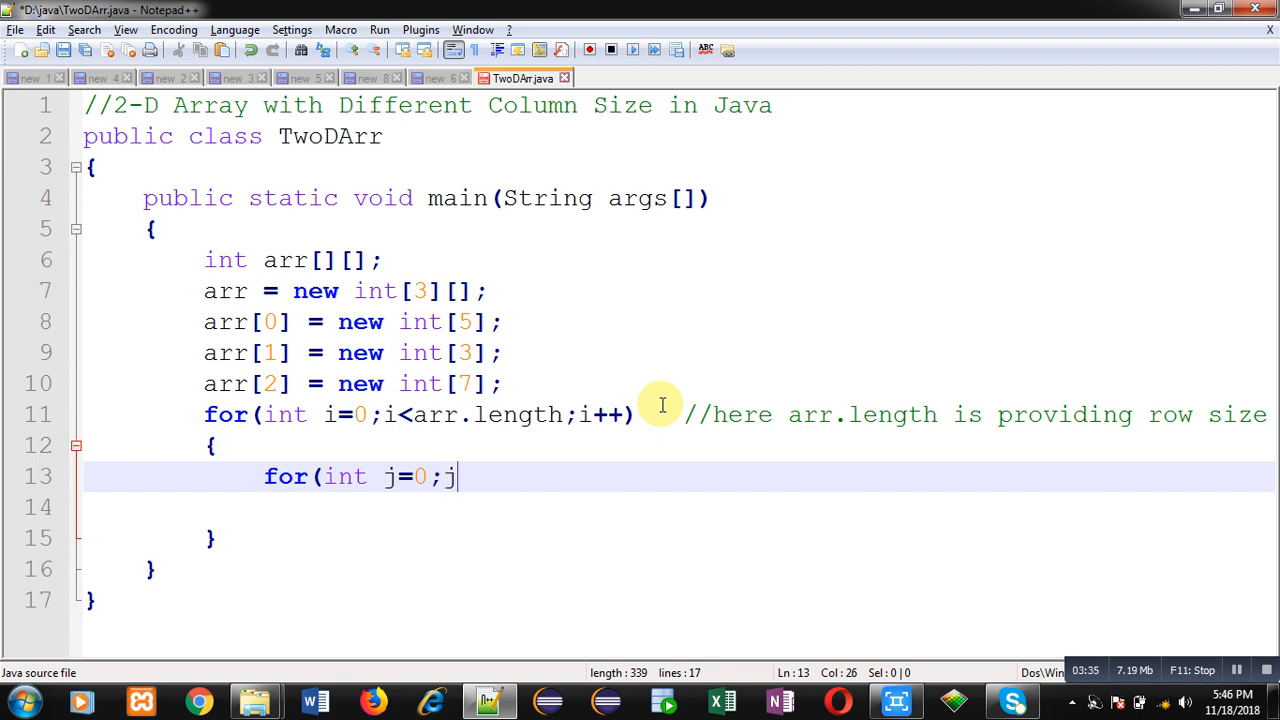
{"action": "type", "text": "<arr"}
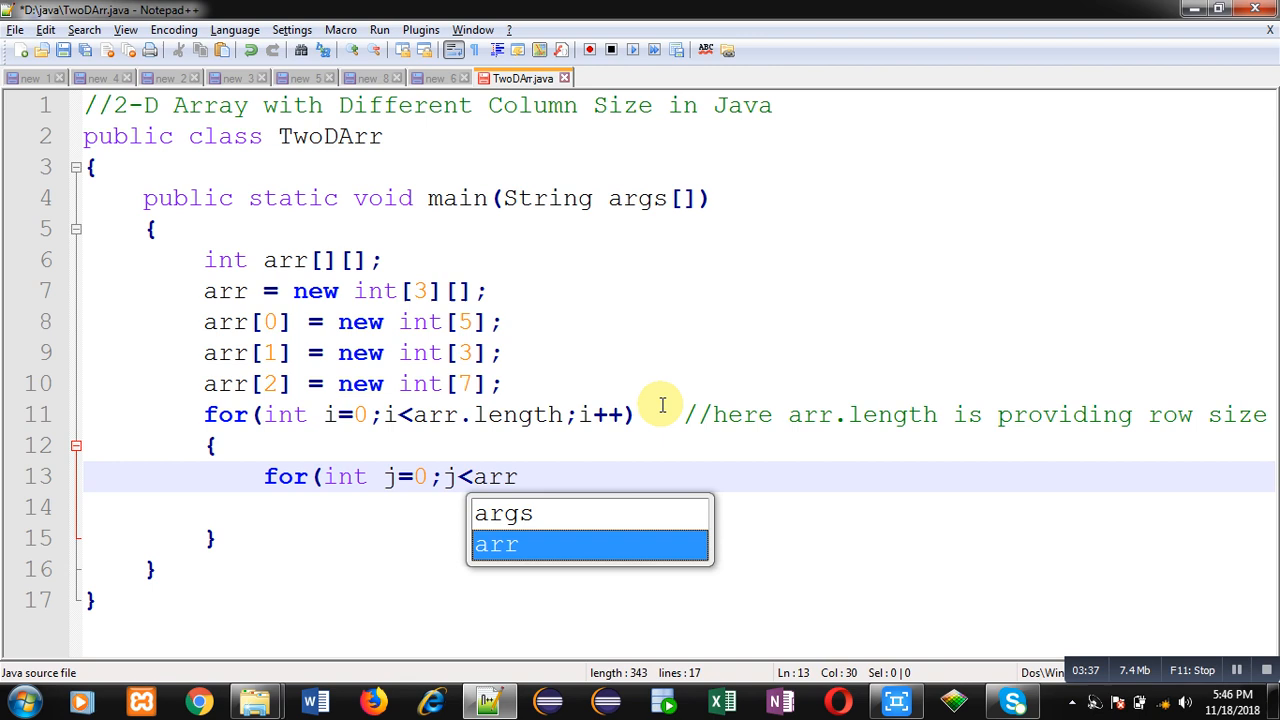
{"action": "type", "text": "[i]"}
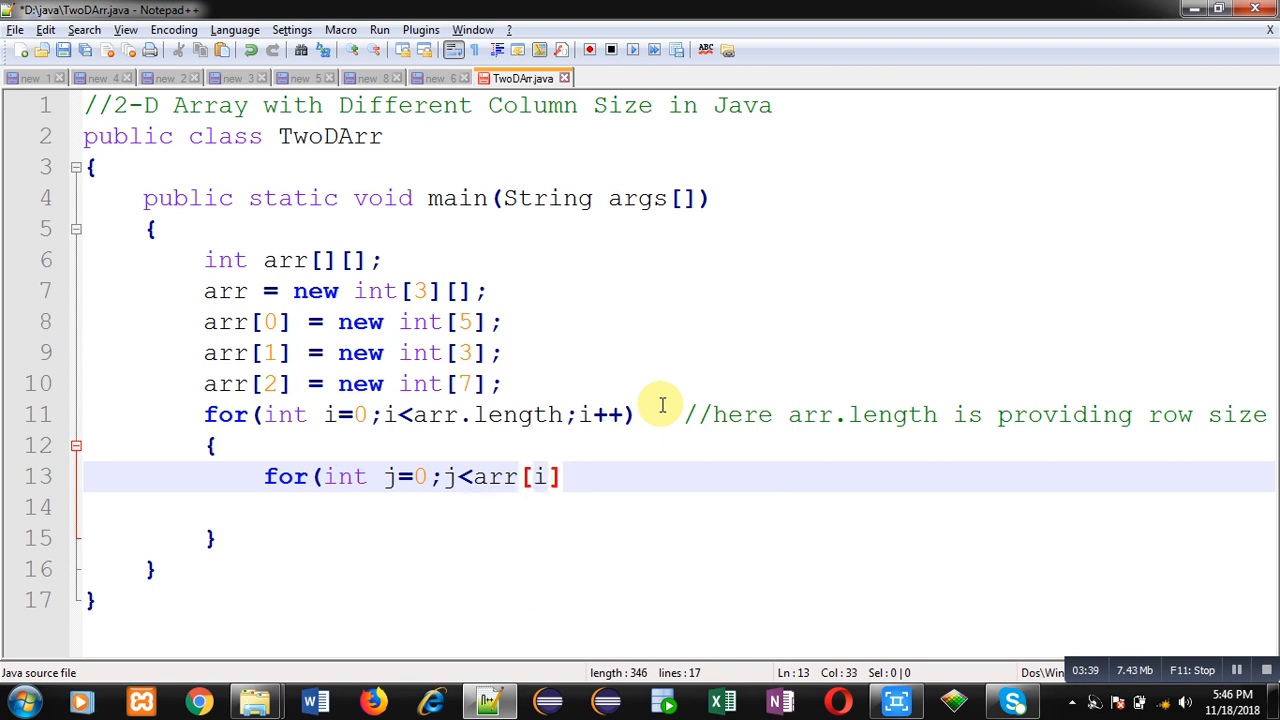
{"action": "type", "text": ".length;j++"}
{"action": "left_click", "coordinate": [679, 507]}
{"action": "type", "text": "{"}
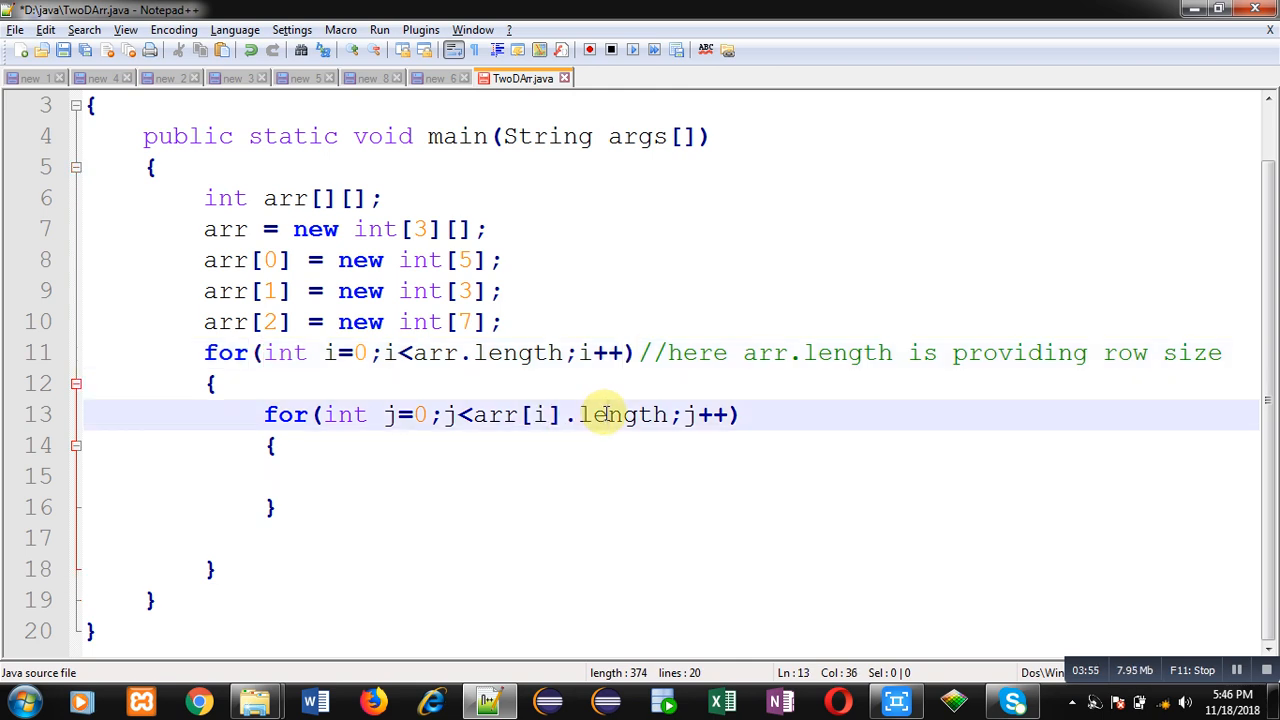
{"action": "mouse_move", "coordinate": [540, 432]}
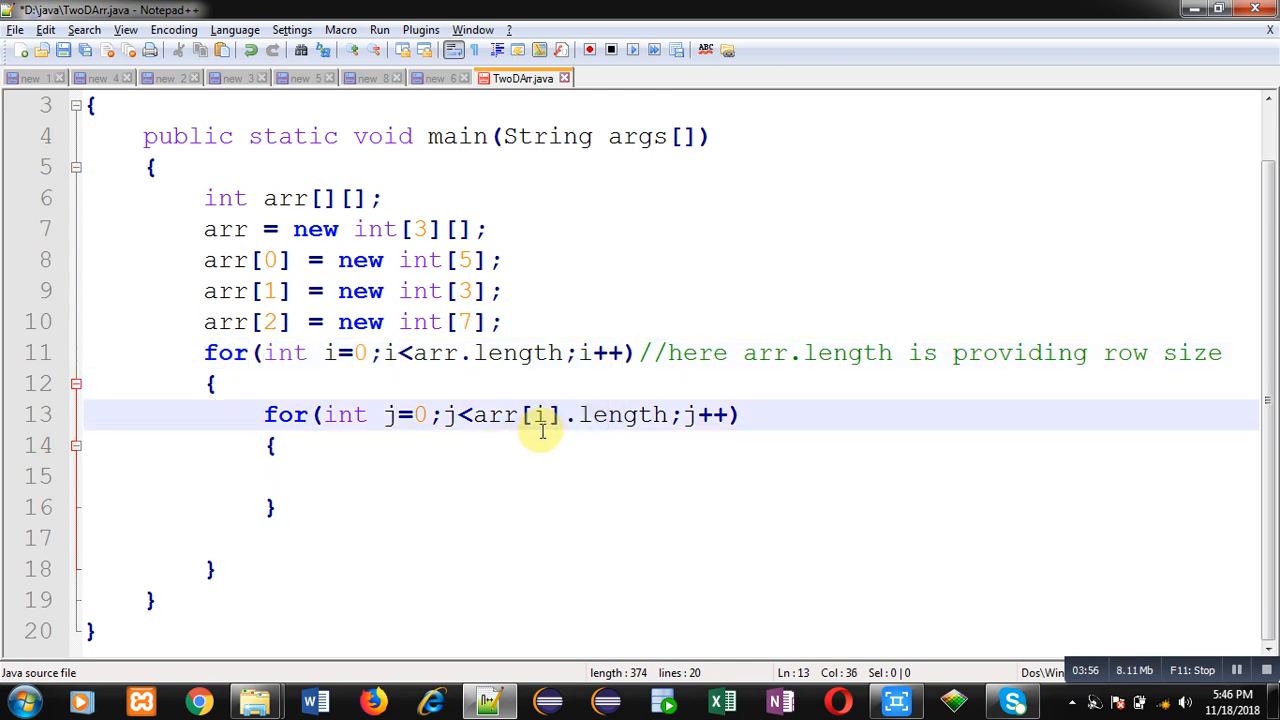
{"action": "mouse_move", "coordinate": [512, 415]}
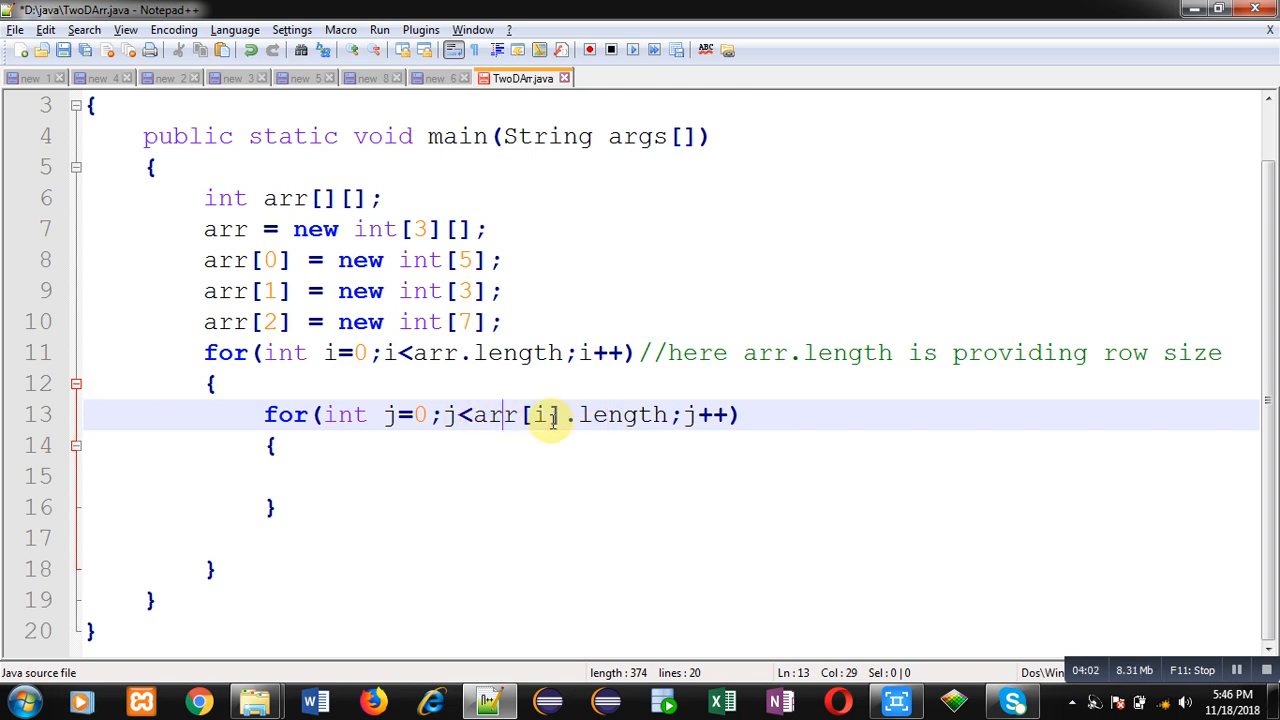
{"action": "mouse_move", "coordinate": [508, 414]}
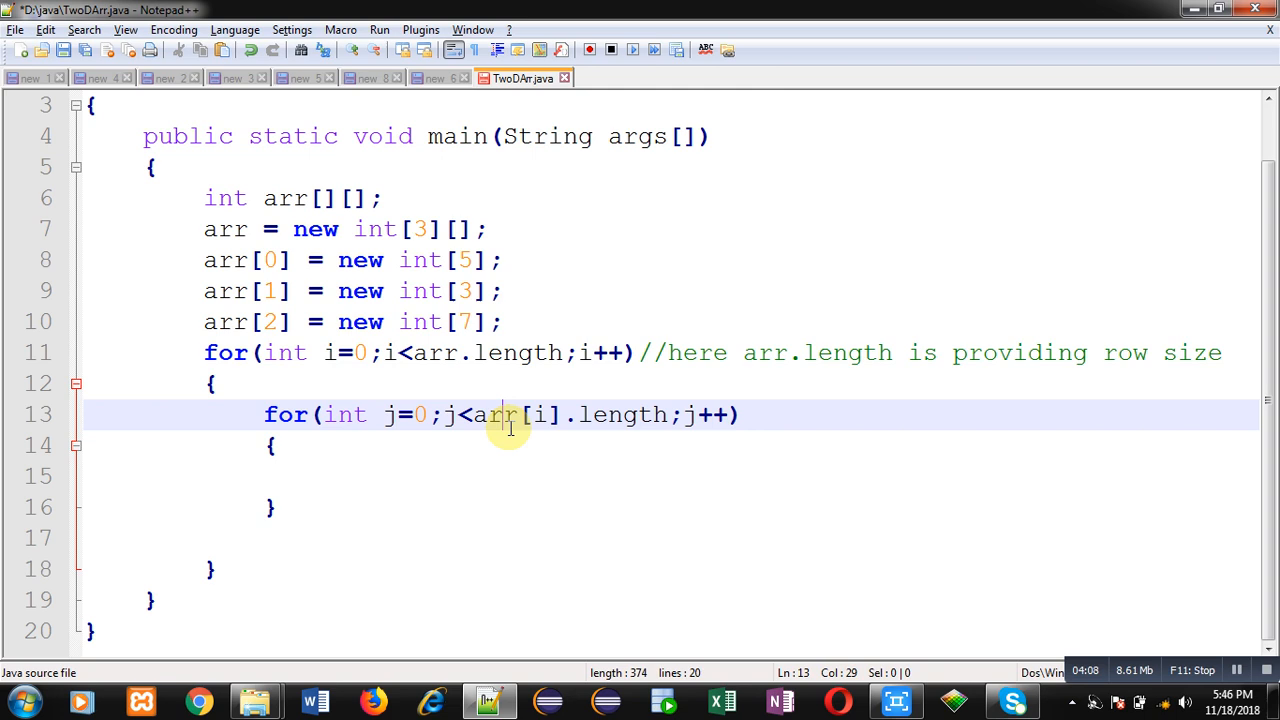
{"action": "mouse_move", "coordinate": [500, 425]}
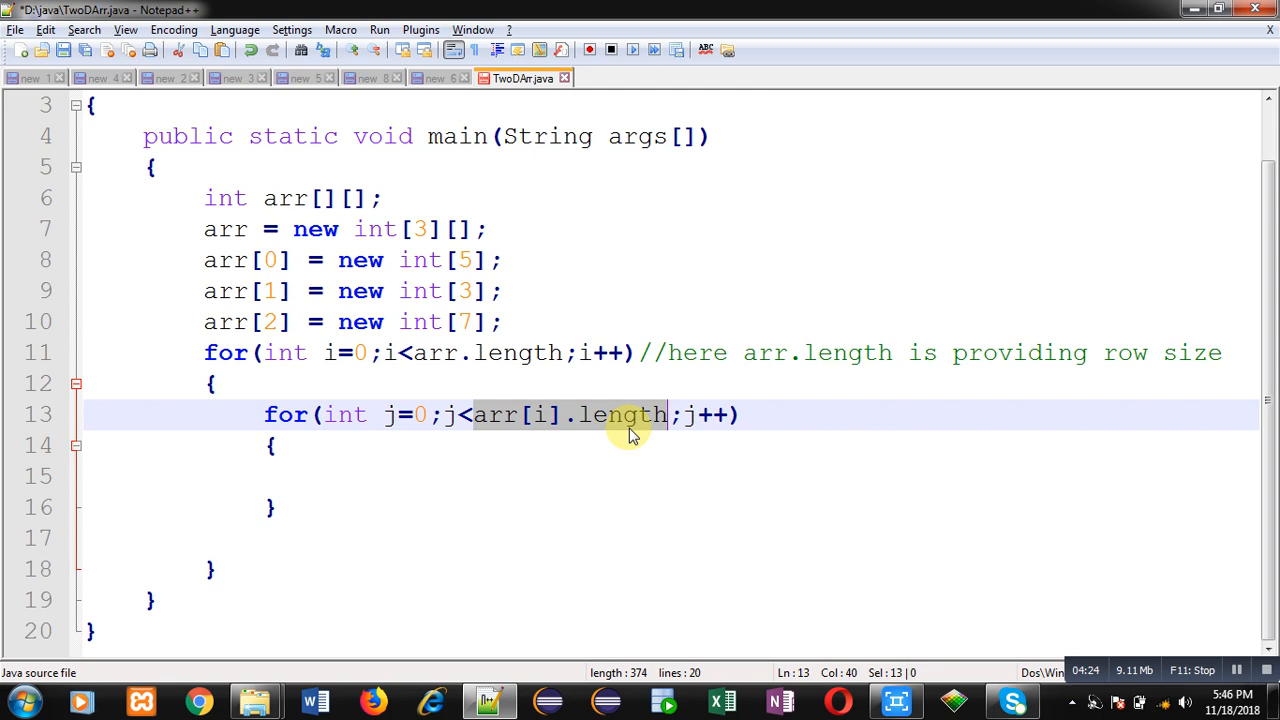
- Deselect the highlighted arr[i].length expression in the inner loop header
{"action": "left_click", "coordinate": [390, 475]}
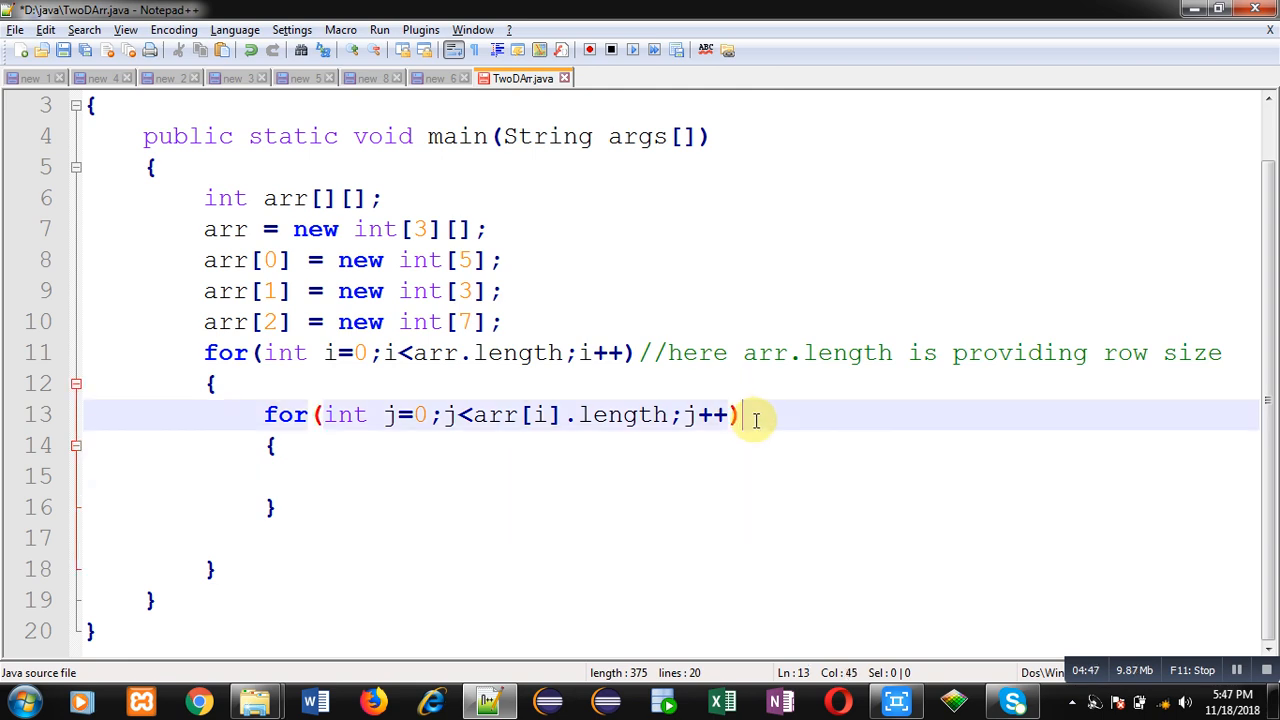
- Comment the inner loop with //here arr[i].length is providing column size
{"action": "type", "text": "//here arr"}
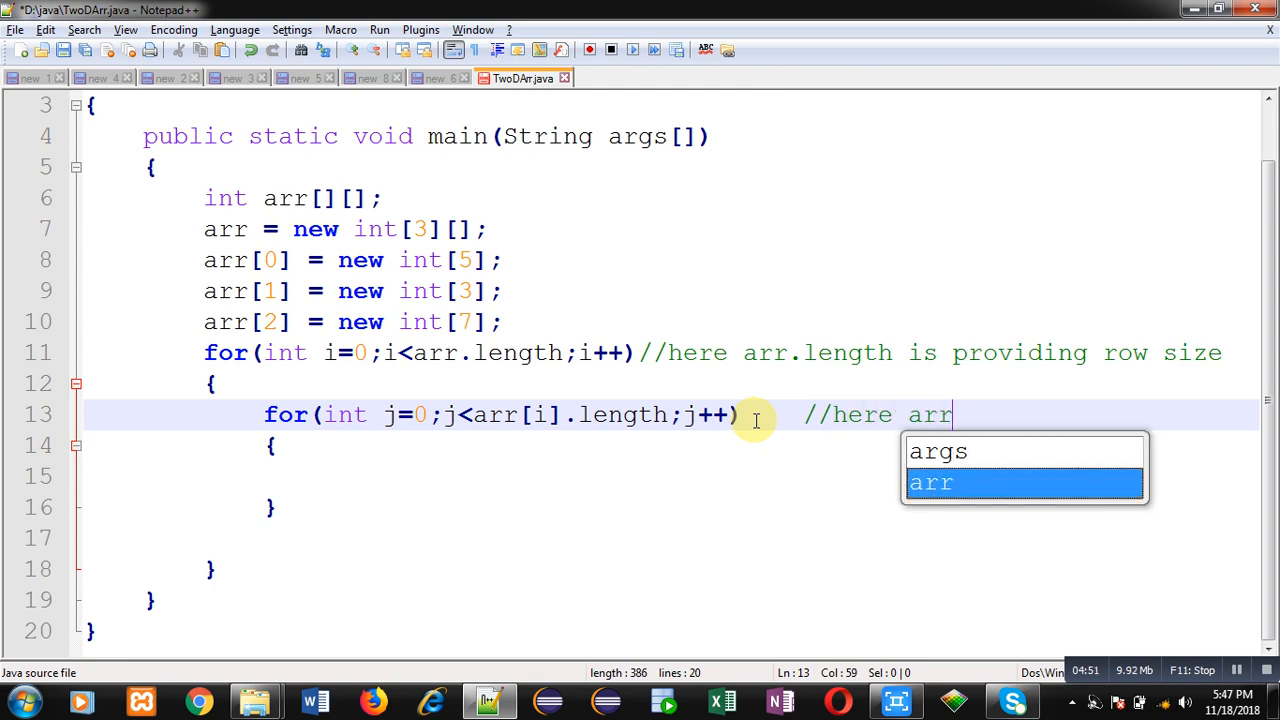
{"action": "type", "text": "[i]."}
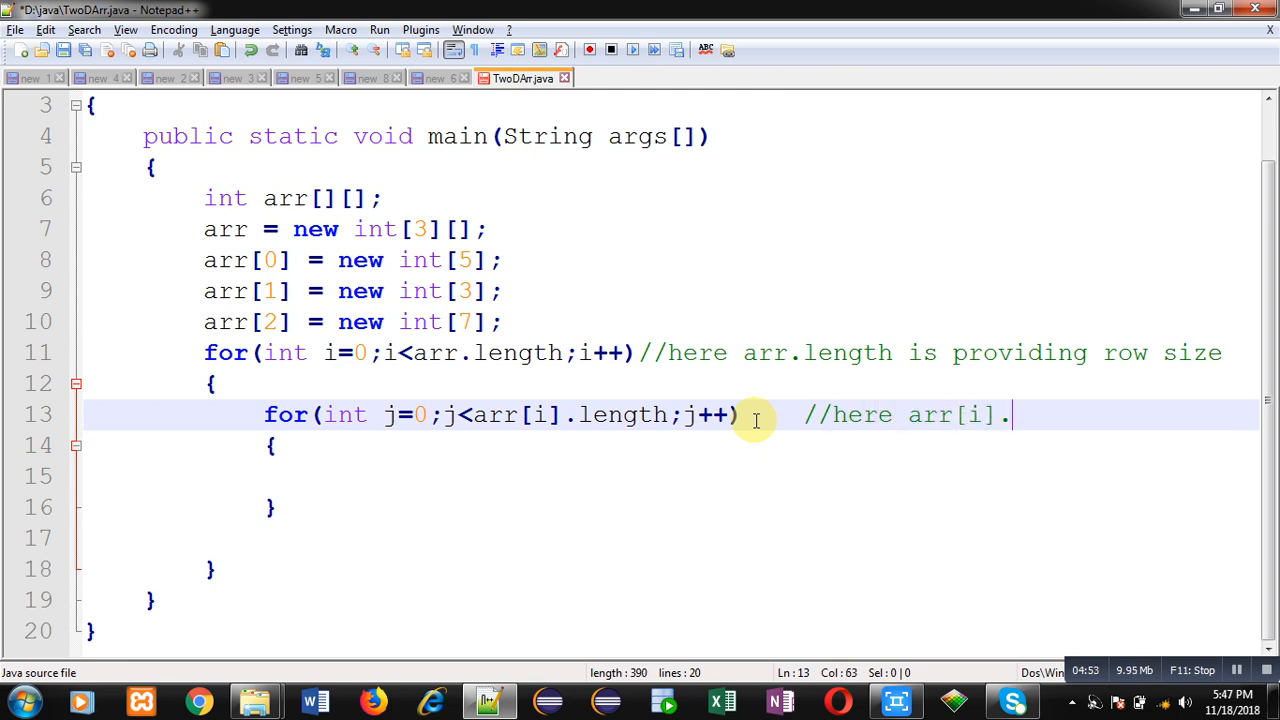
{"action": "type", "text": "length is providing c"}
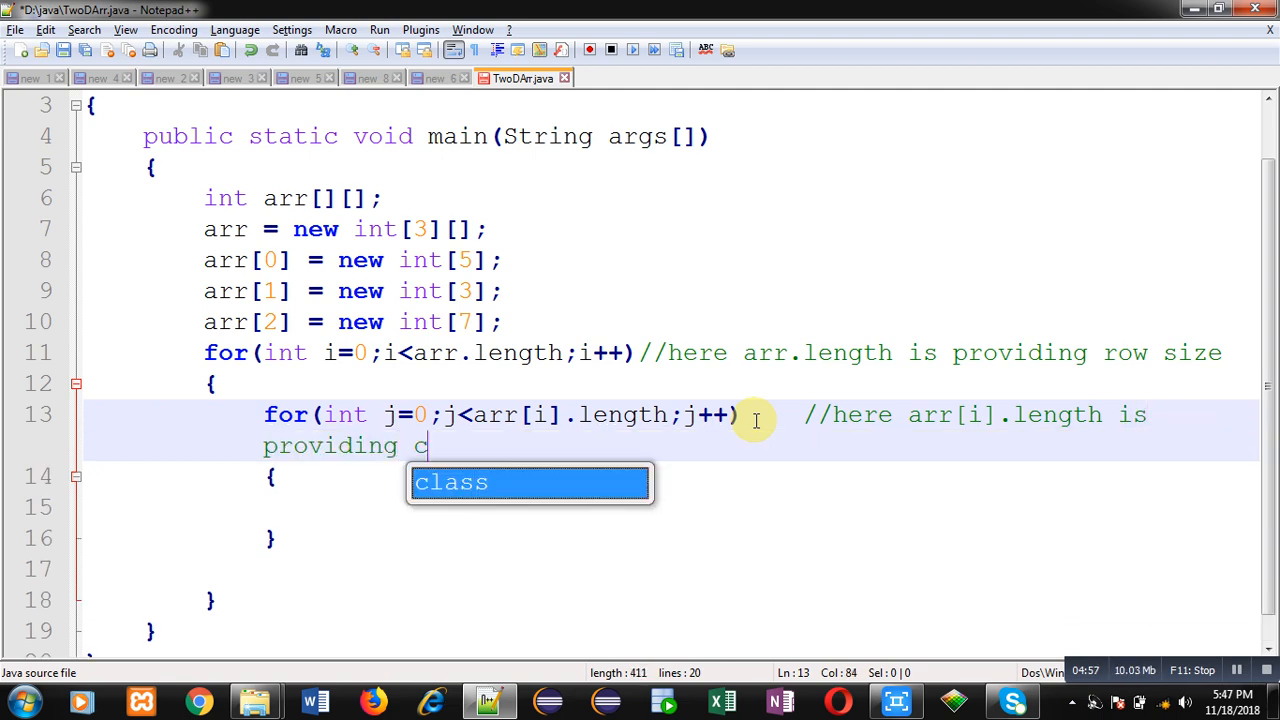
{"action": "type", "text": "olumn size"}
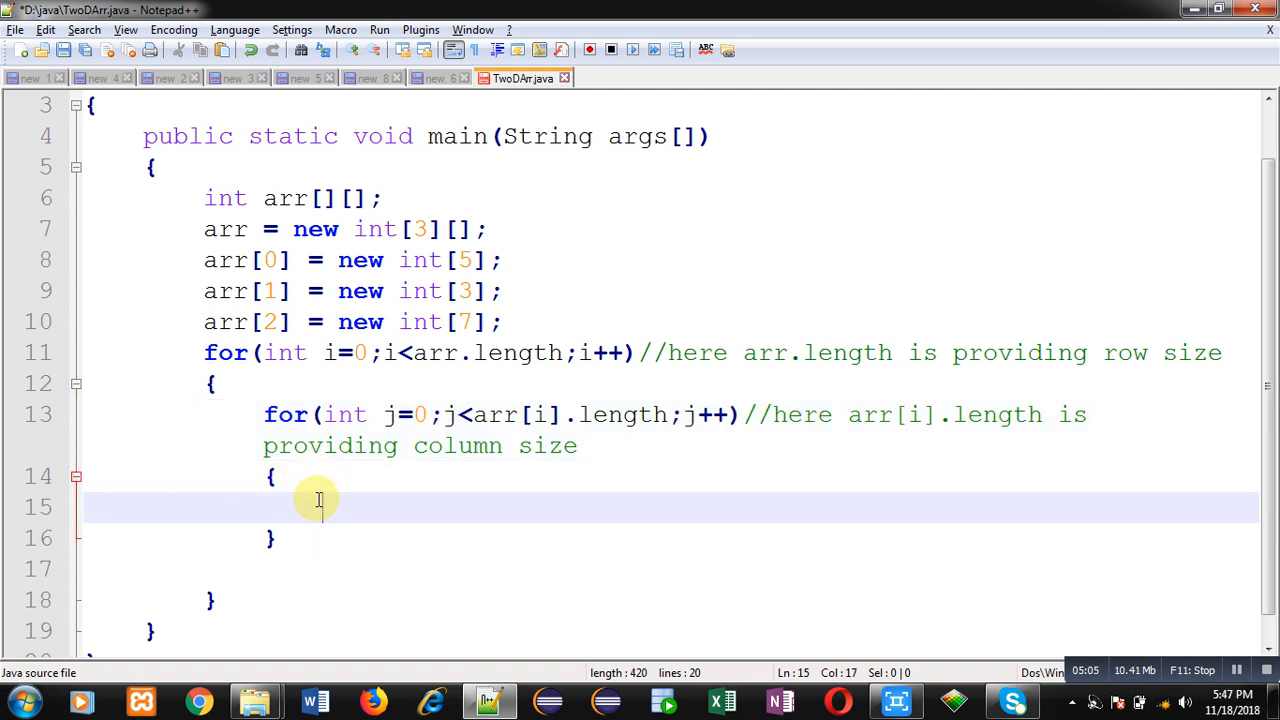
- Print each element tab-separated with System.out.print(arr[i][j] + "\t"); in the inner loop
{"action": "type", "text": "System."}
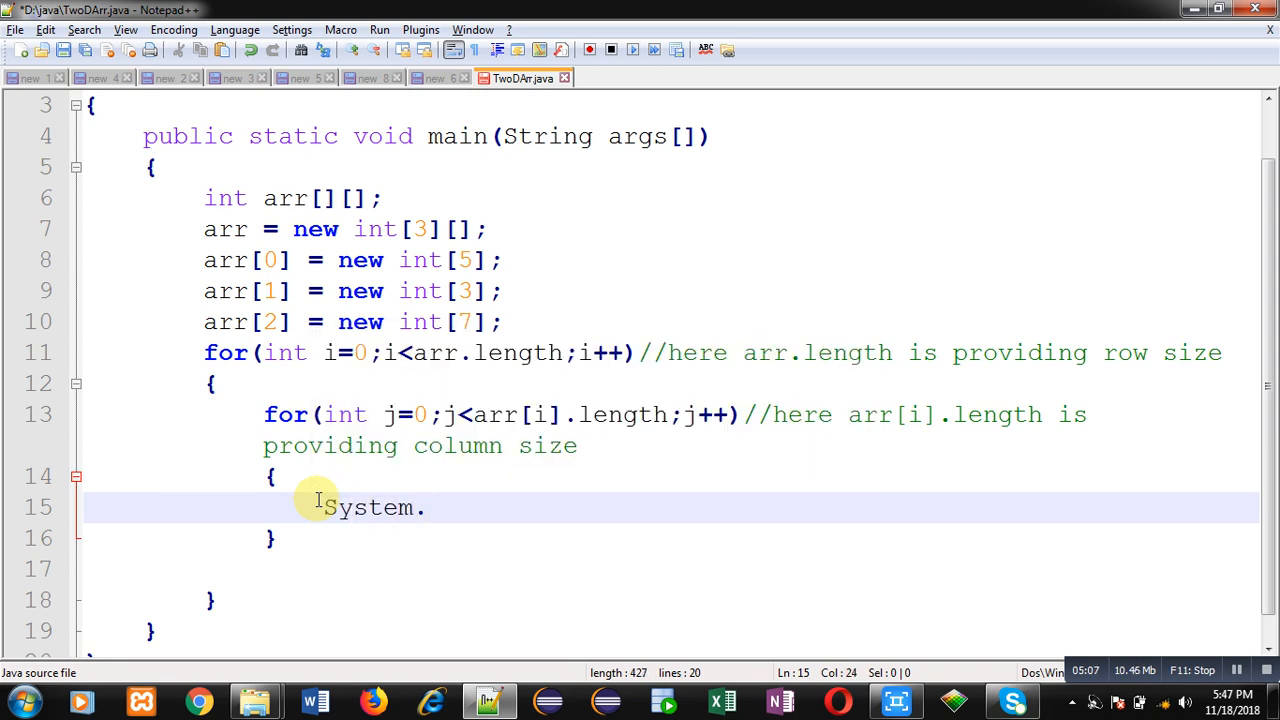
{"action": "type", "text": "out.print"}
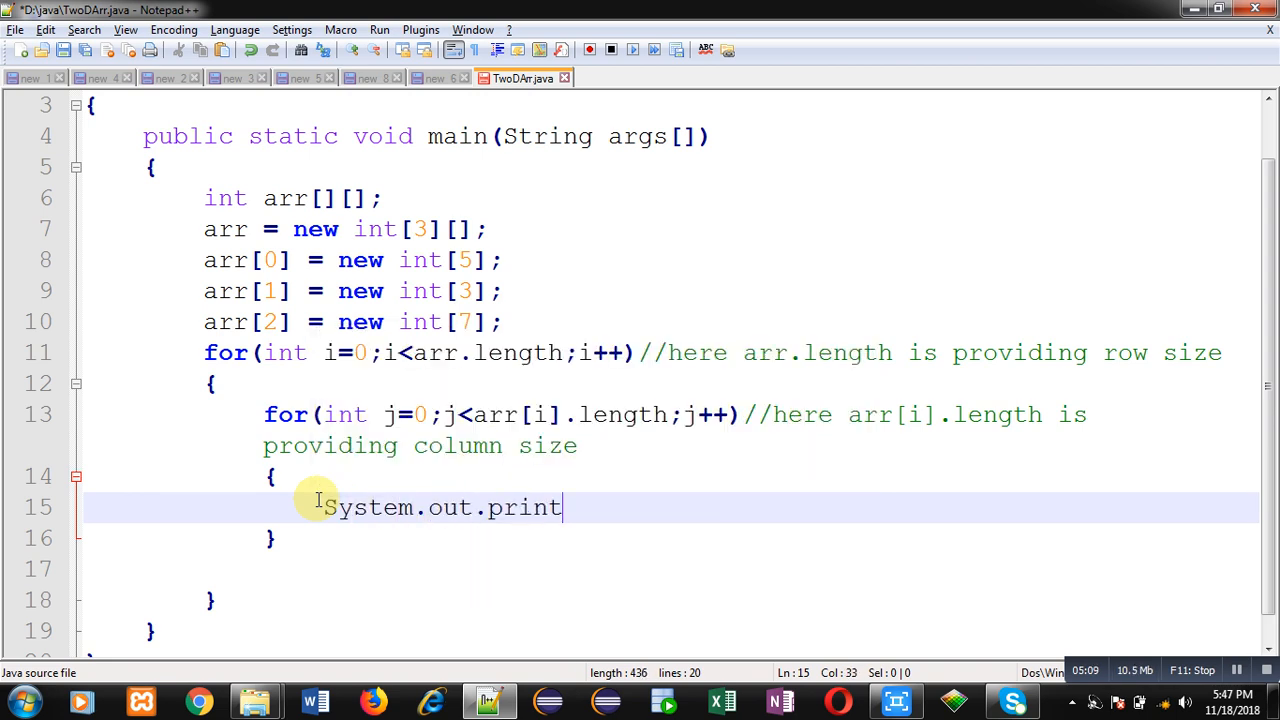
{"action": "type", "text": "ln(ar"}
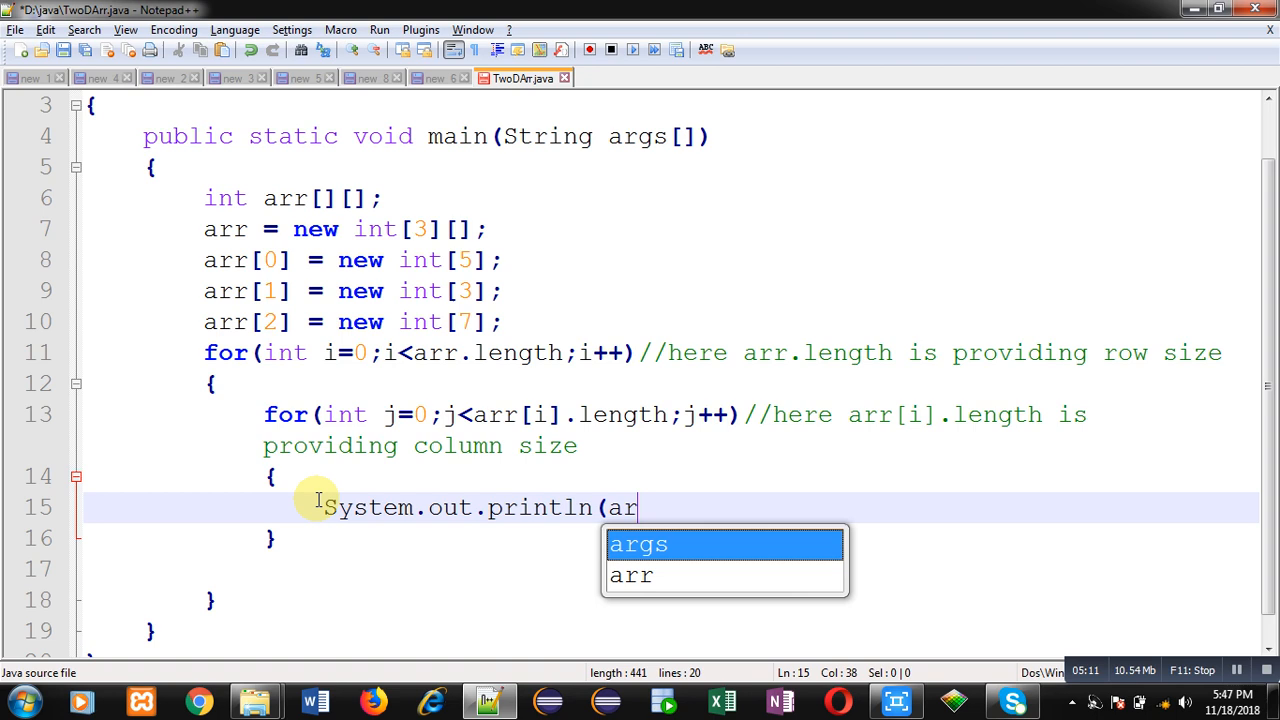
{"action": "type", "text": "r[j]"}
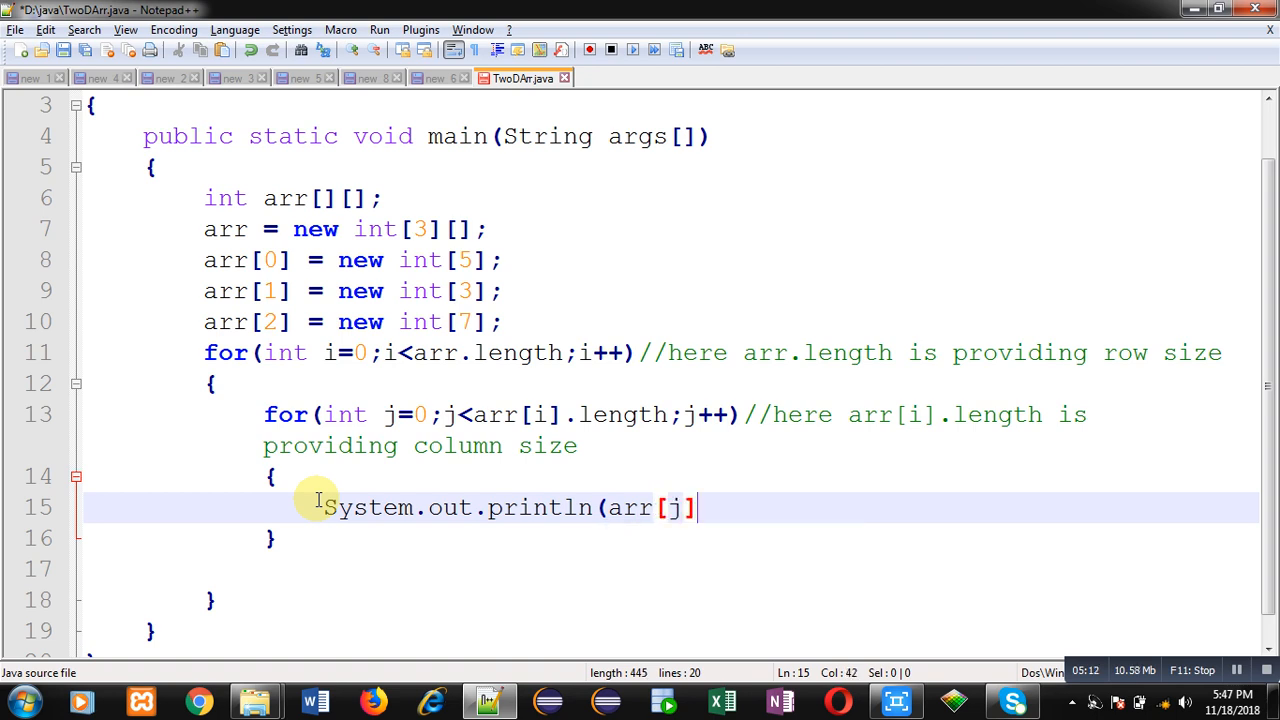
{"action": "key", "text": "BackSpace"}
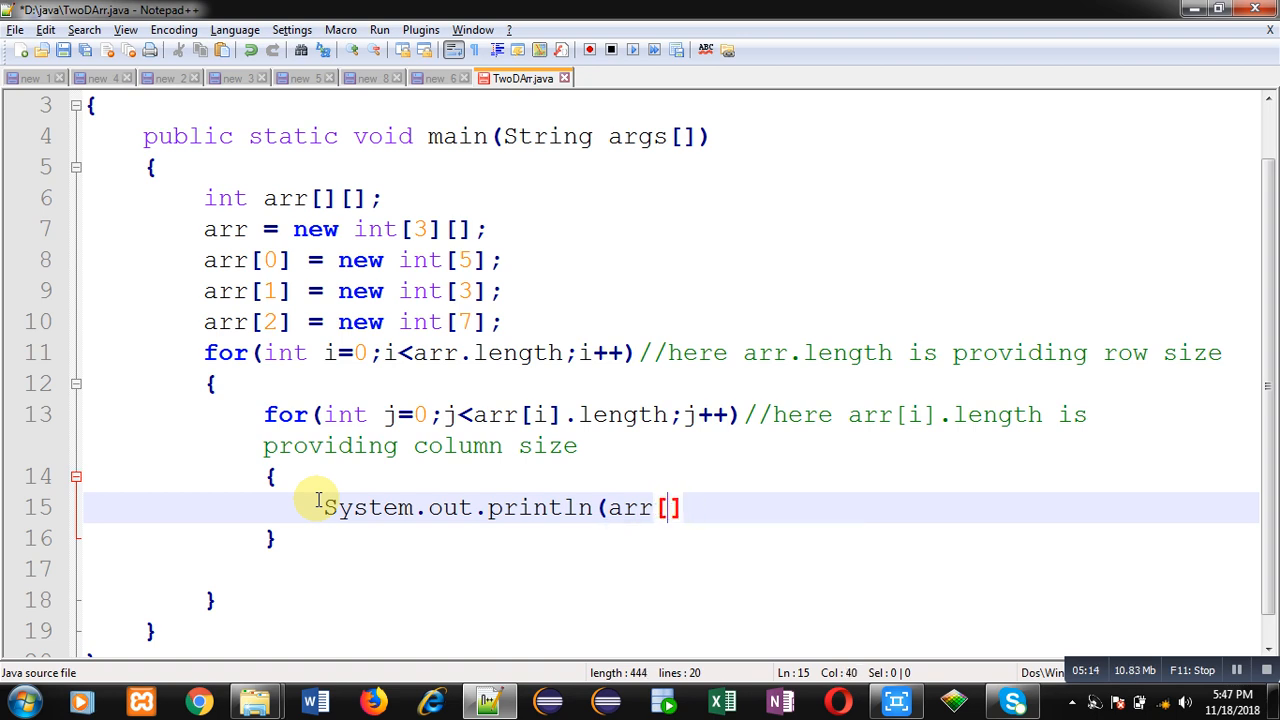
{"action": "type", "text": "i][j"}
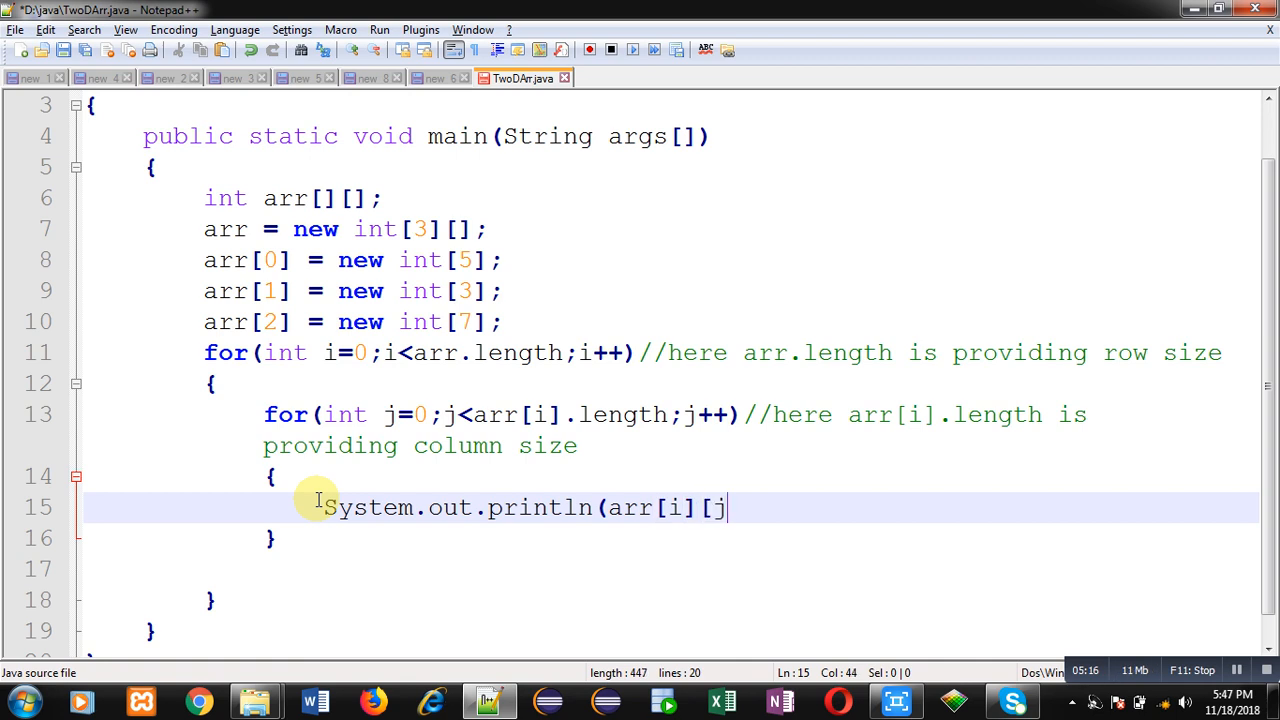
{"action": "type", "text": "]"}
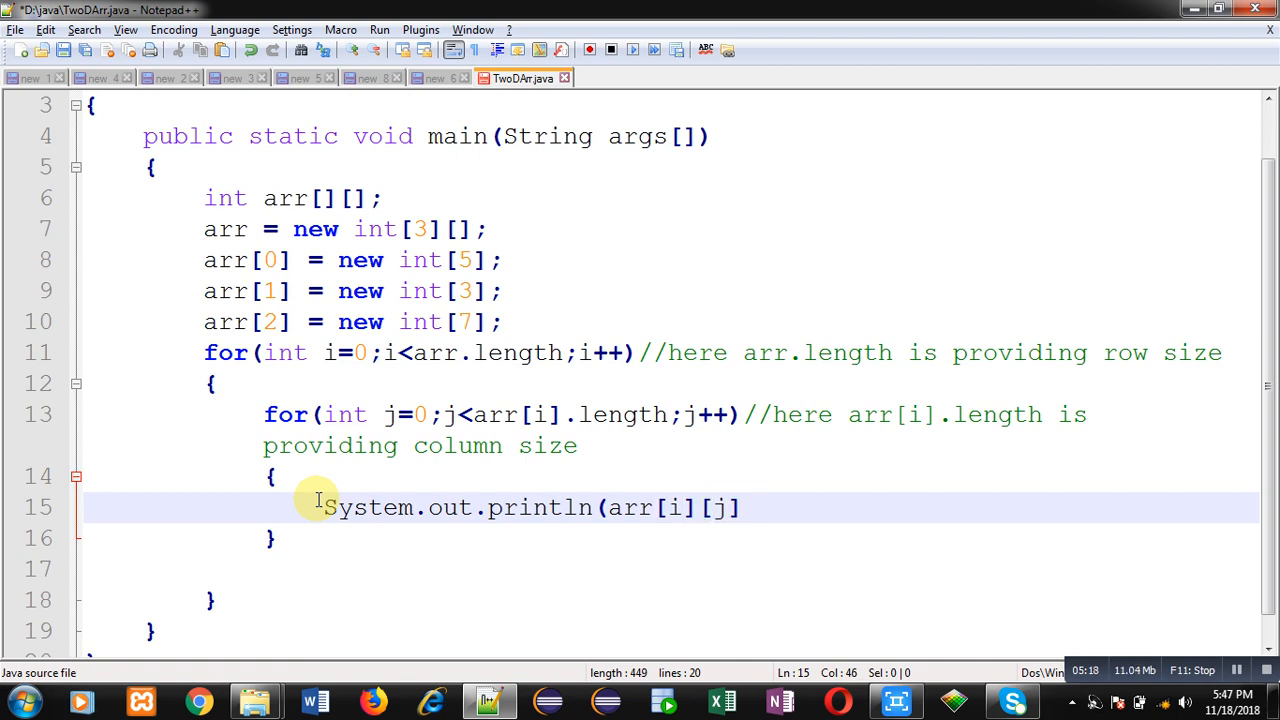
{"action": "type", "text": "+ \""}
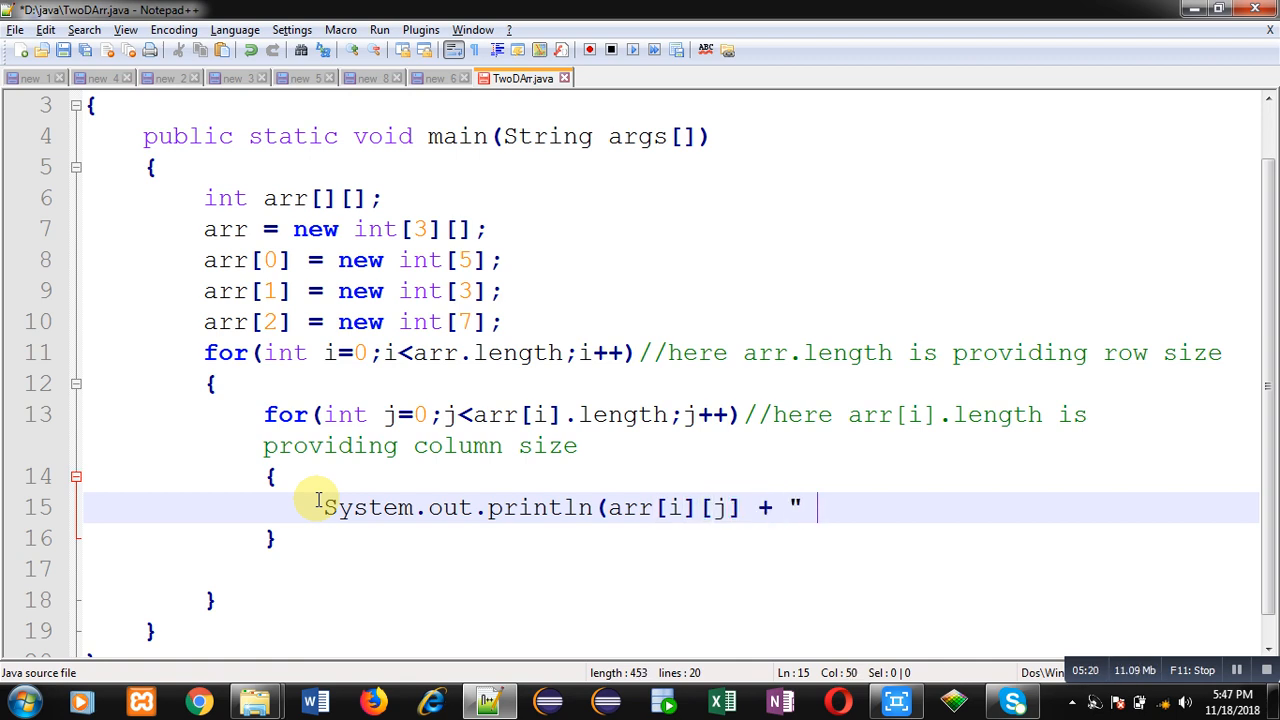
{"action": "type", "text": "\\"}
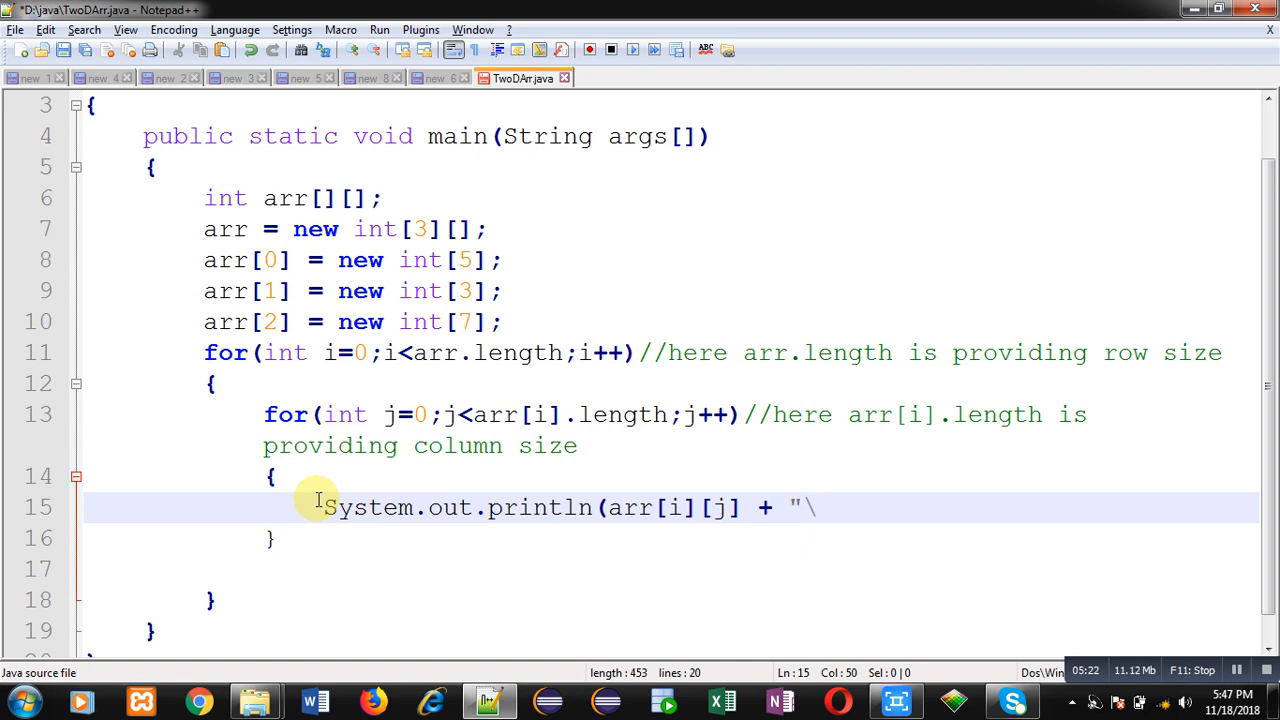
{"action": "type", "text": "t"}
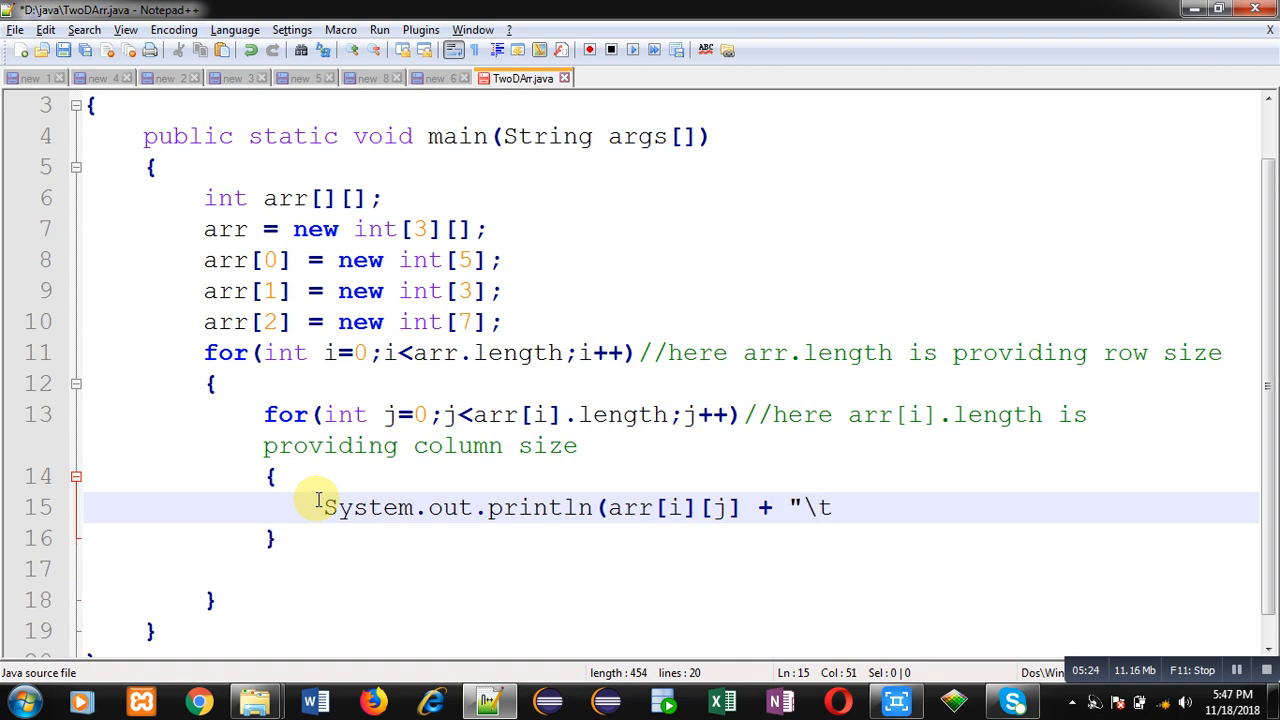
{"action": "type", "text": ")"}
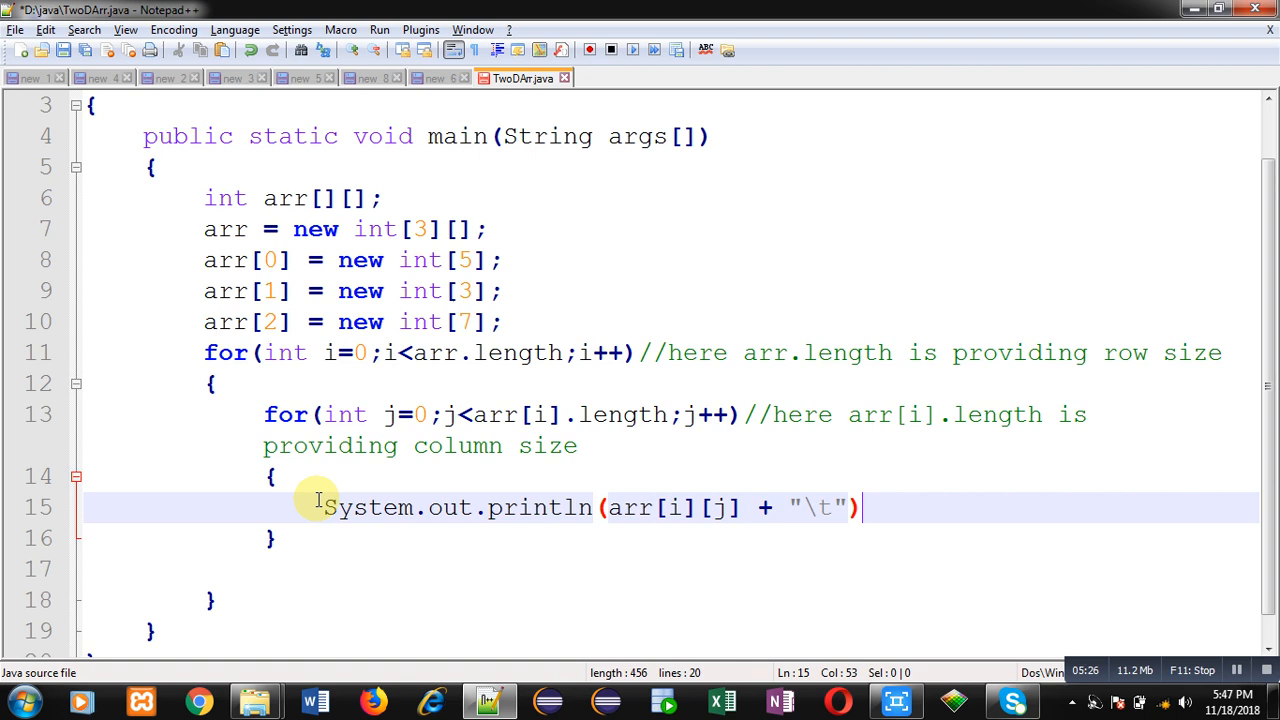
{"action": "type", "text": ";"}
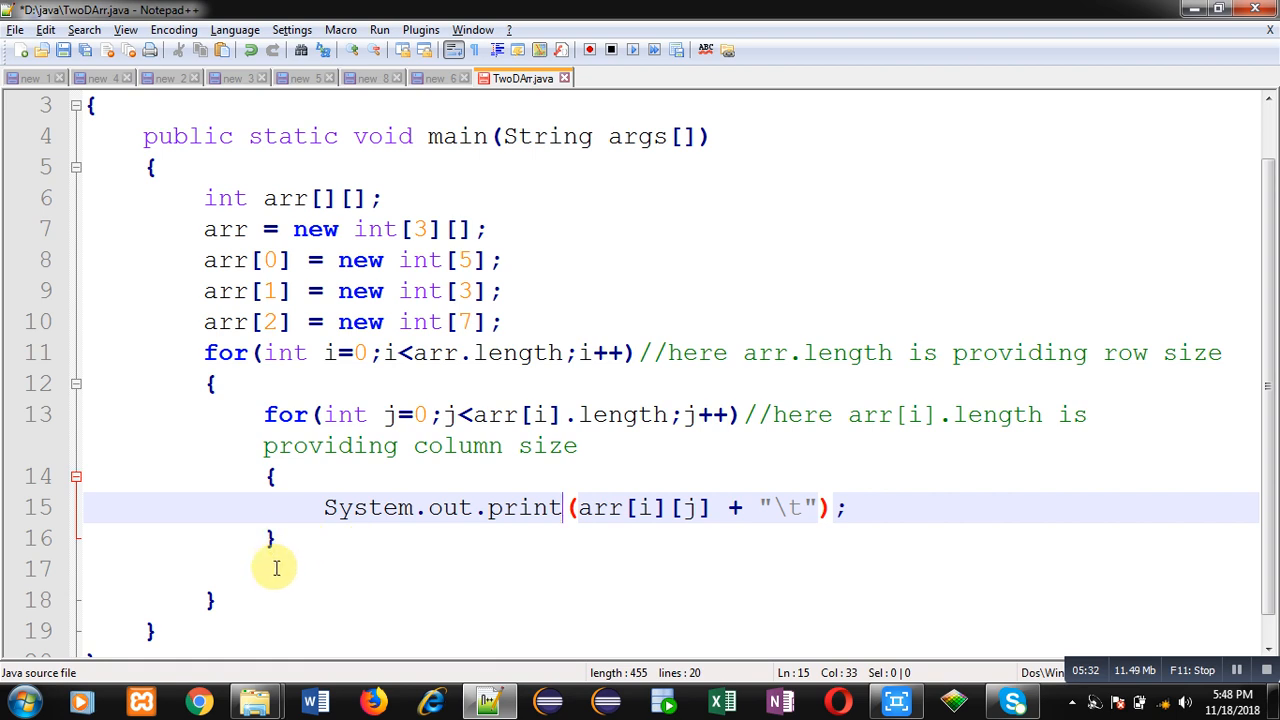
- Add System.out.println(); after the inner loop so each row ends on a new line
{"action": "type", "text": "System.out.p"}
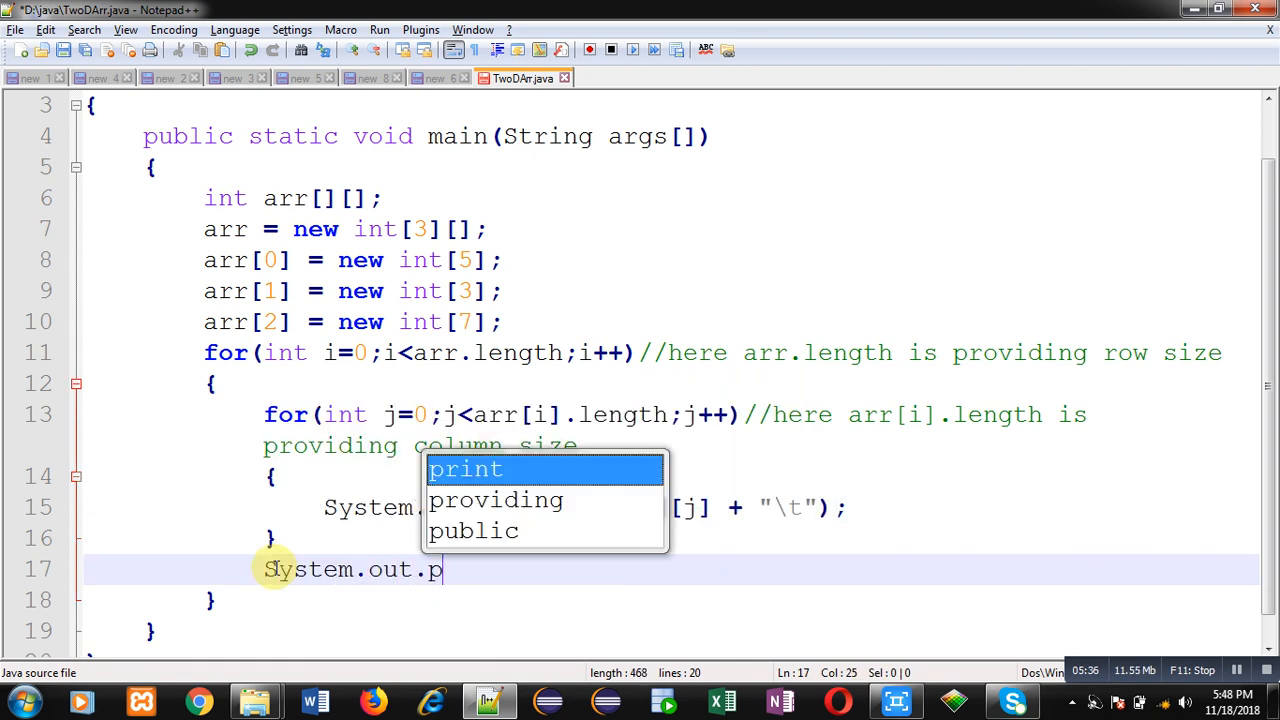
{"action": "type", "text": "rintln();"}
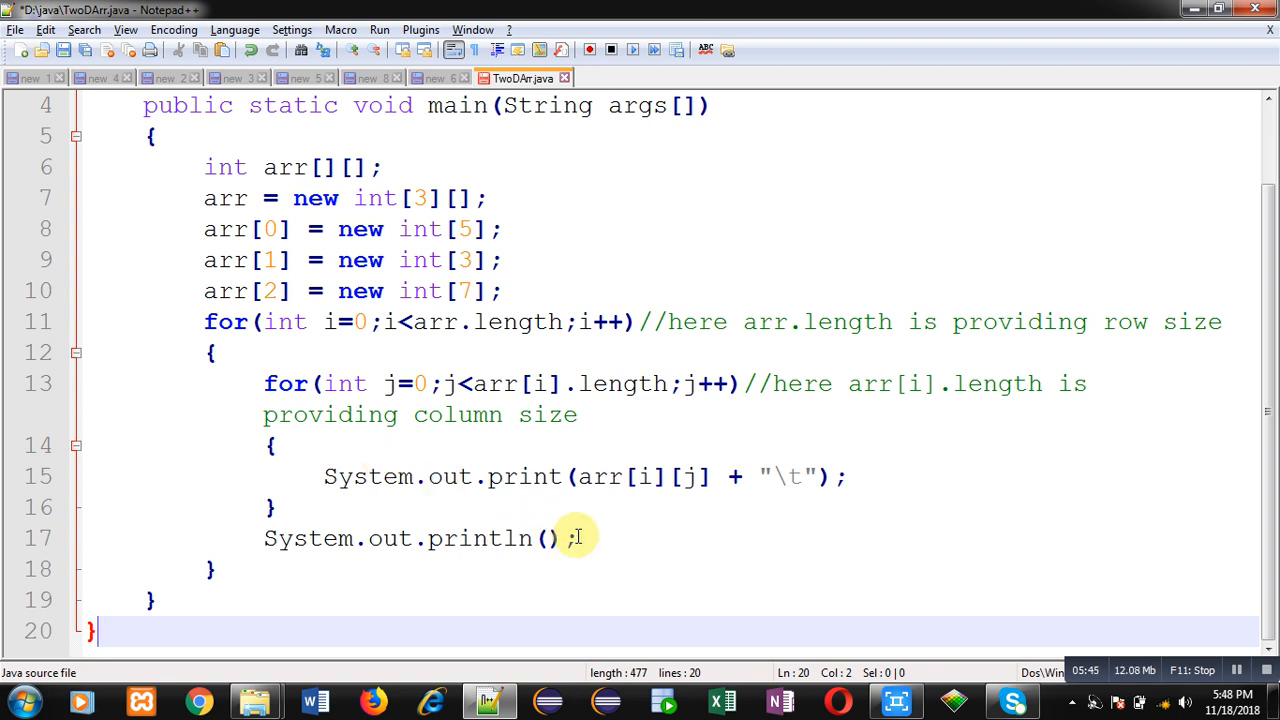
{"action": "mouse_move", "coordinate": [507, 367]}
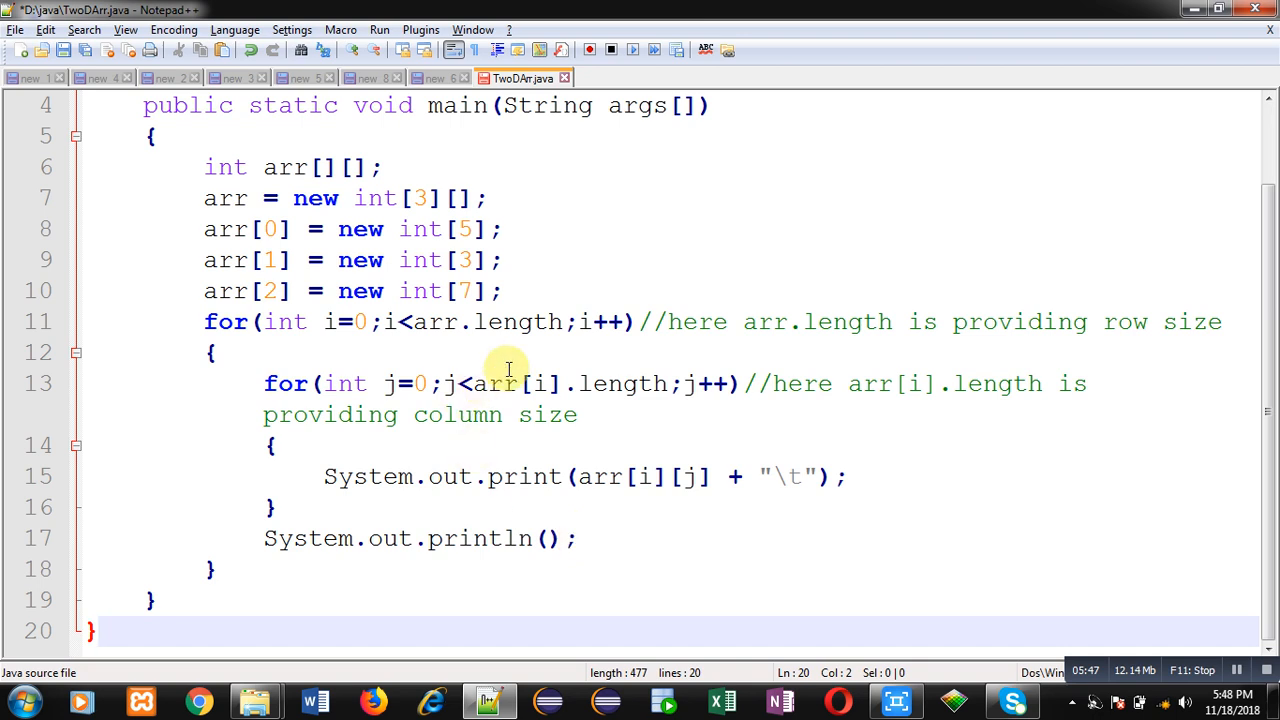
{"action": "mouse_move", "coordinate": [475, 373]}
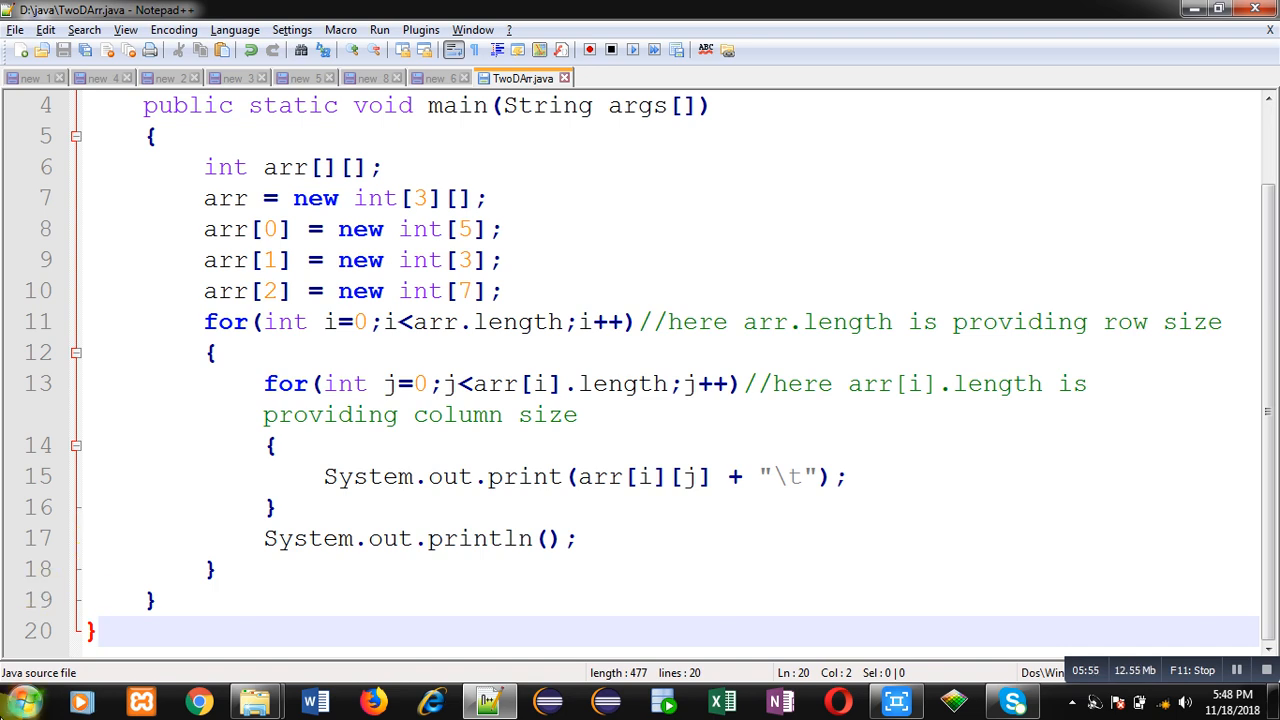
{"action": "mouse_move", "coordinate": [48, 672]}
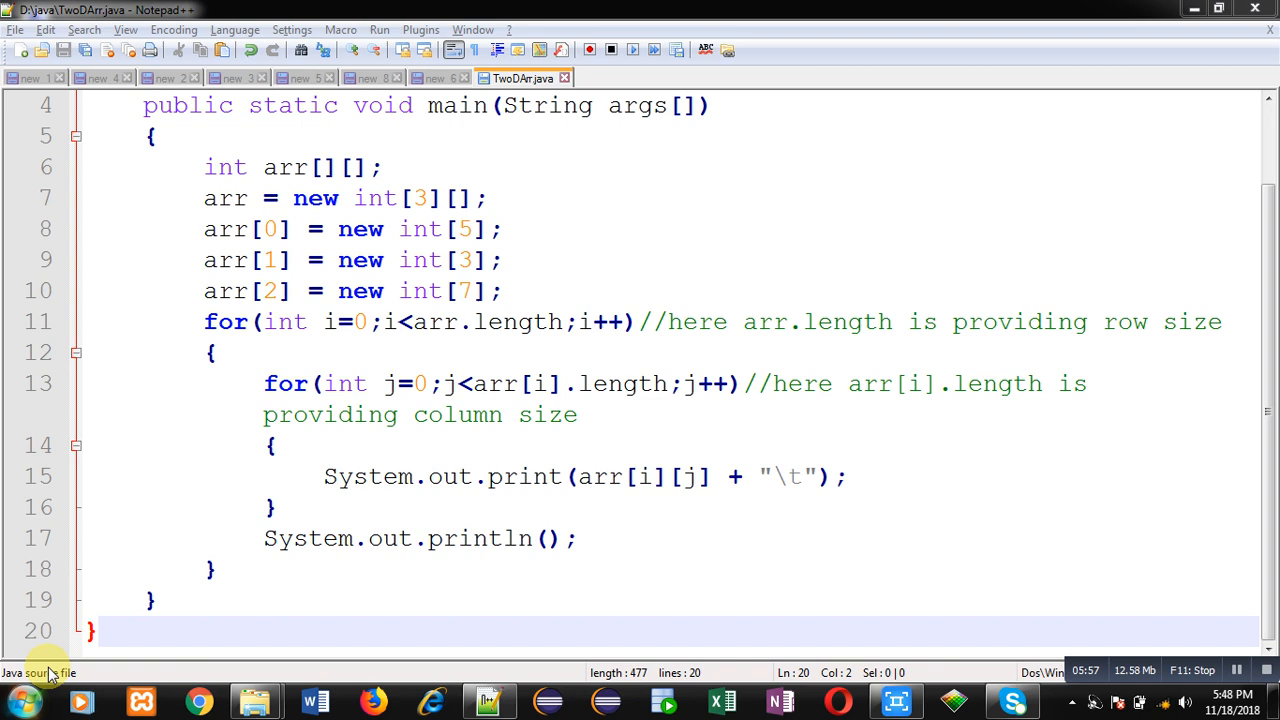
- In D:\java, compile TwoDArr.java with javac and run TwoDArr to print the zero rows
{"action": "left_click", "coordinate": [1027, 700]}
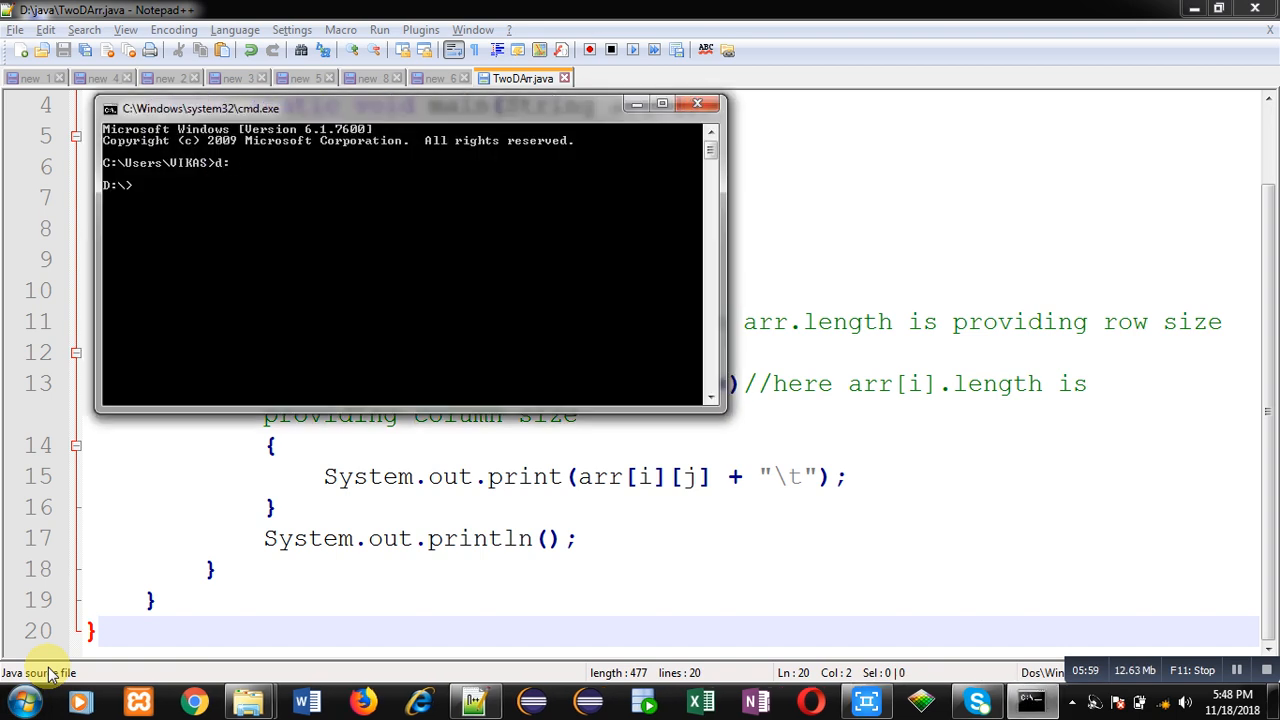
{"action": "type", "text": "cd java"}
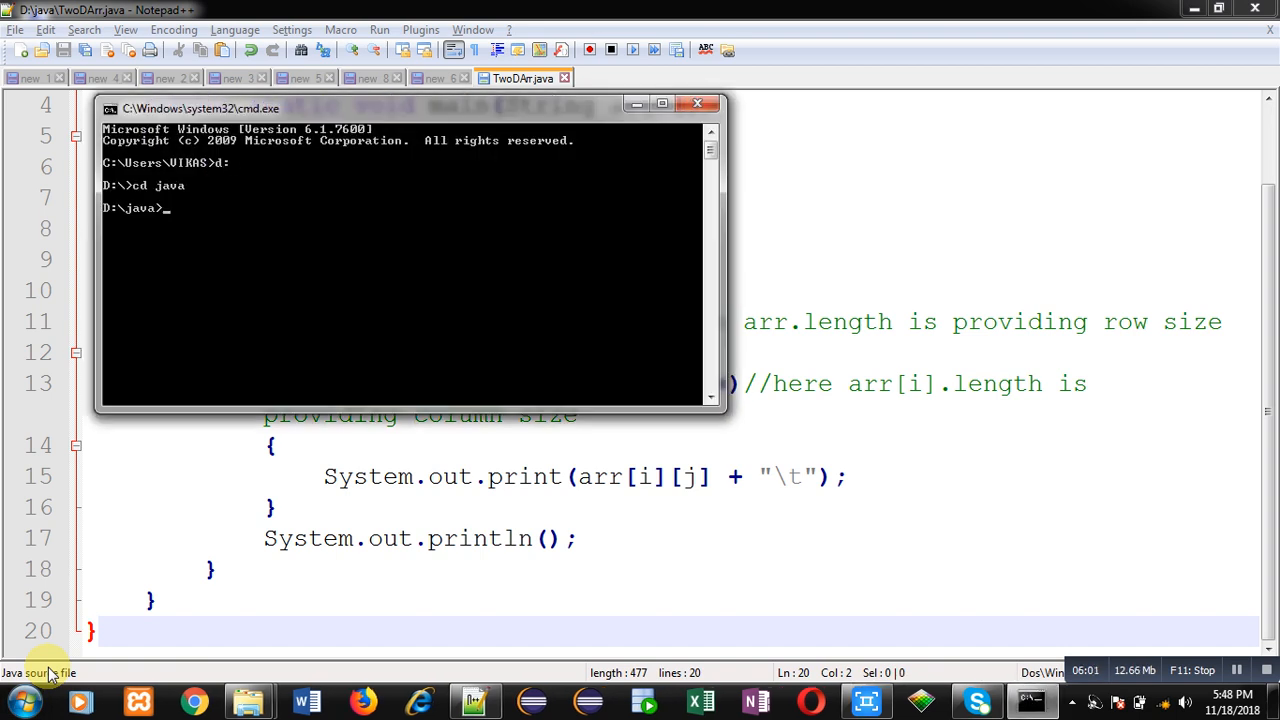
{"action": "type", "text": "javac T"}
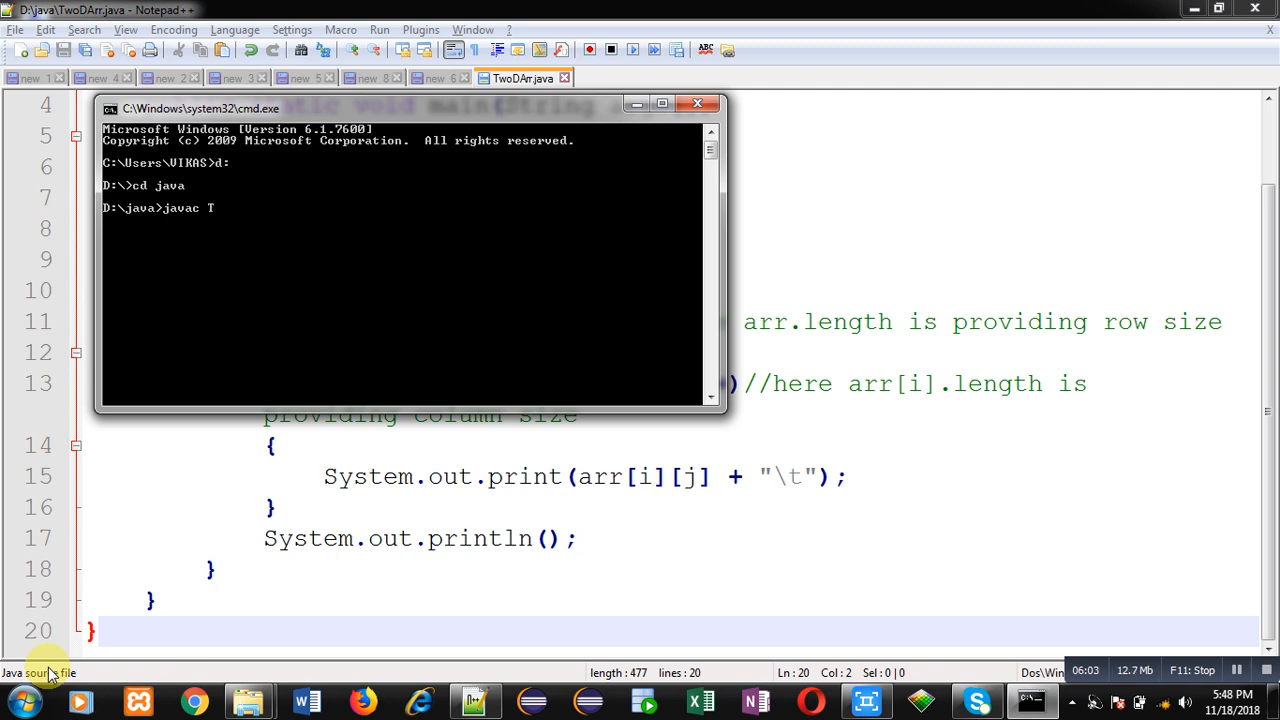
{"action": "type", "text": "woDArr."}
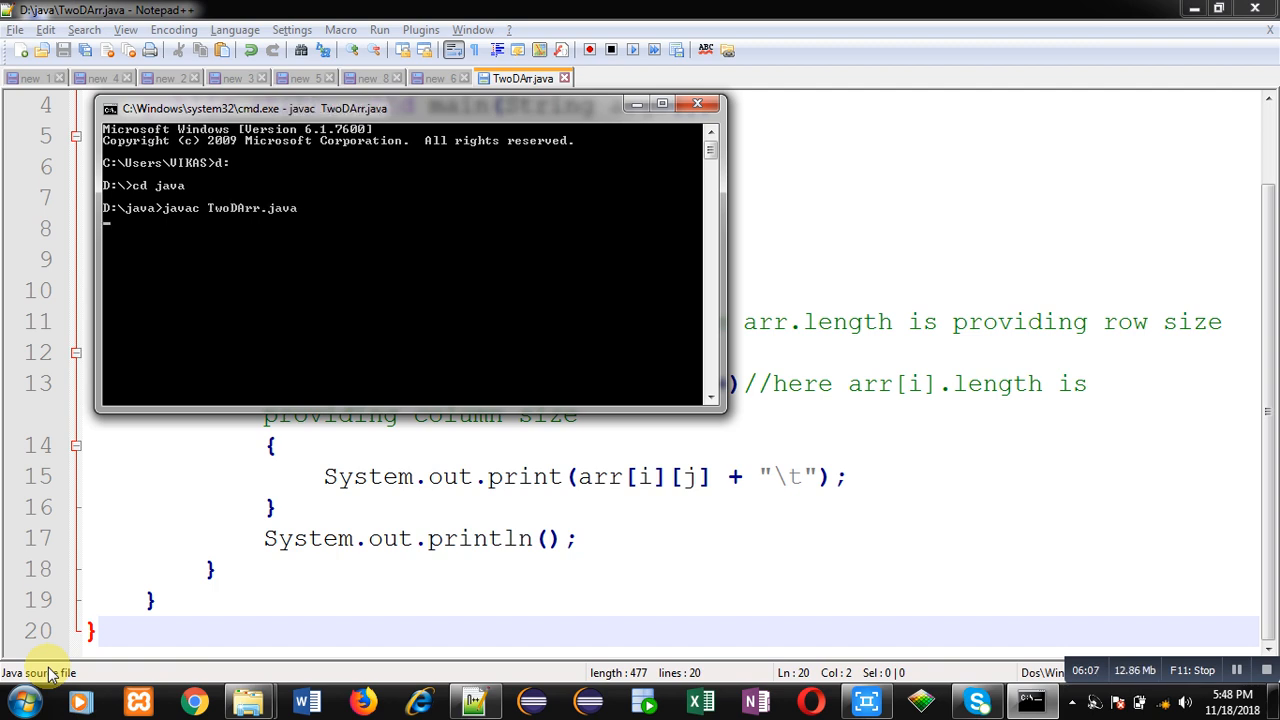
{"action": "type", "text": "java>java"}
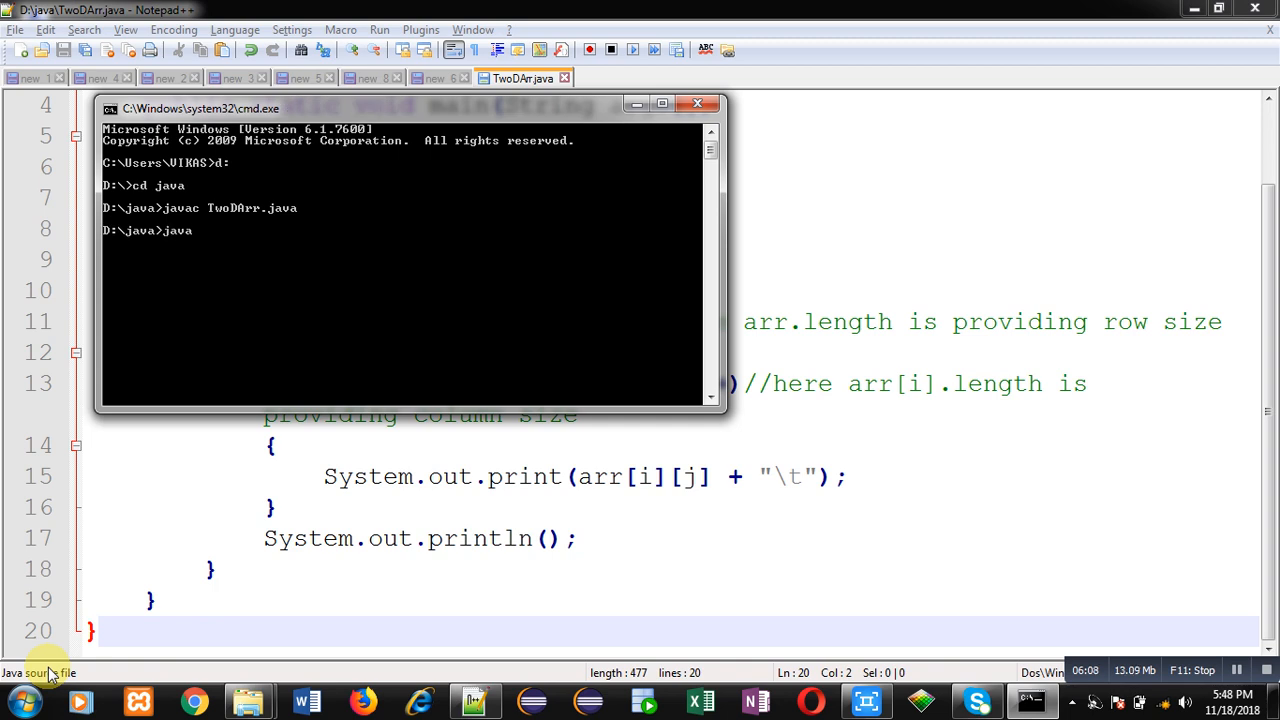
{"action": "type", "text": "TwoDArr"}
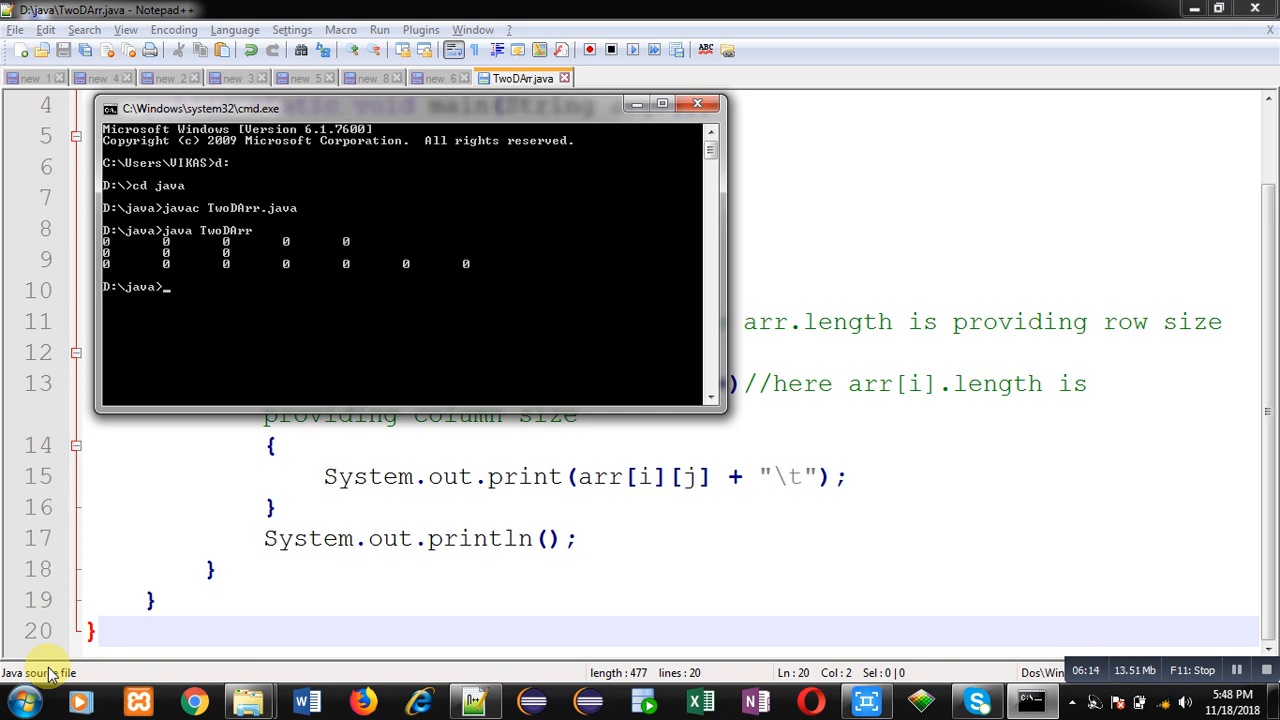
{"action": "mouse_move", "coordinate": [397, 328]}
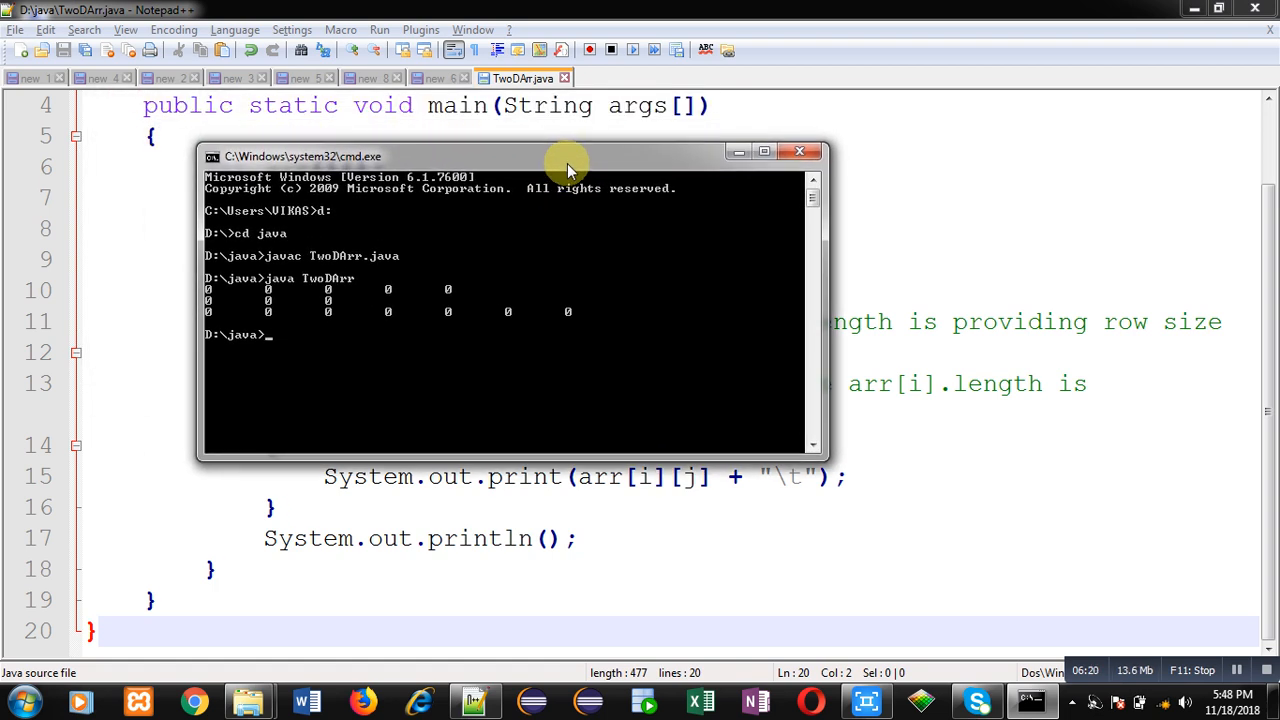
{"action": "mouse_move", "coordinate": [320, 340]}
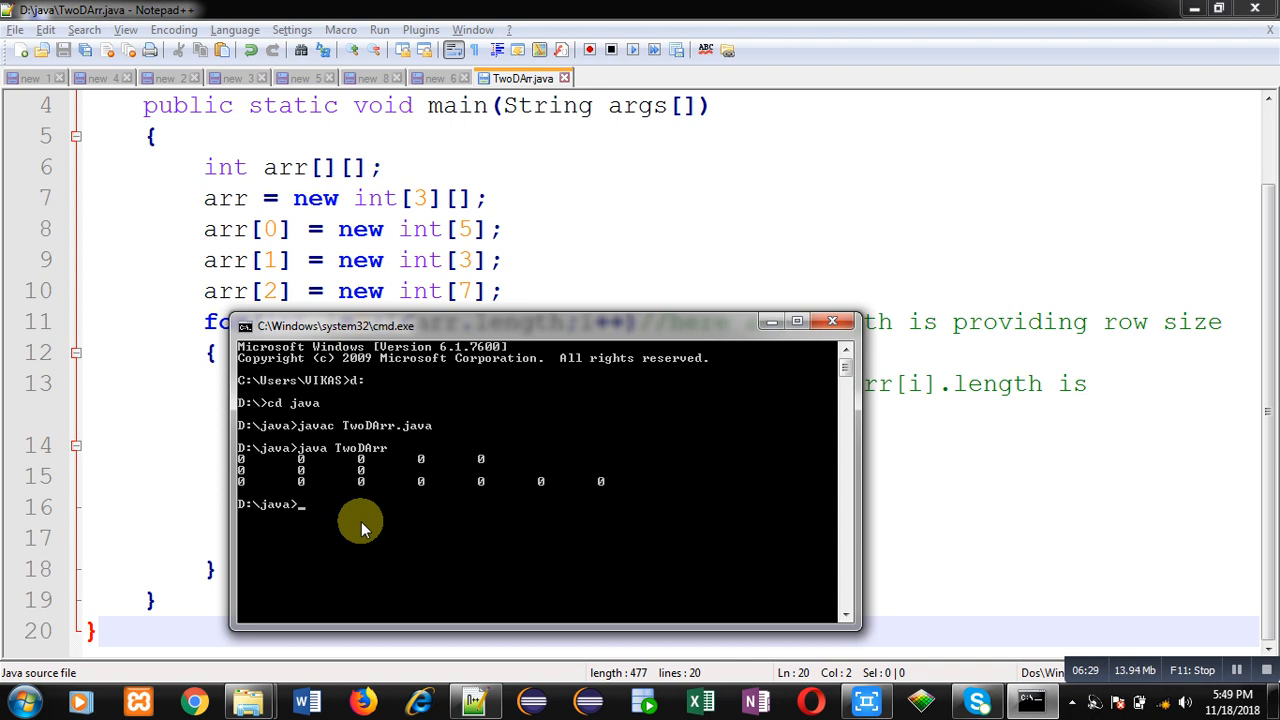
{"action": "mouse_move", "coordinate": [538, 239]}
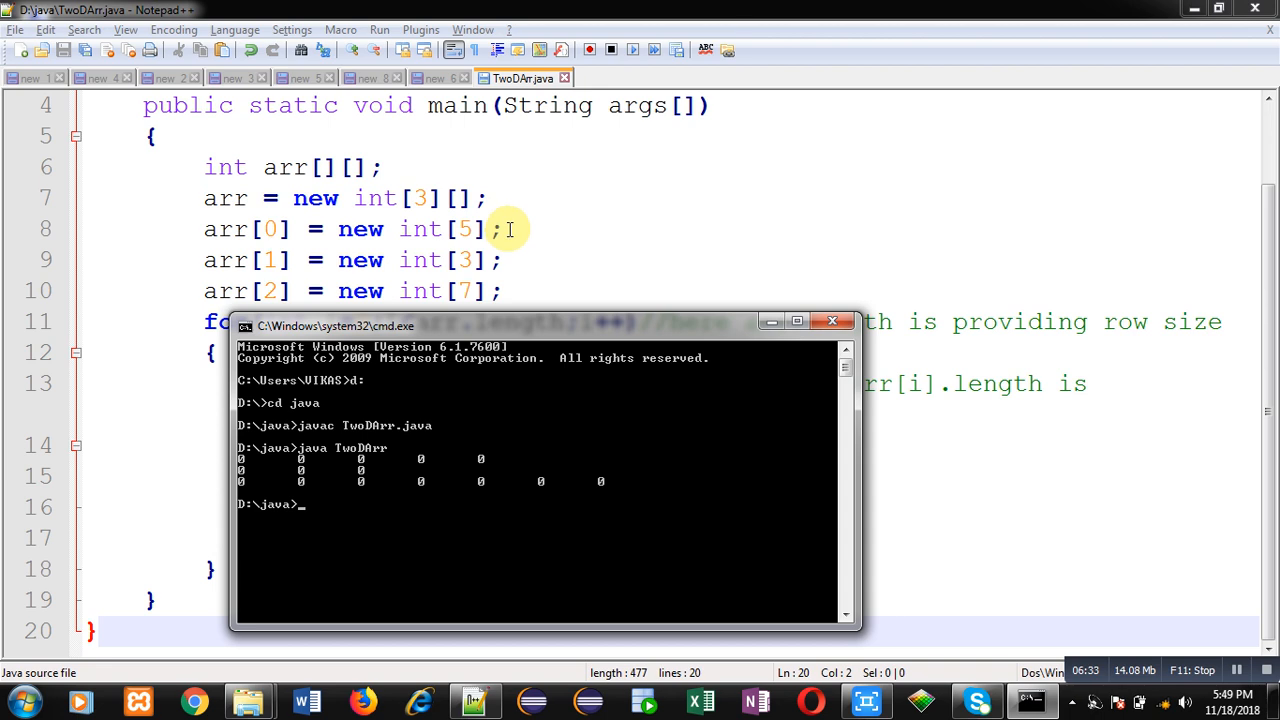
{"action": "mouse_move", "coordinate": [497, 247]}
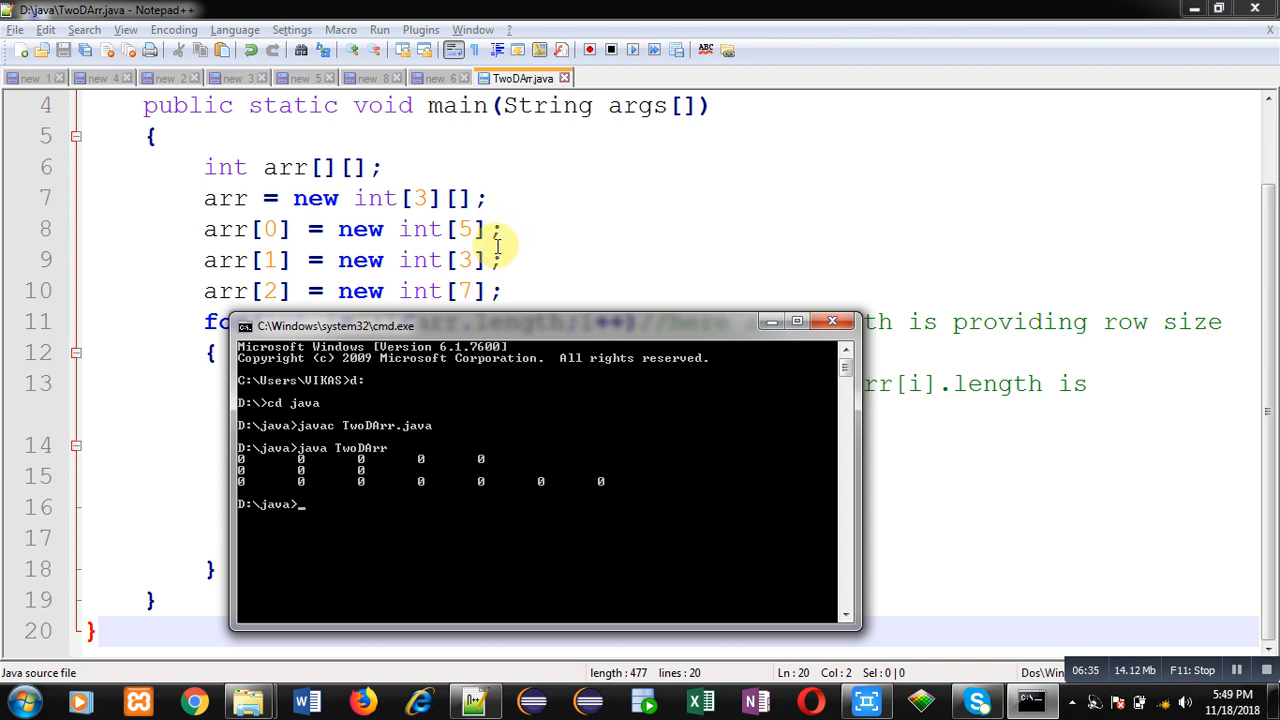
{"action": "mouse_move", "coordinate": [495, 260]}
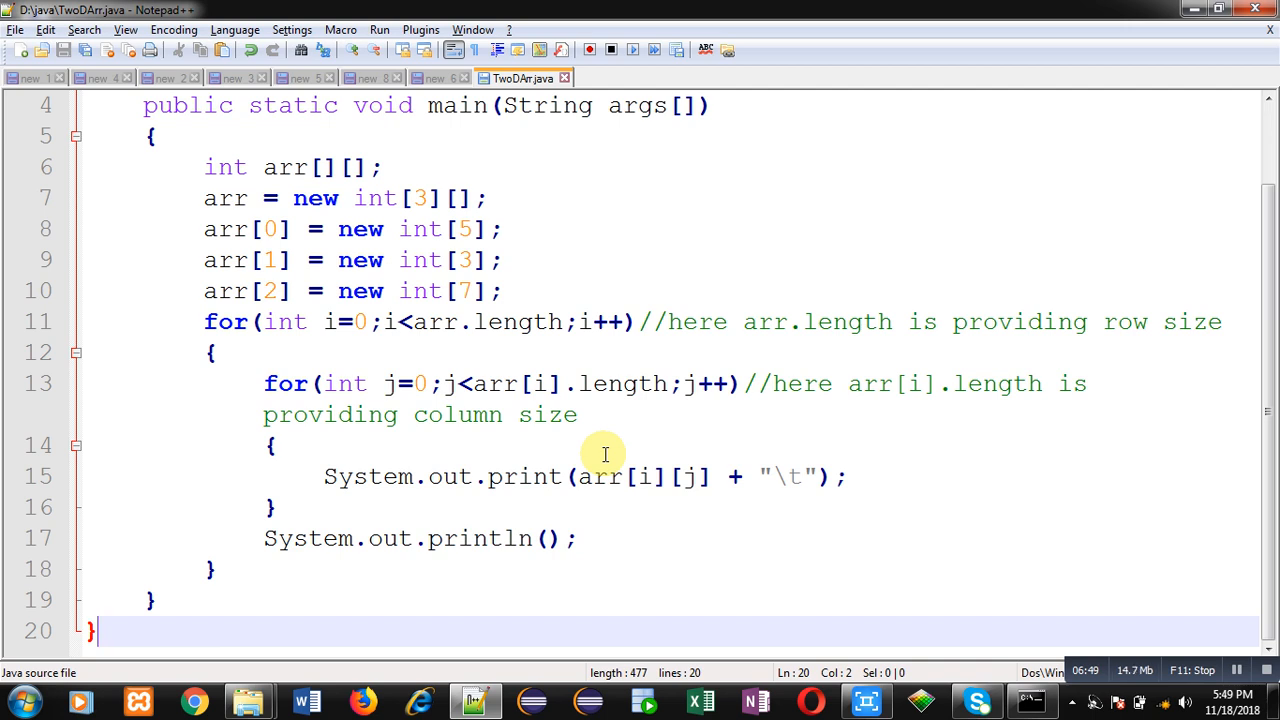
{"action": "mouse_move", "coordinate": [463, 415]}
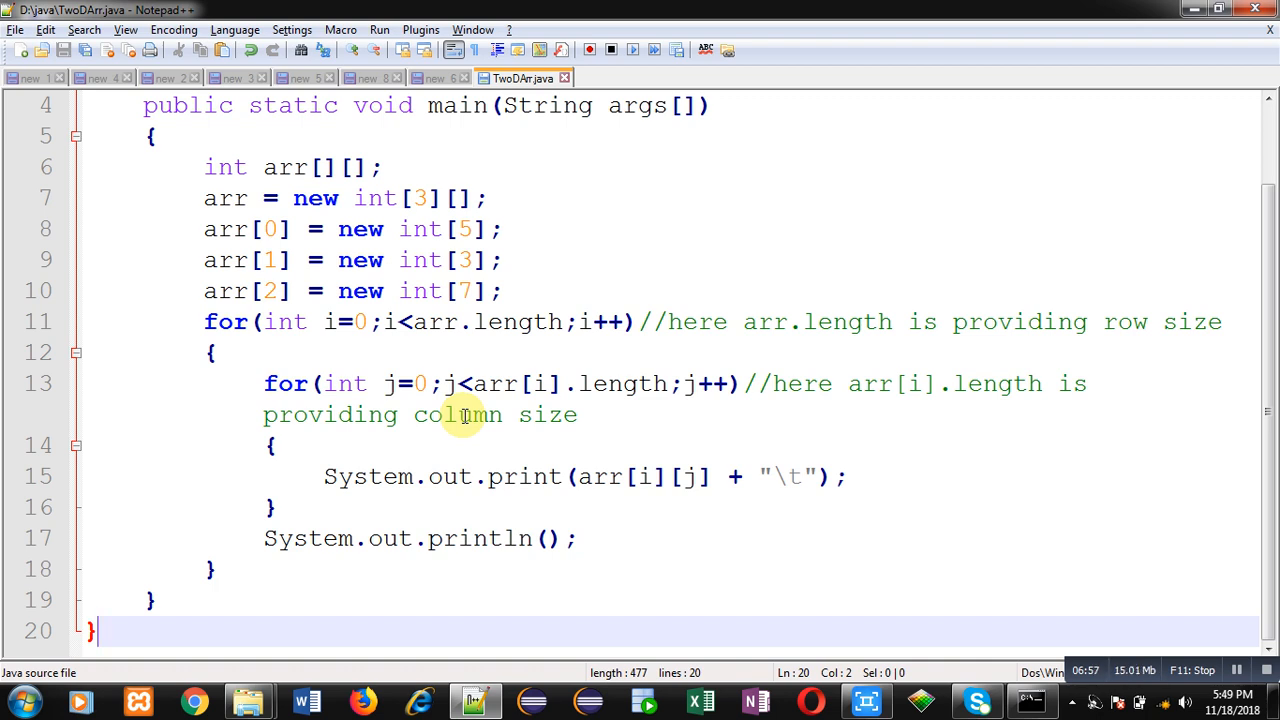
{"action": "mouse_move", "coordinate": [424, 348]}
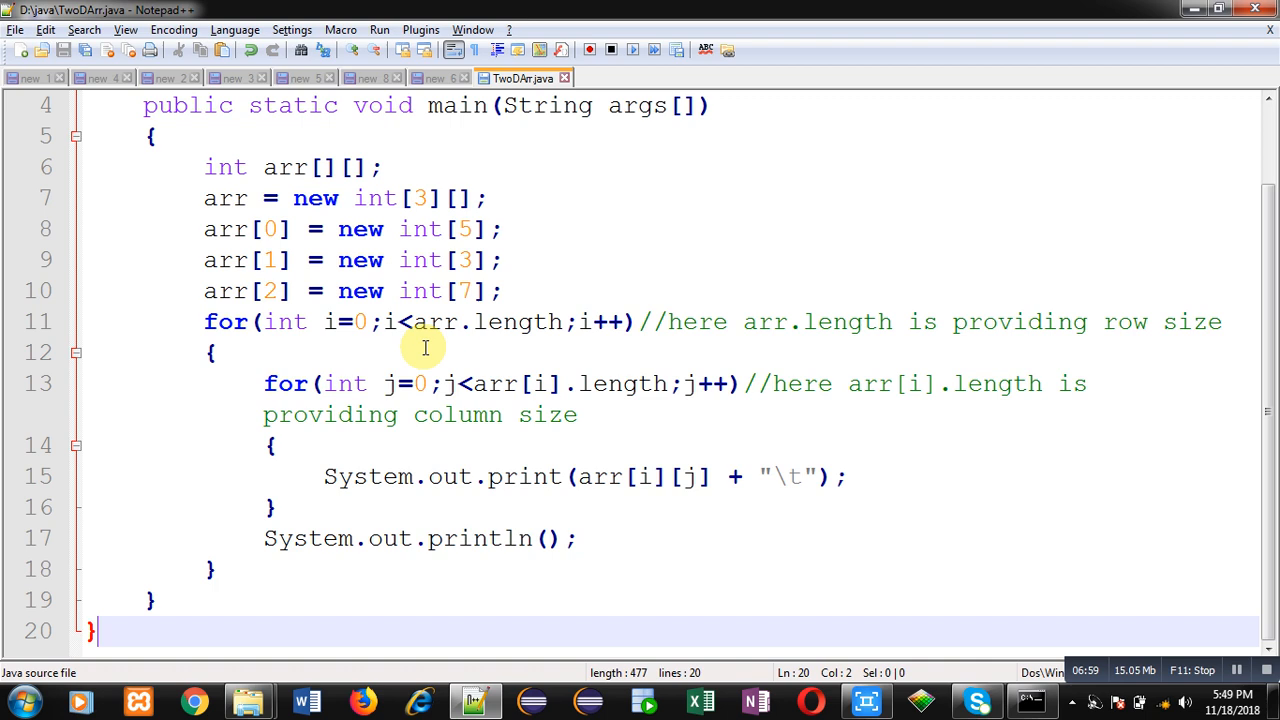